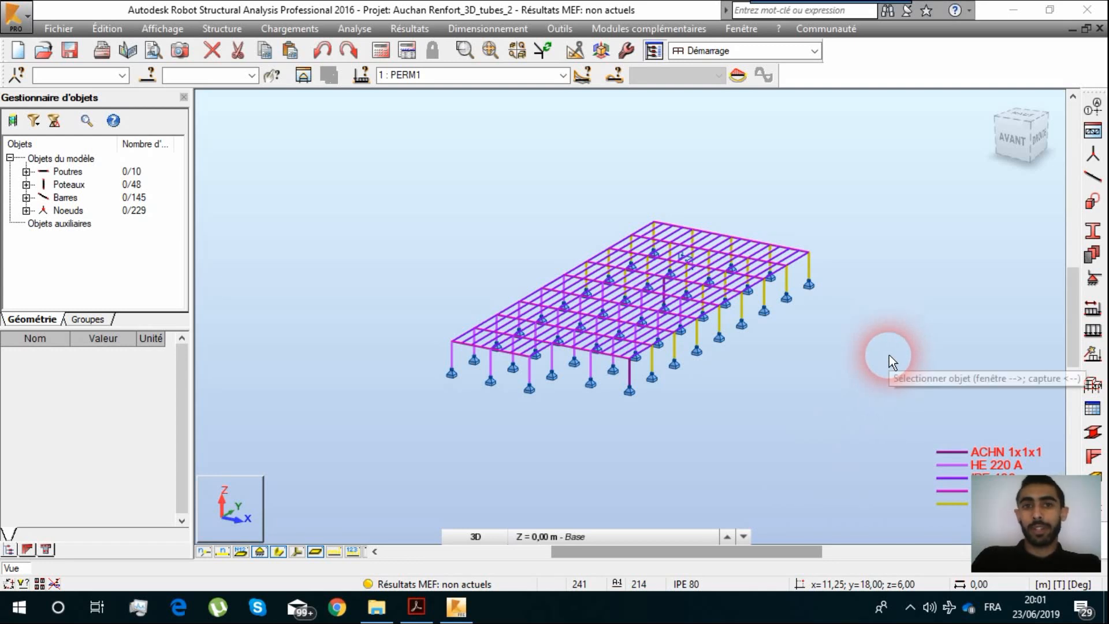
{"action": "mouse_move", "coordinate": [916, 187]}
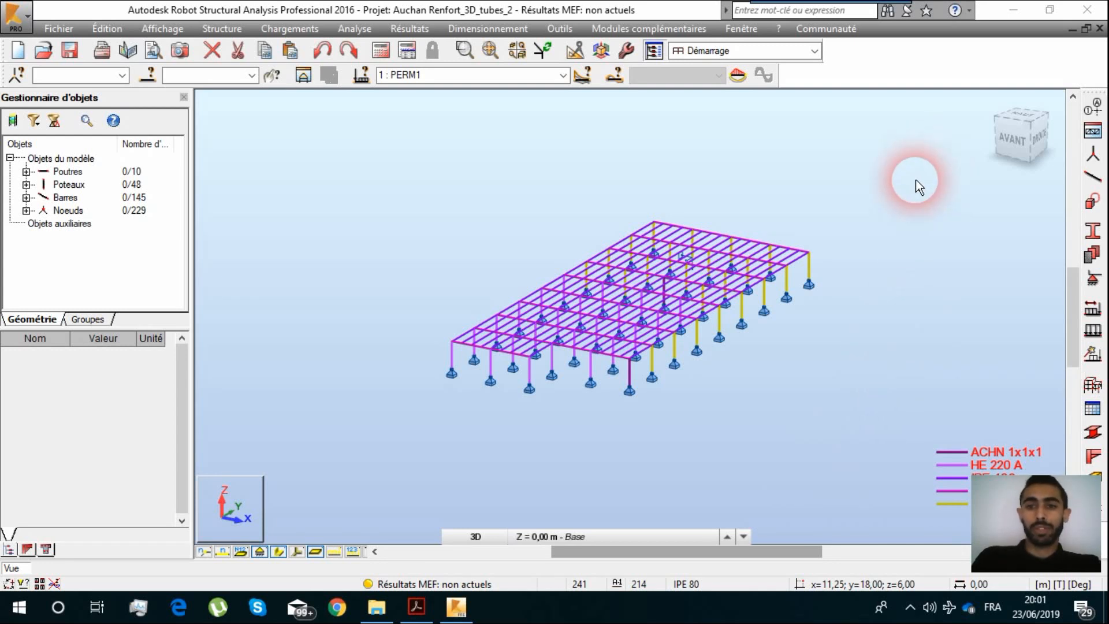
{"action": "mouse_move", "coordinate": [808, 382]}
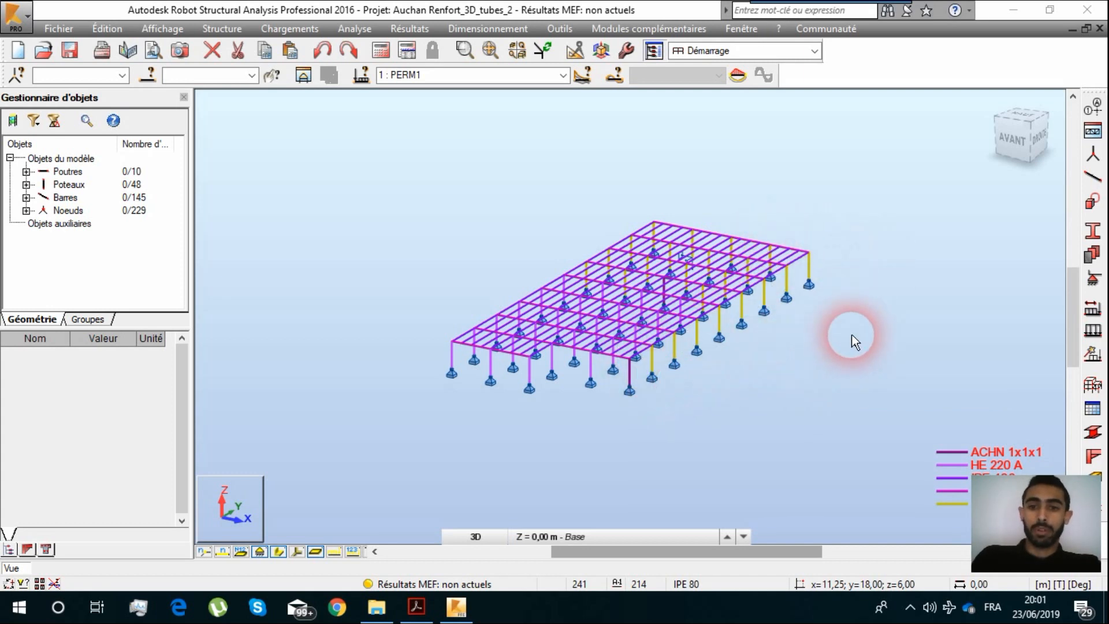
{"action": "mouse_move", "coordinate": [898, 236]}
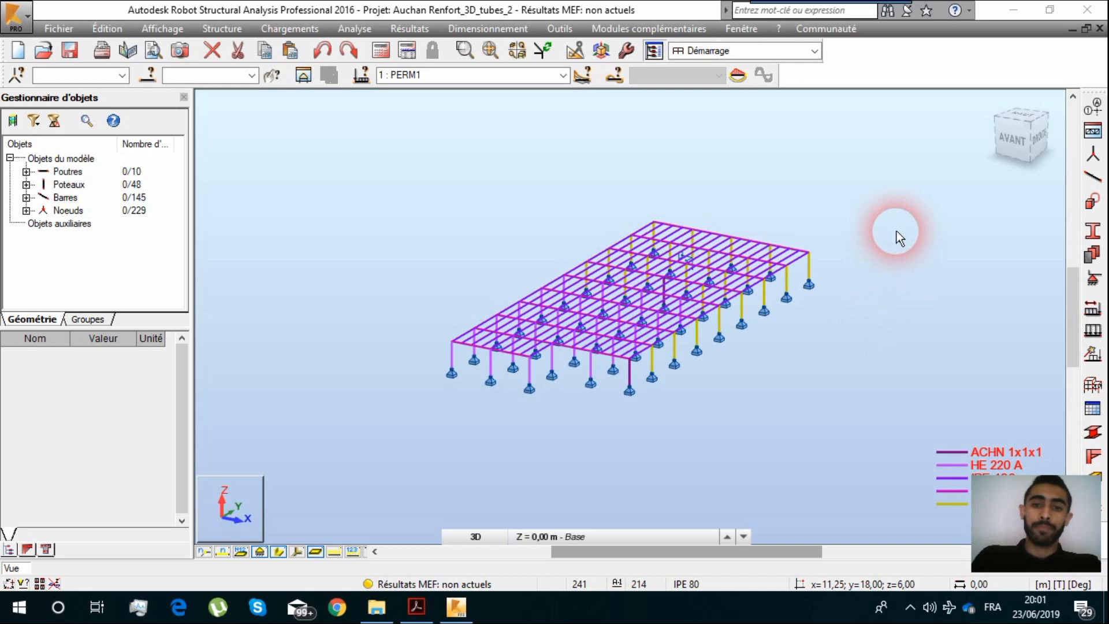
{"action": "mouse_move", "coordinate": [914, 222]}
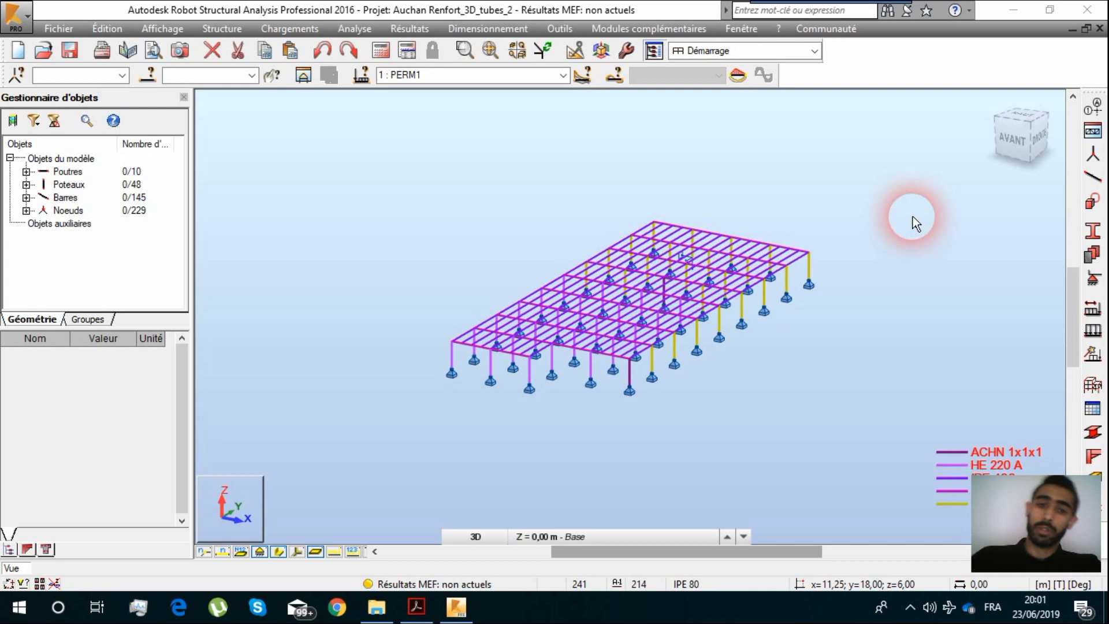
{"action": "mouse_move", "coordinate": [763, 320]}
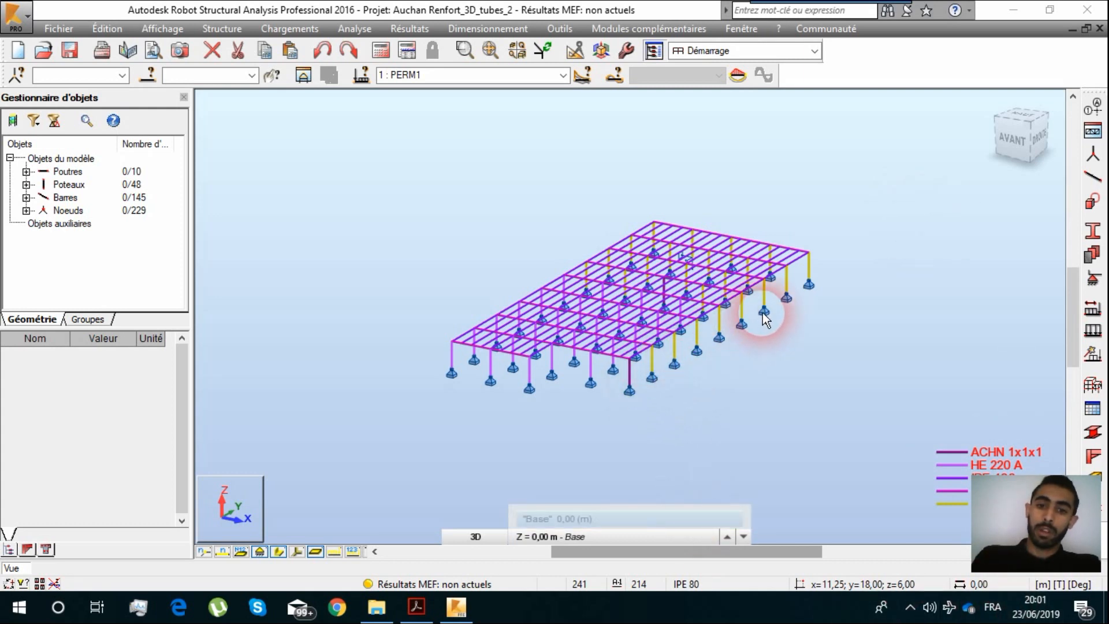
{"action": "mouse_move", "coordinate": [813, 278]}
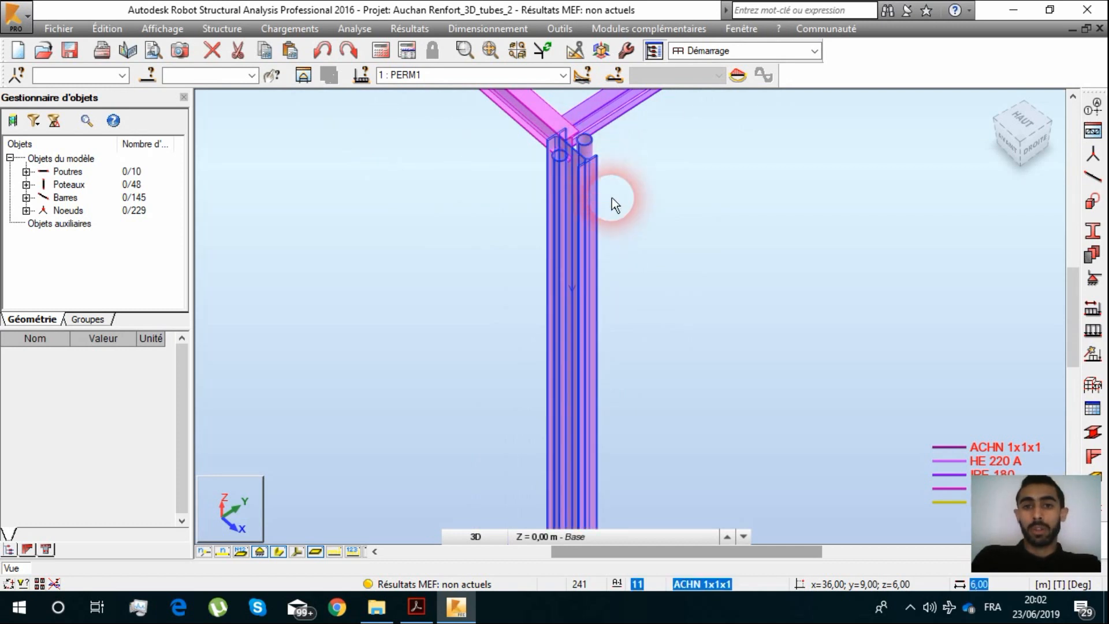
{"action": "mouse_move", "coordinate": [548, 406]}
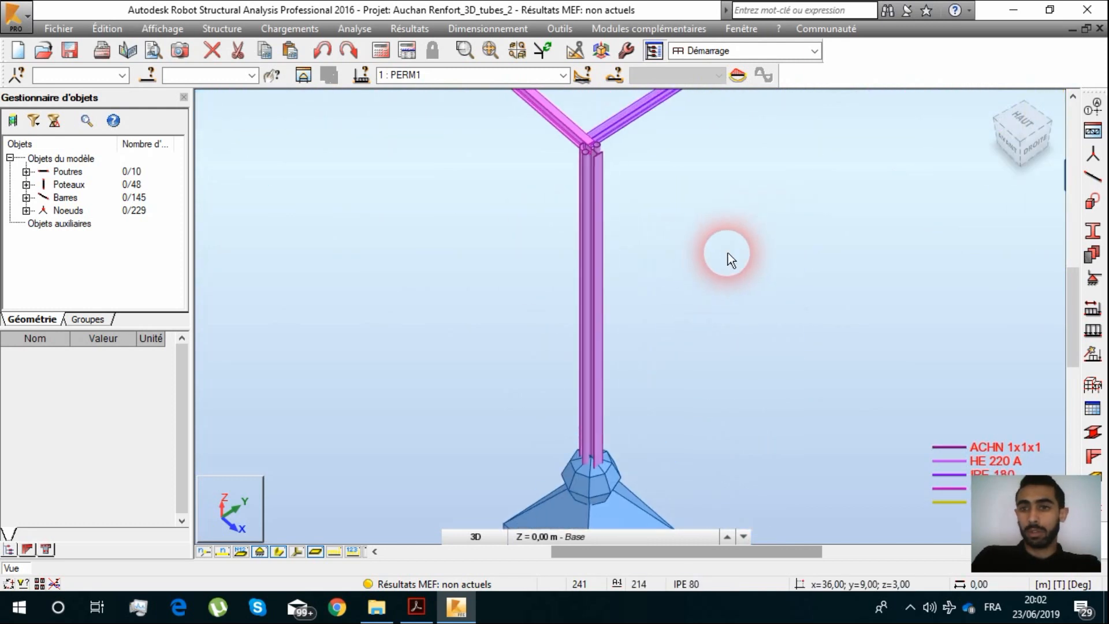
{"action": "mouse_move", "coordinate": [636, 387]}
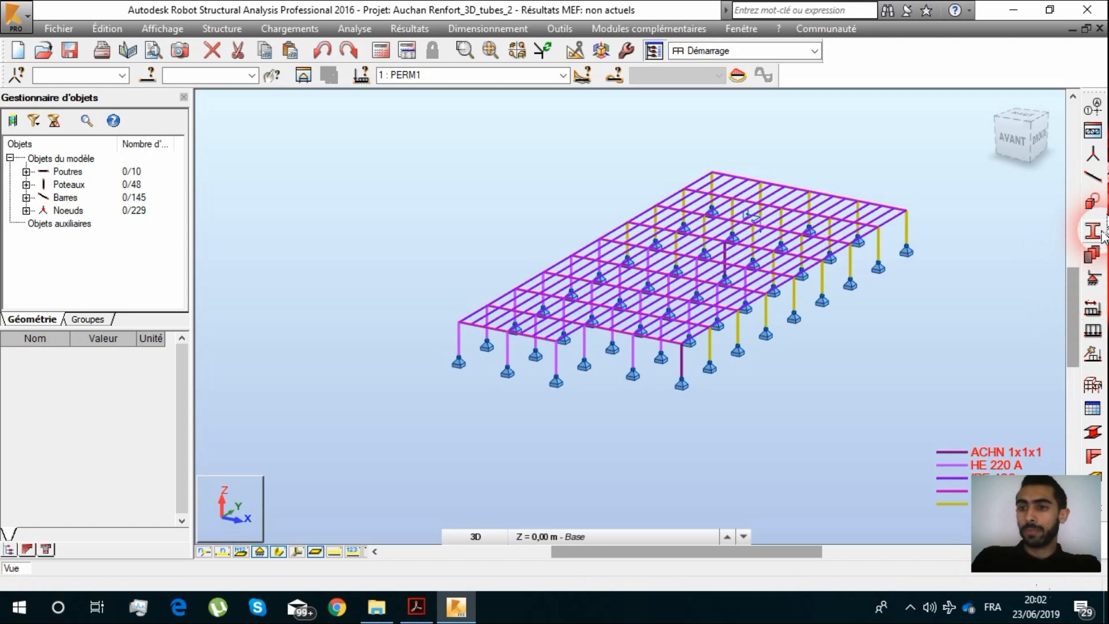
Step: Browse the composite and built-up section types, previewing T-shaped and box sections
{"action": "left_click", "coordinate": [1091, 230]}
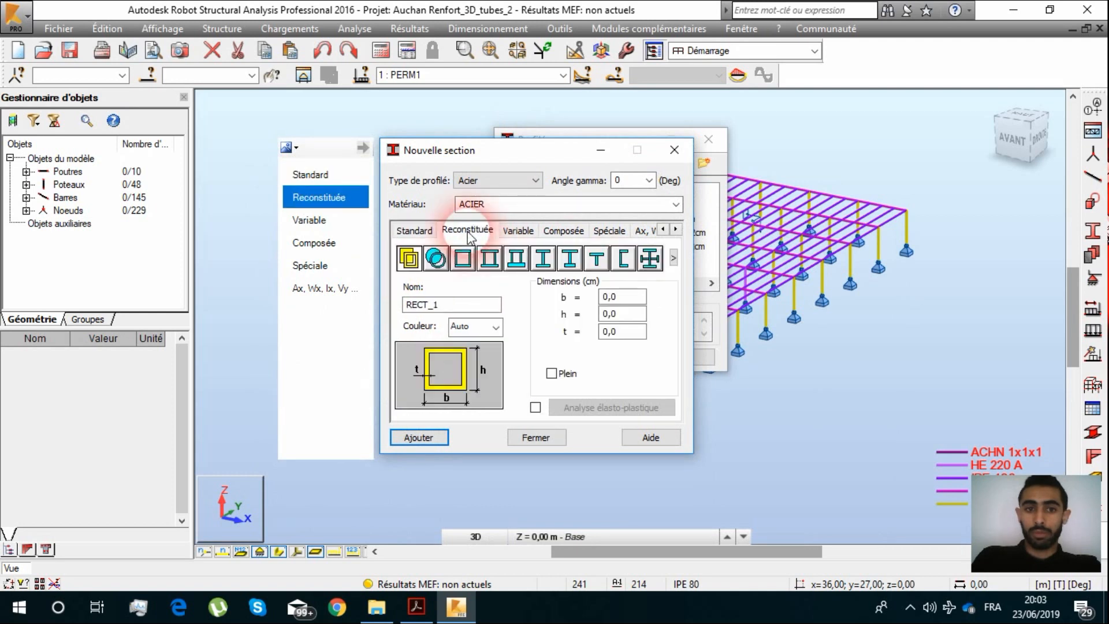
{"action": "mouse_move", "coordinate": [517, 230]}
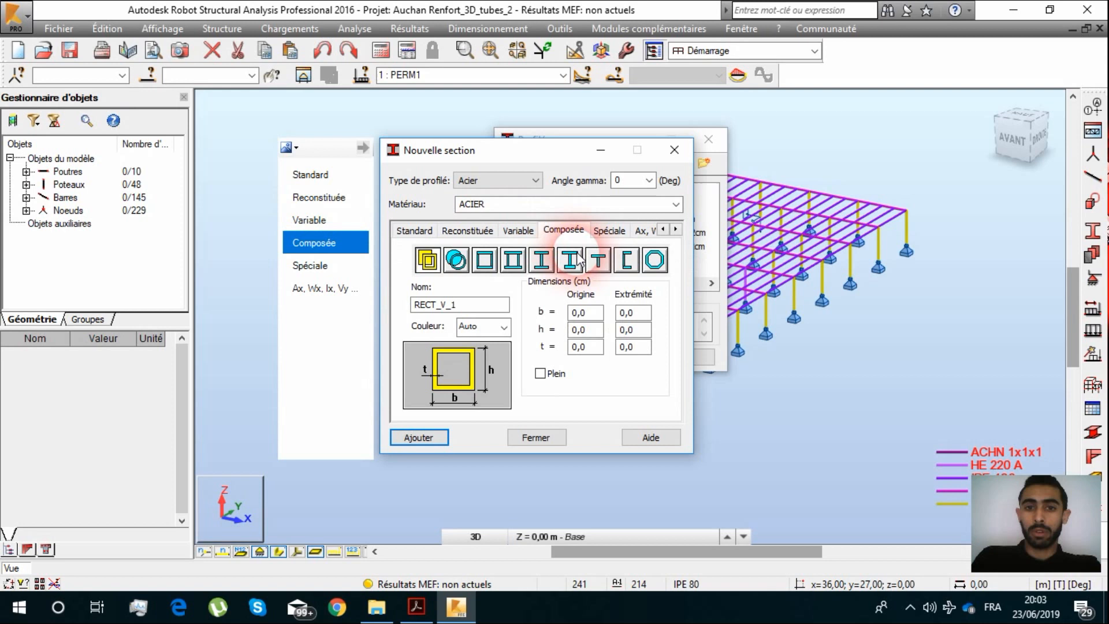
{"action": "left_click", "coordinate": [673, 229]}
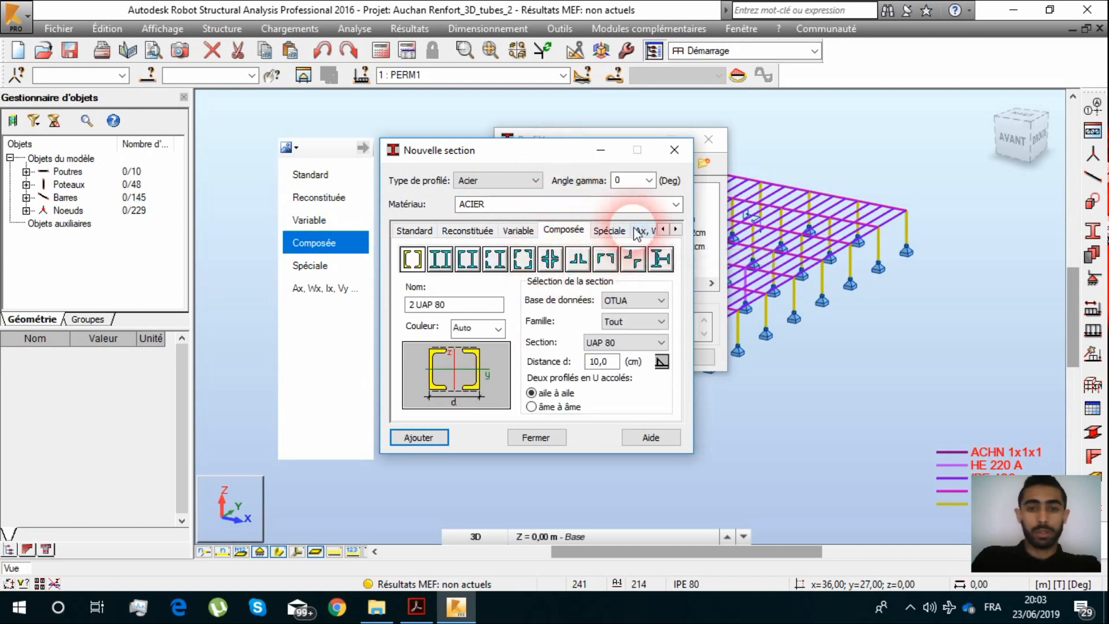
{"action": "left_click", "coordinate": [467, 230]}
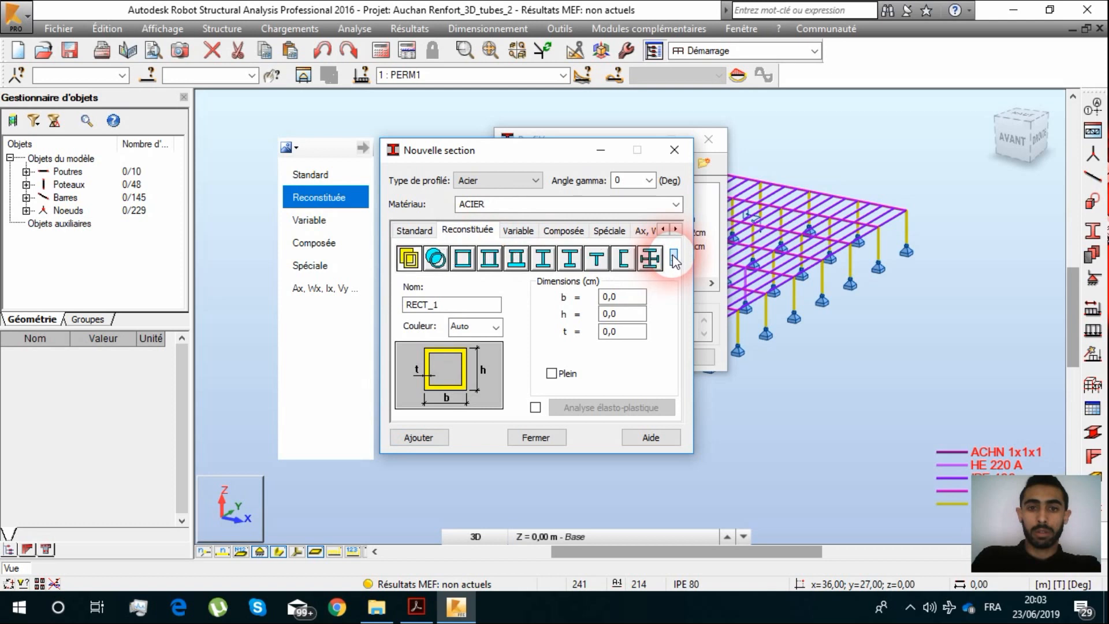
{"action": "left_click", "coordinate": [569, 258]}
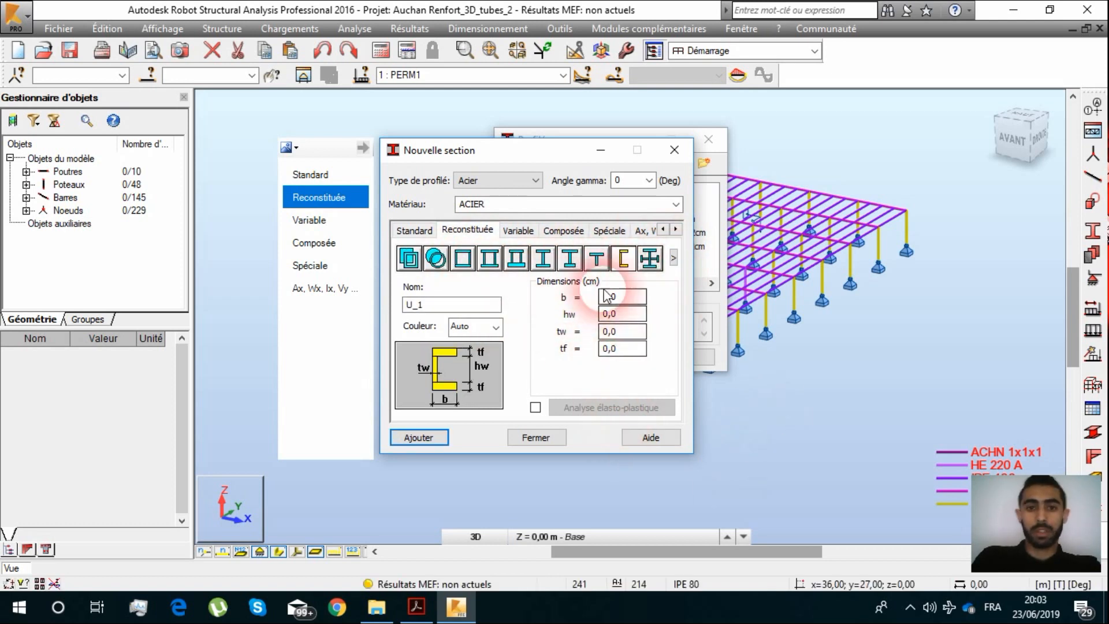
{"action": "left_click", "coordinate": [595, 256]}
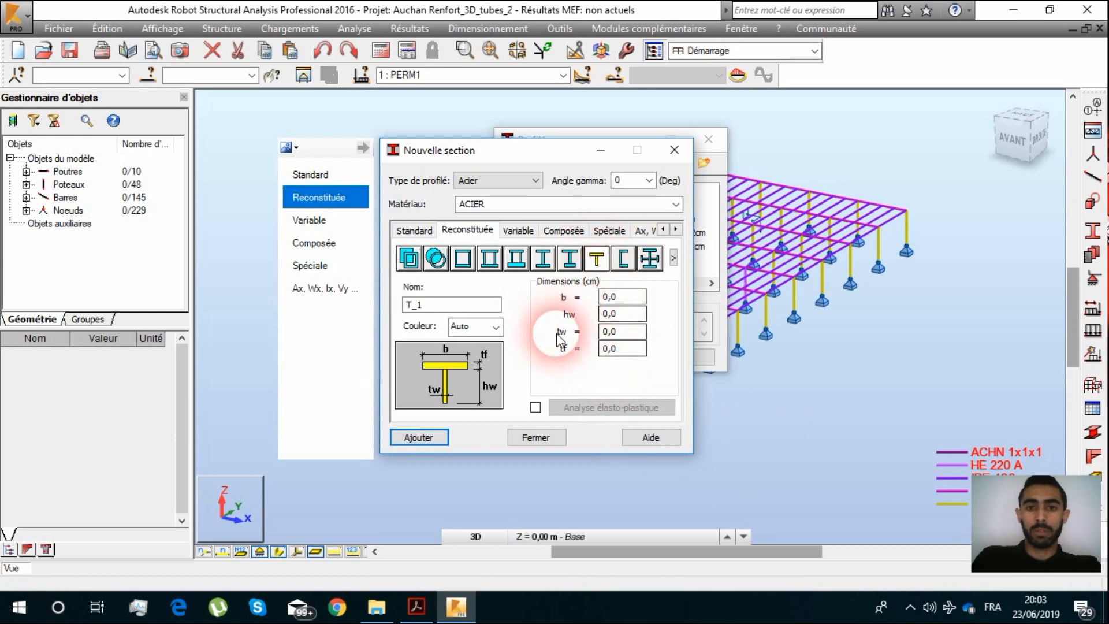
{"action": "left_click", "coordinate": [462, 258]}
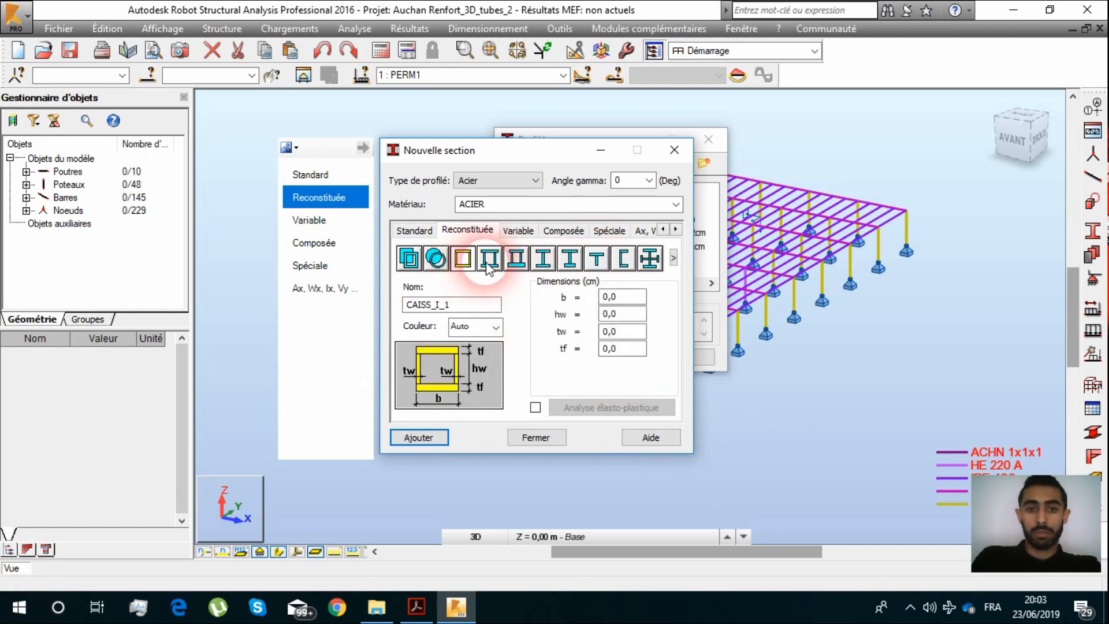
{"action": "left_click", "coordinate": [462, 257]}
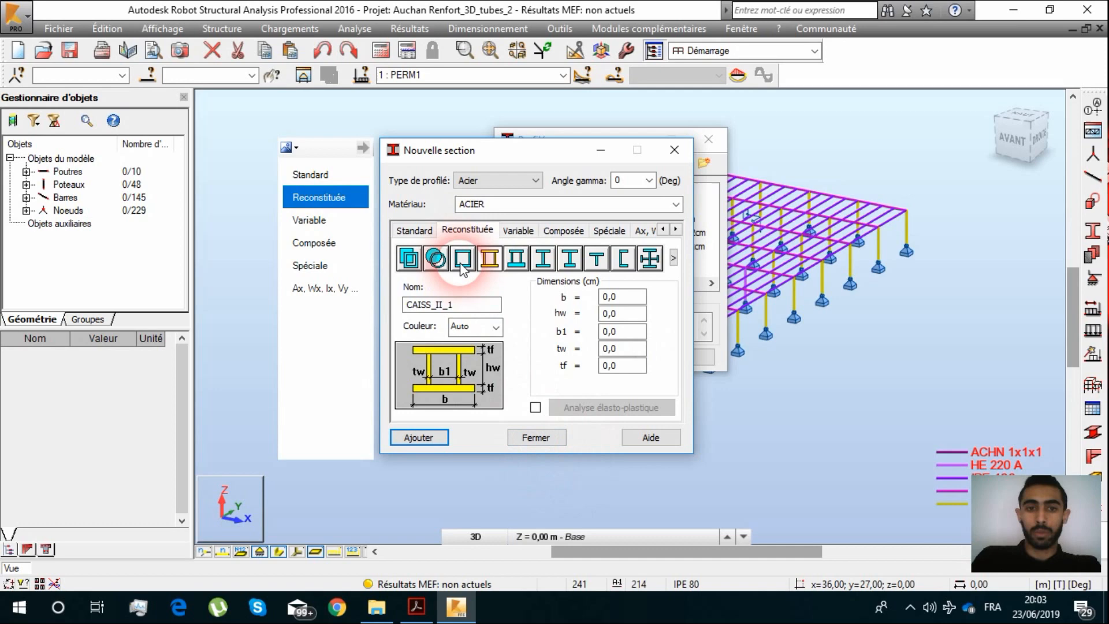
Step: Close the section definition and create an Étude d'une section project
{"action": "left_click", "coordinate": [462, 256]}
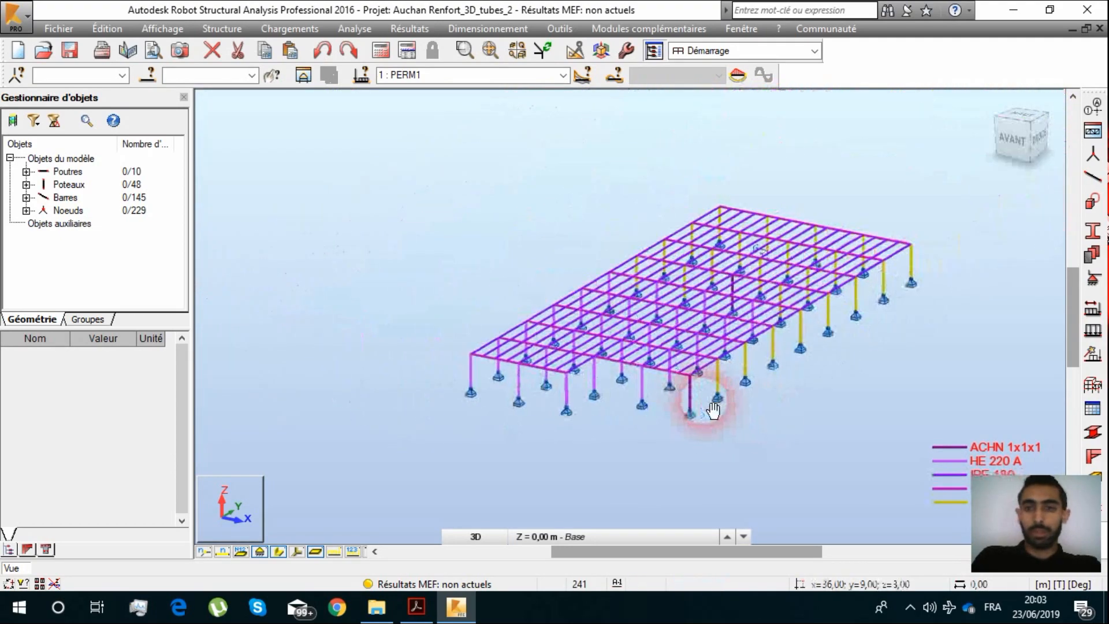
{"action": "left_click", "coordinate": [58, 29]}
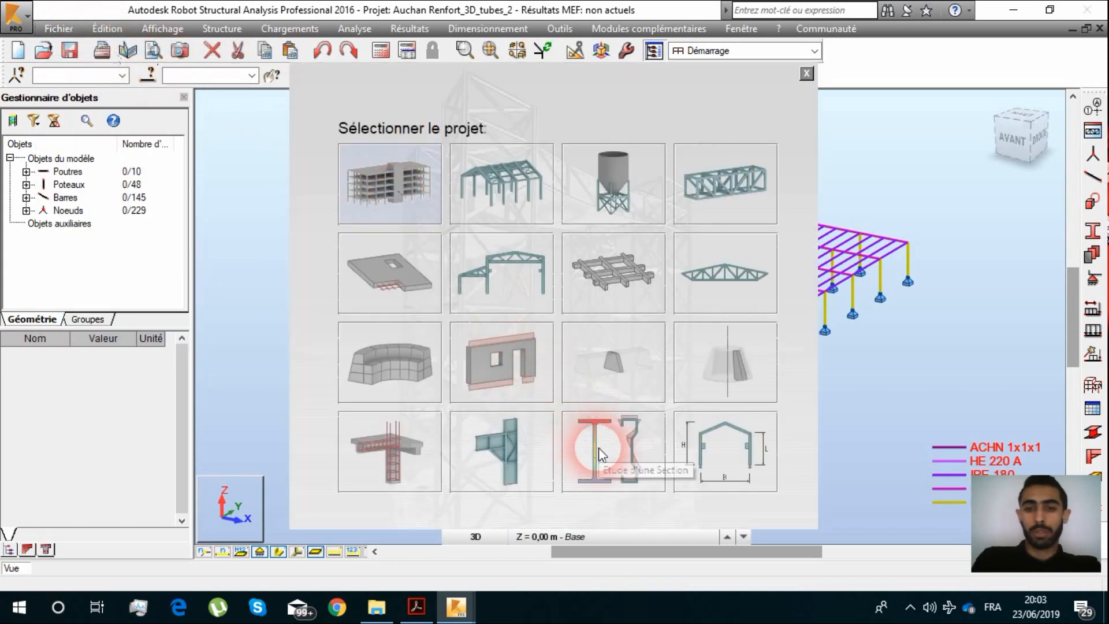
{"action": "left_click", "coordinate": [806, 74]}
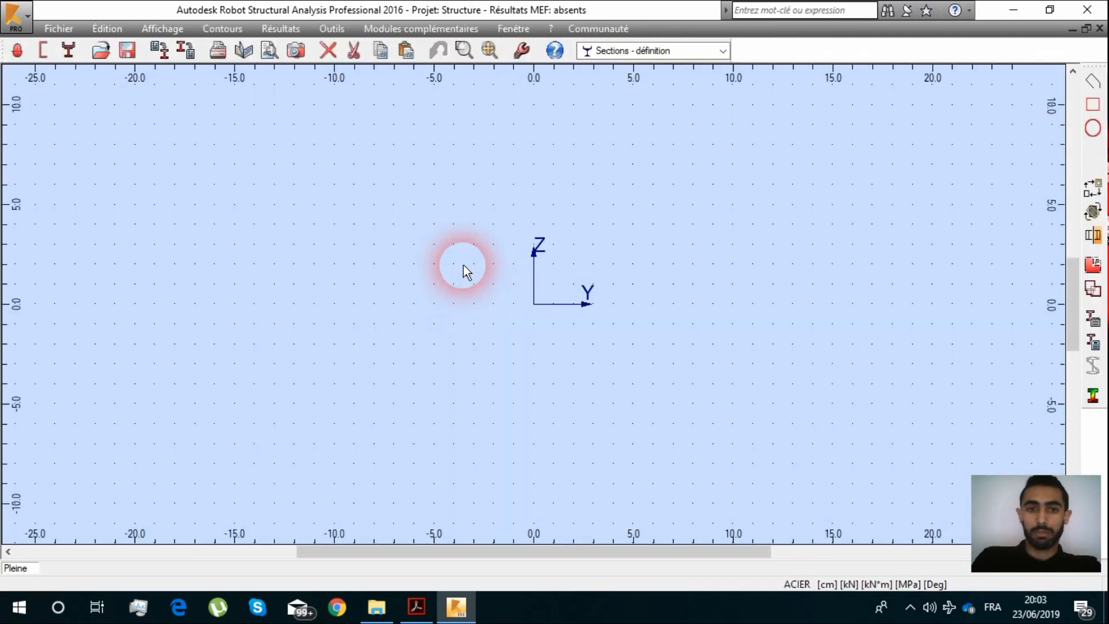
{"action": "mouse_move", "coordinate": [180, 223]}
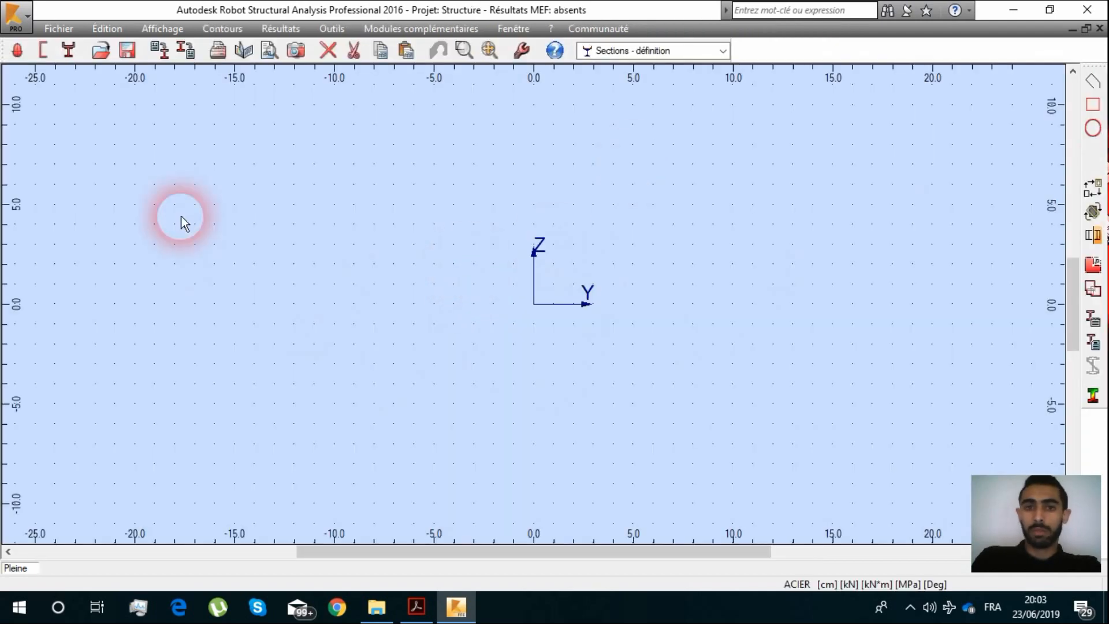
Step: Import profile 270 from the IPE family of Catalogue France
{"action": "left_click", "coordinate": [58, 28]}
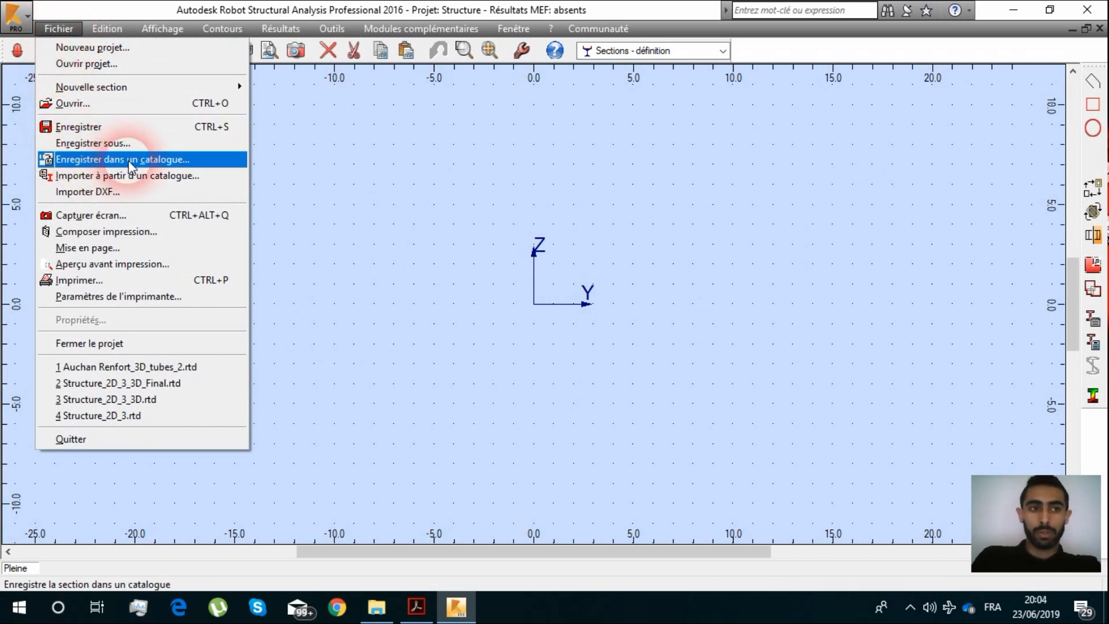
{"action": "mouse_move", "coordinate": [126, 176]}
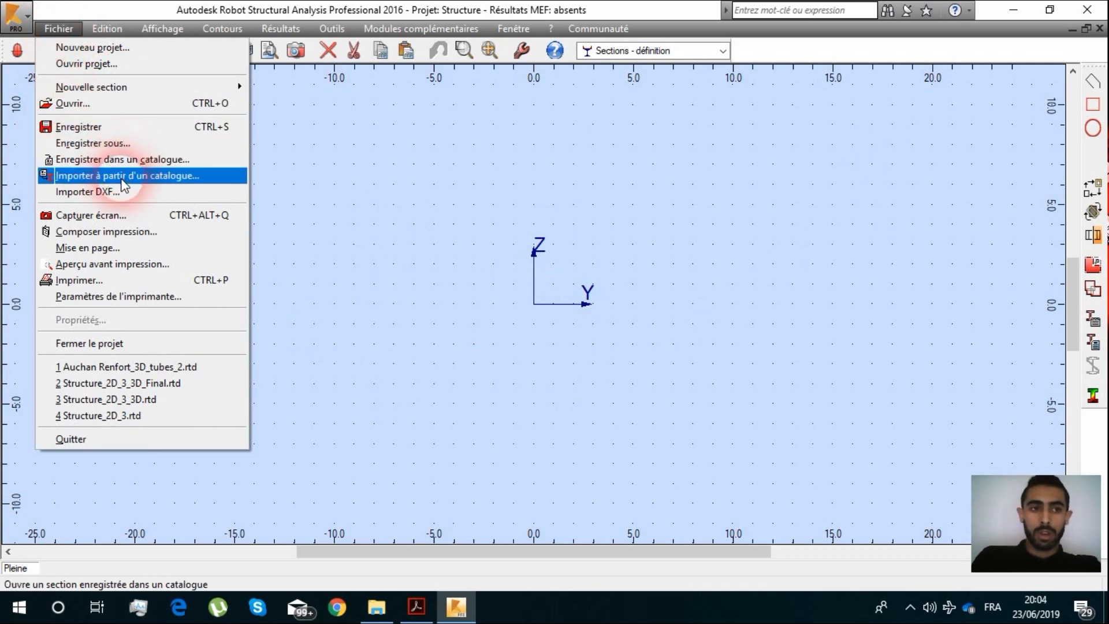
{"action": "left_click", "coordinate": [127, 176]}
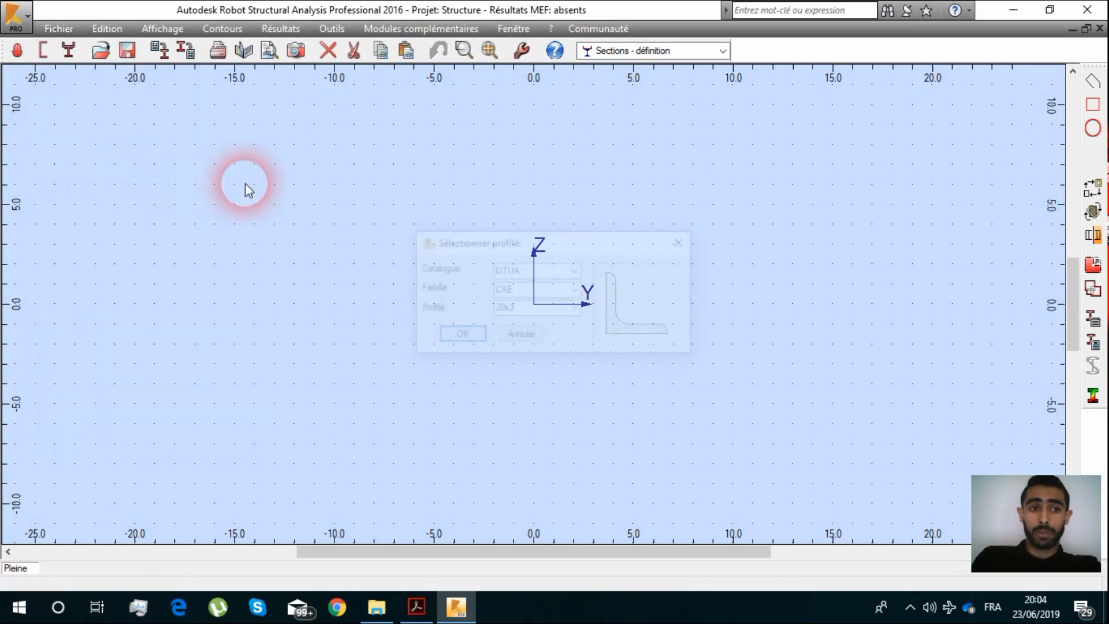
{"action": "left_click", "coordinate": [575, 270]}
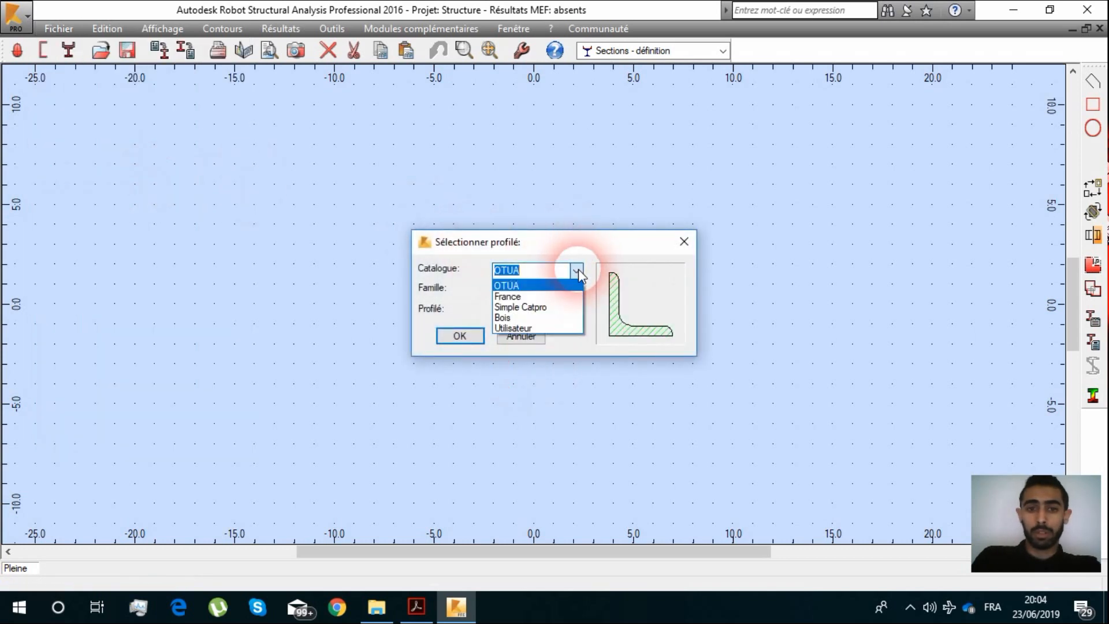
{"action": "left_click", "coordinate": [507, 295]}
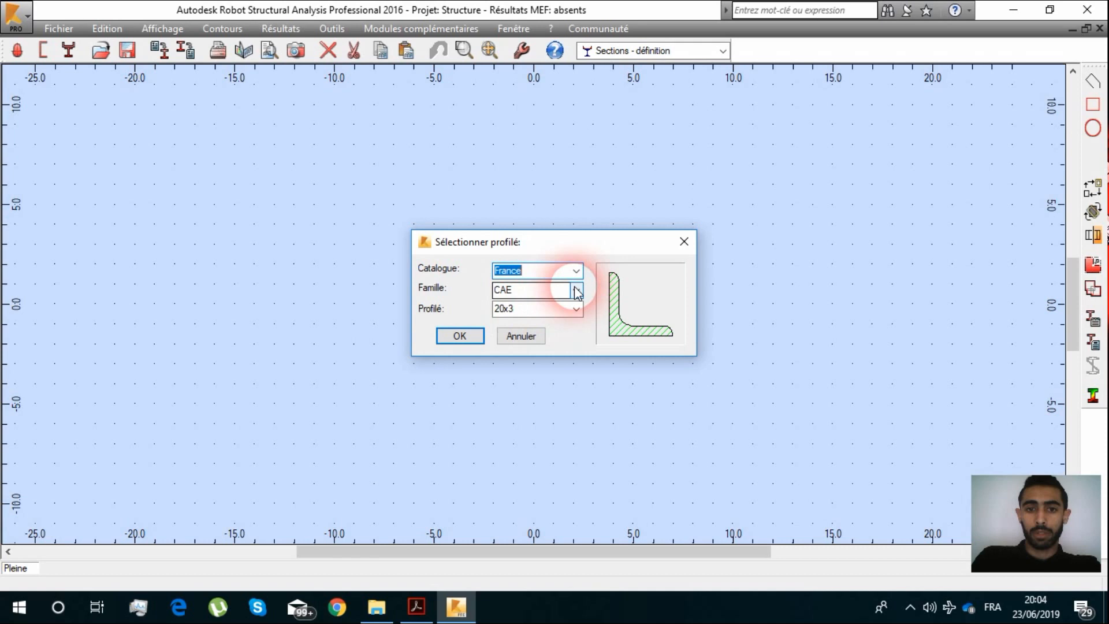
{"action": "left_click", "coordinate": [574, 290]}
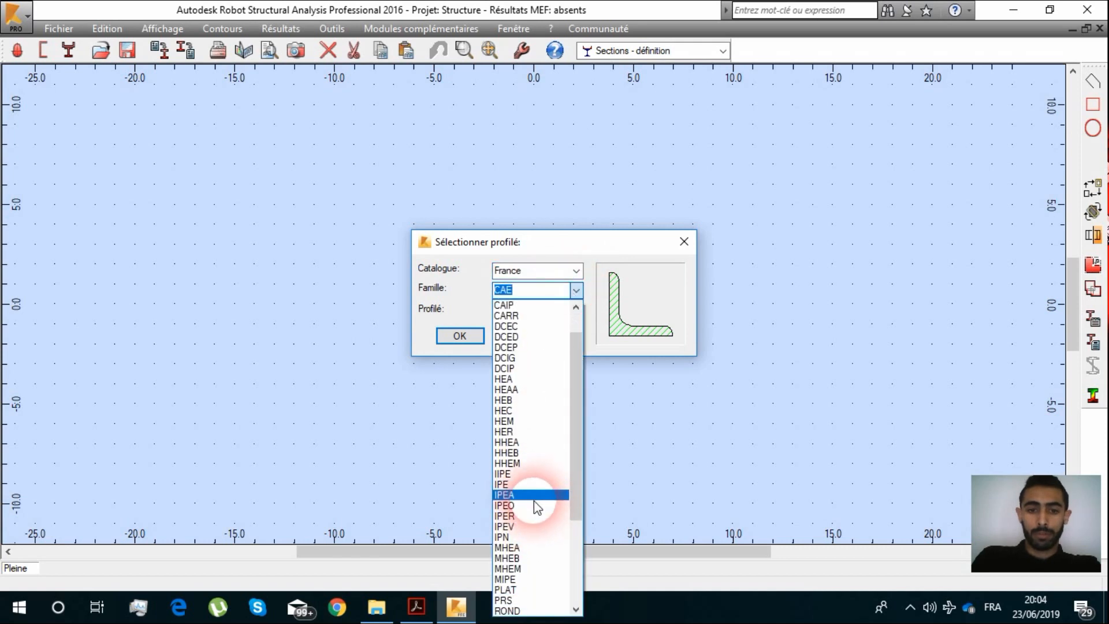
{"action": "left_click", "coordinate": [504, 484]}
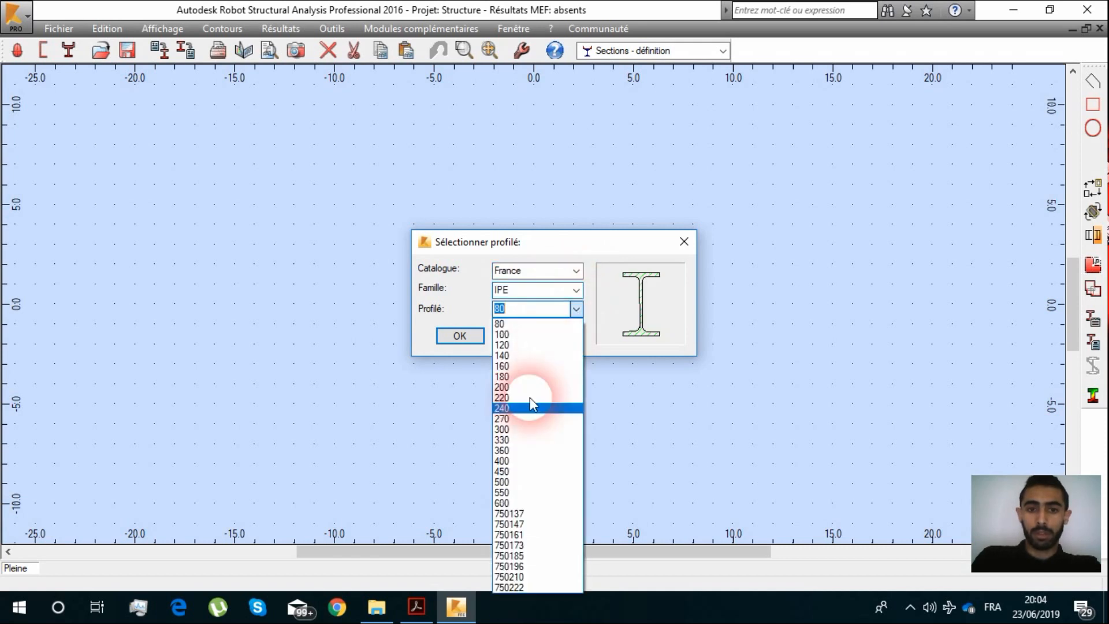
{"action": "left_click", "coordinate": [501, 418]}
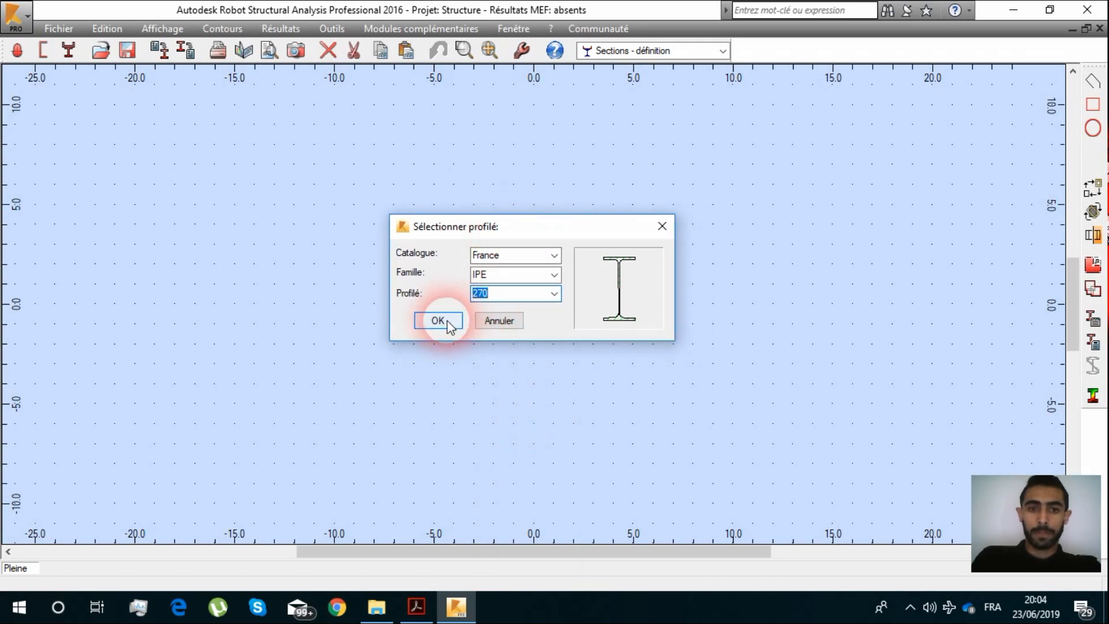
{"action": "left_click", "coordinate": [437, 321]}
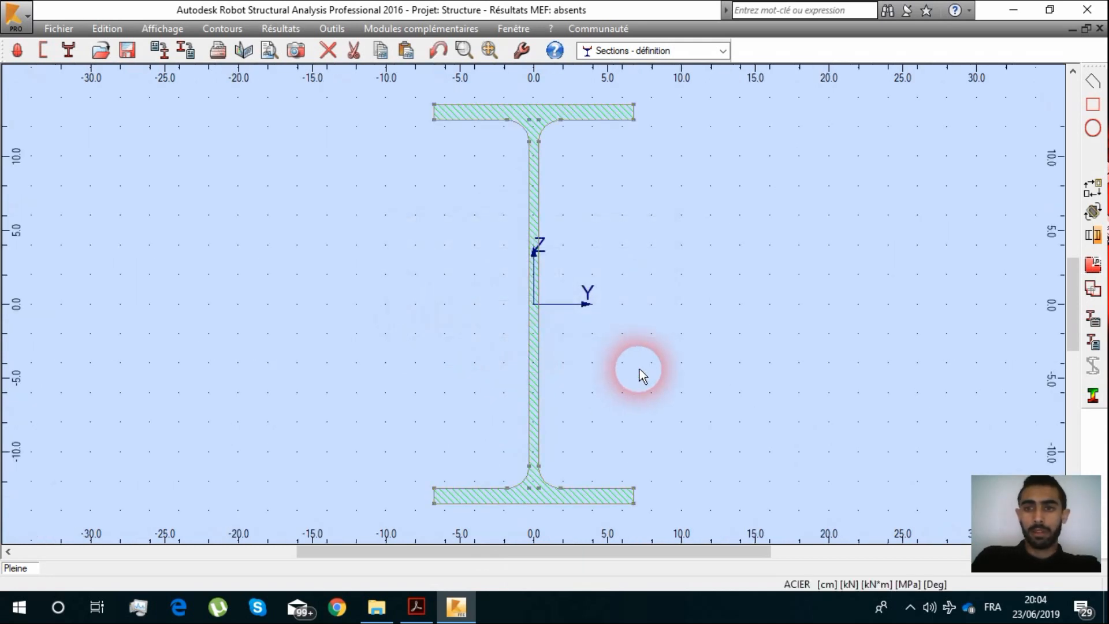
{"action": "mouse_move", "coordinate": [647, 166]}
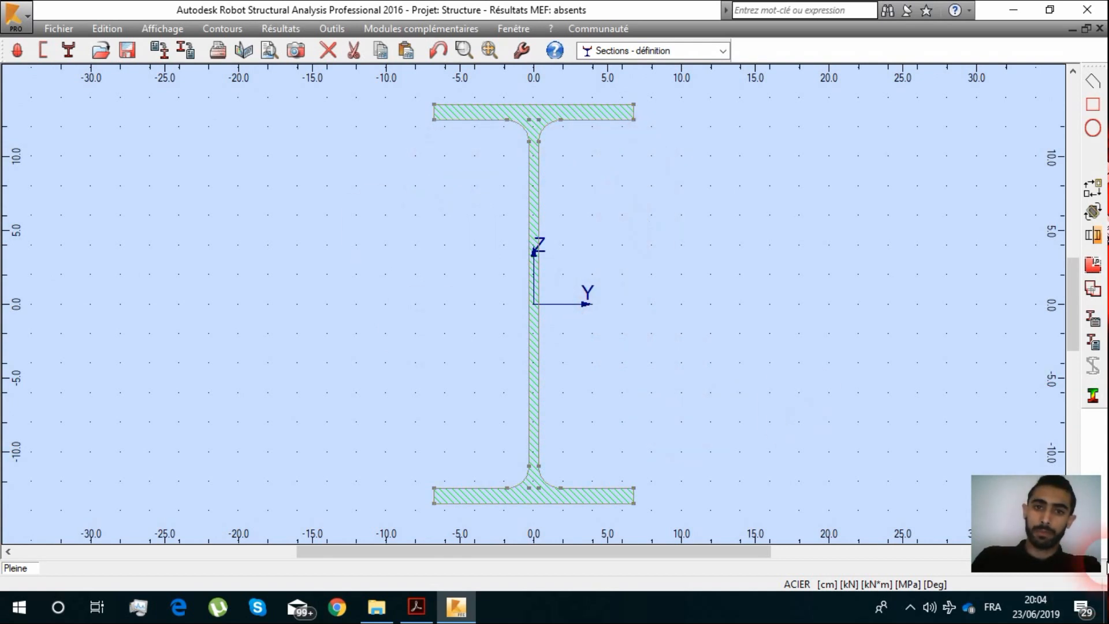
Step: Select the IPE outline and import the UPE 240 channel from Catalogue France
{"action": "left_click", "coordinate": [621, 195]}
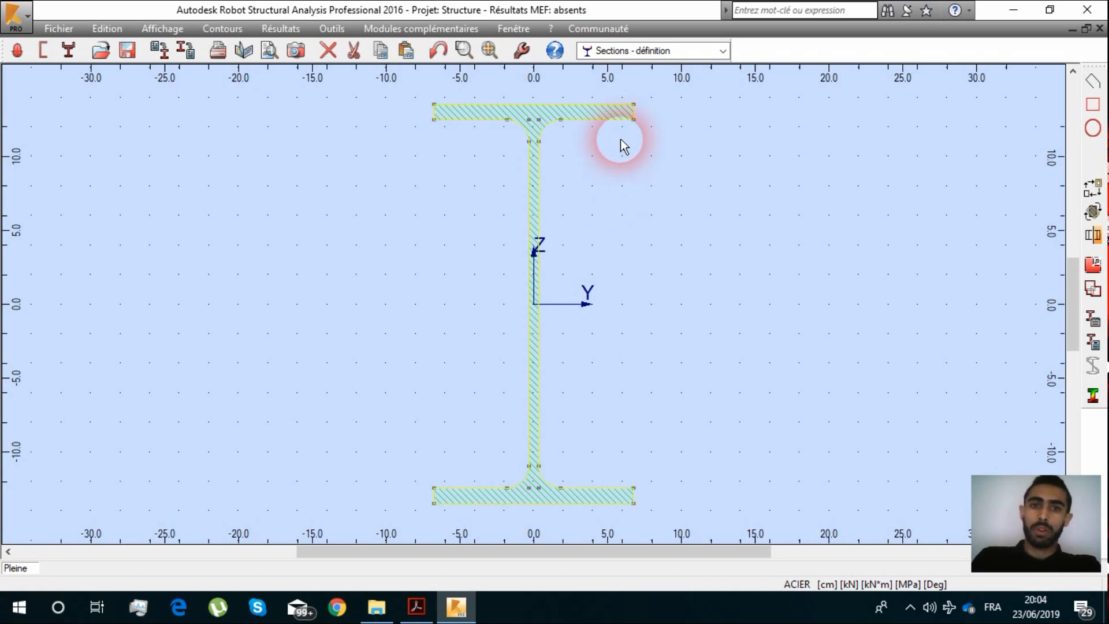
{"action": "left_click", "coordinate": [58, 28]}
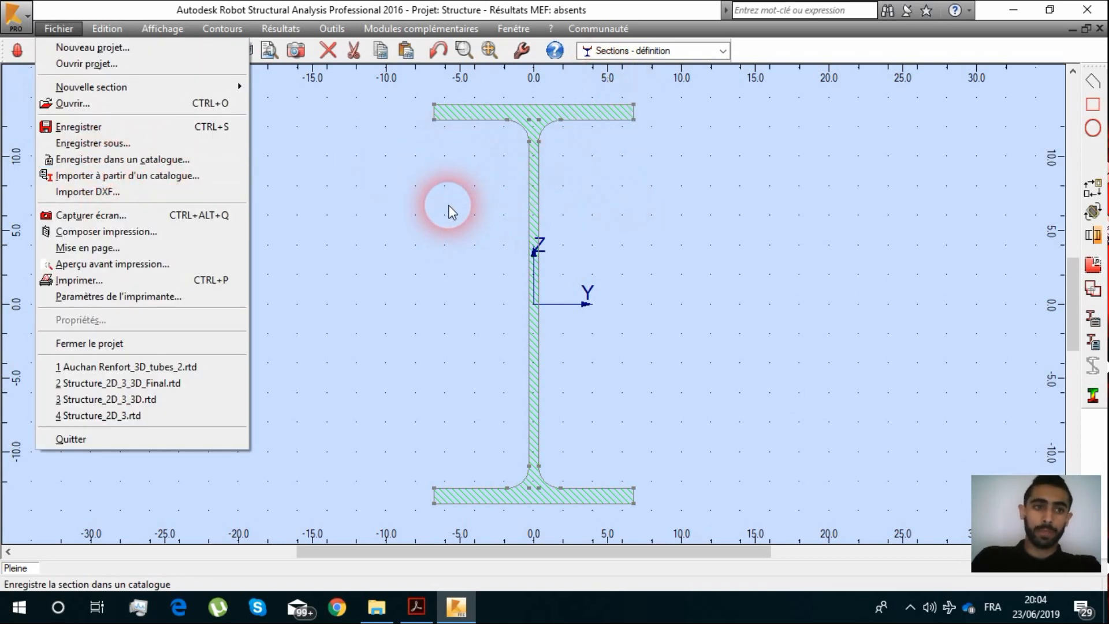
{"action": "mouse_move", "coordinate": [124, 159]}
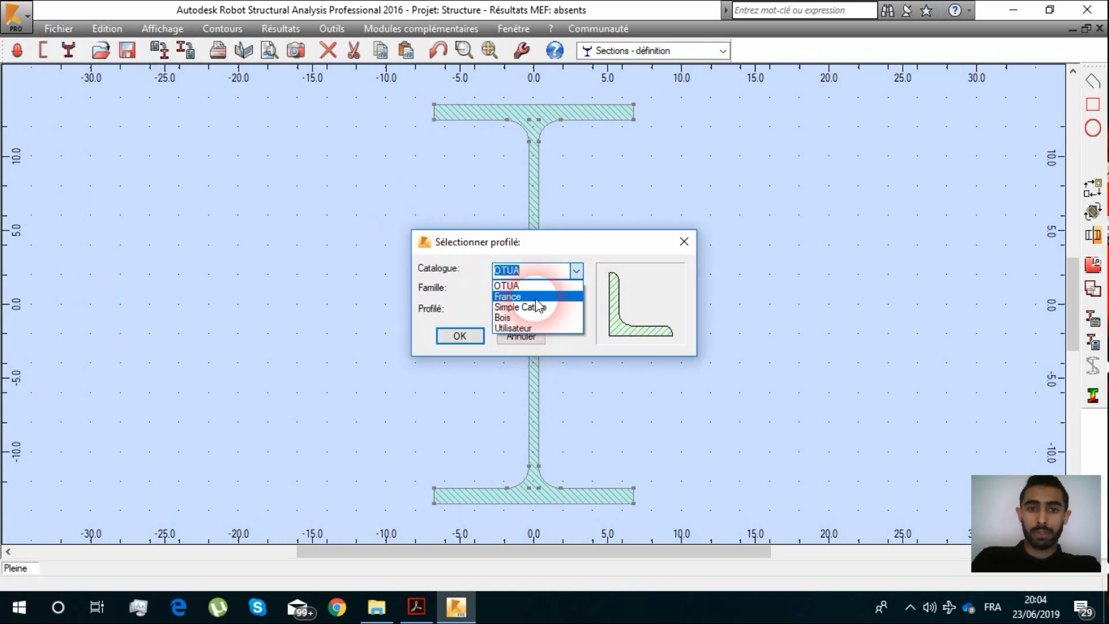
{"action": "left_click", "coordinate": [507, 296]}
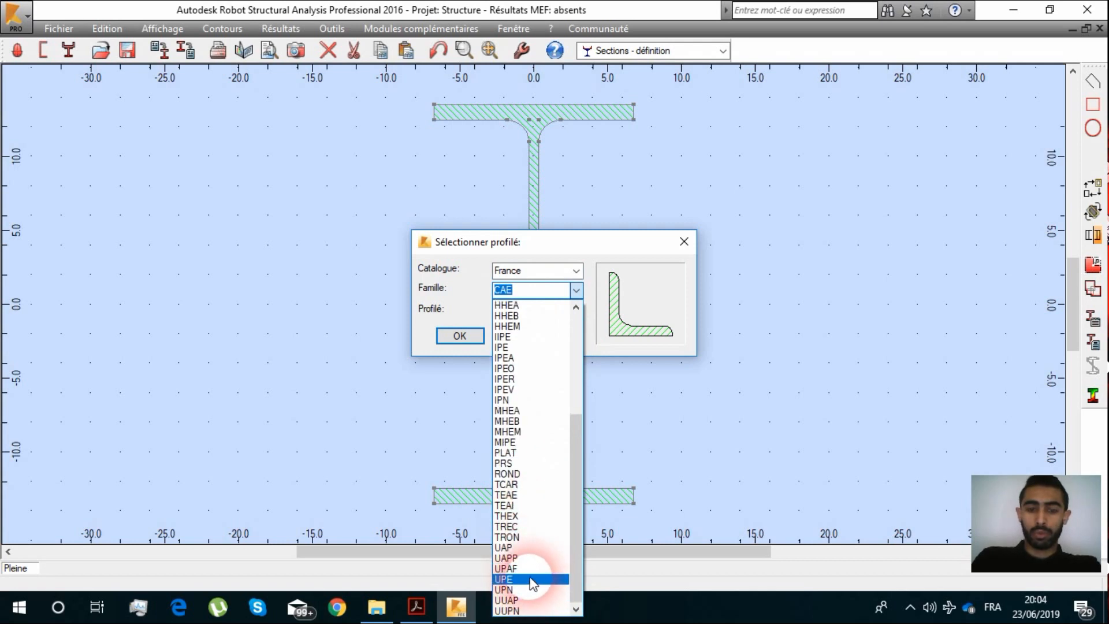
{"action": "left_click", "coordinate": [504, 580]}
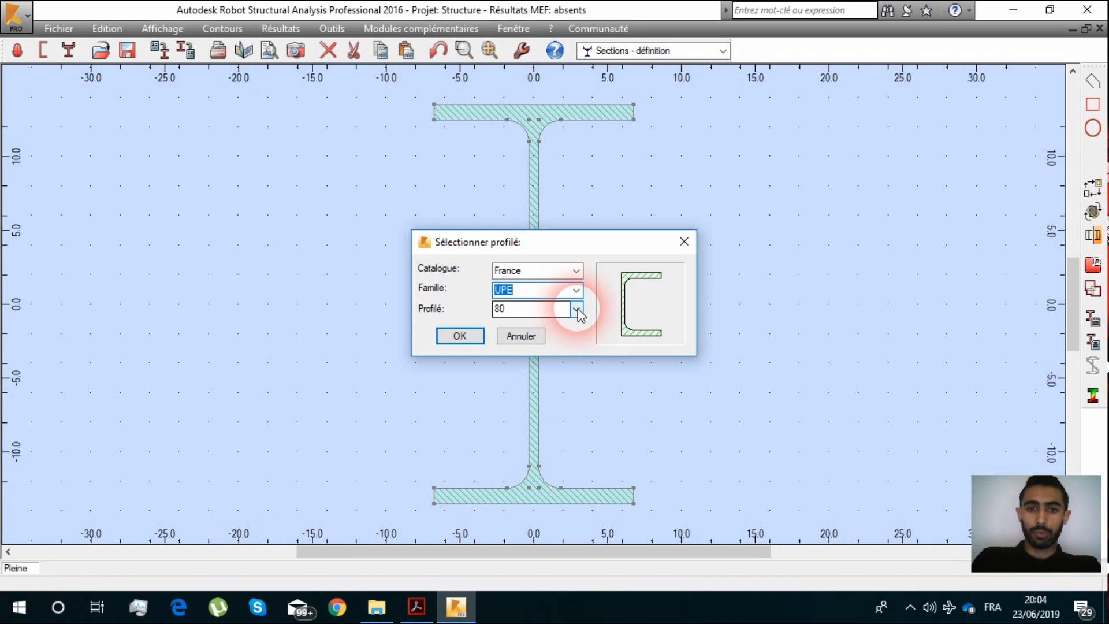
{"action": "left_click", "coordinate": [577, 309]}
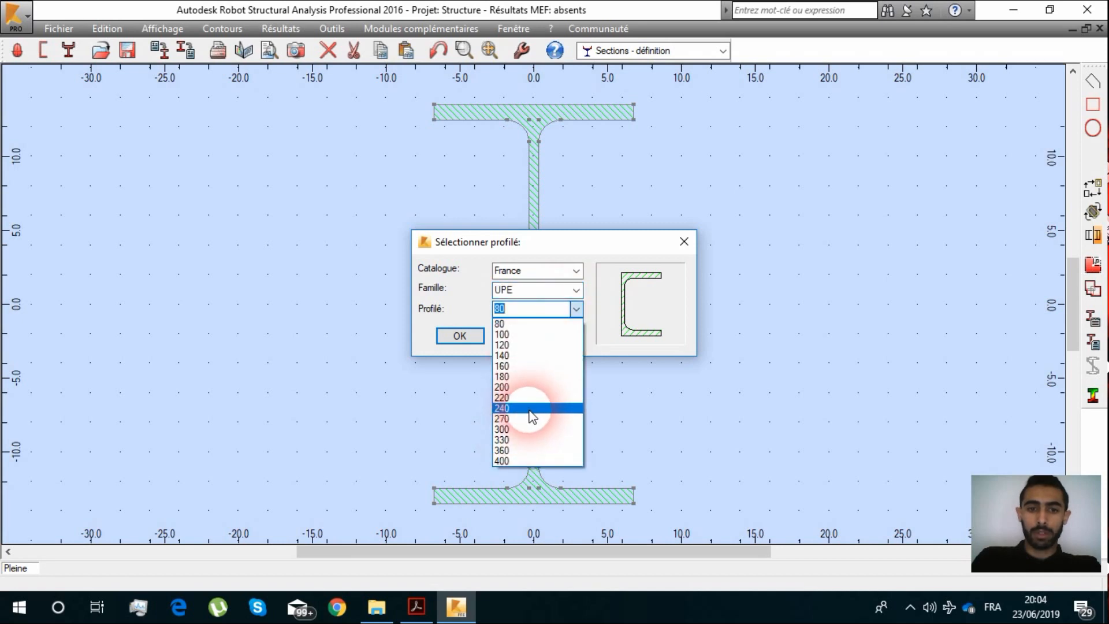
{"action": "left_click", "coordinate": [501, 418]}
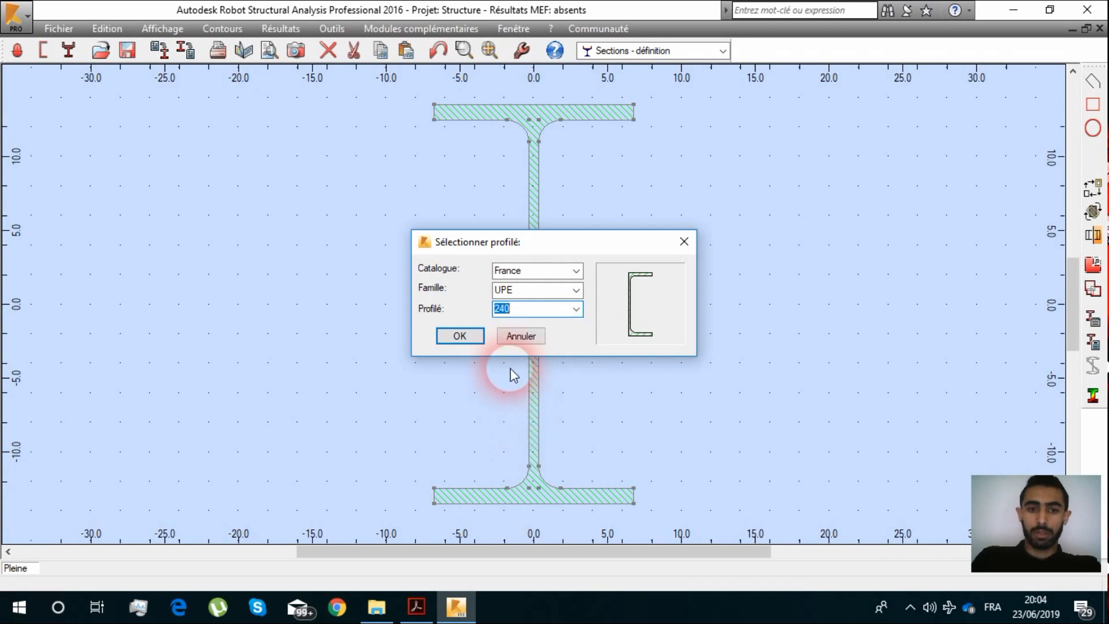
{"action": "left_click", "coordinate": [458, 335]}
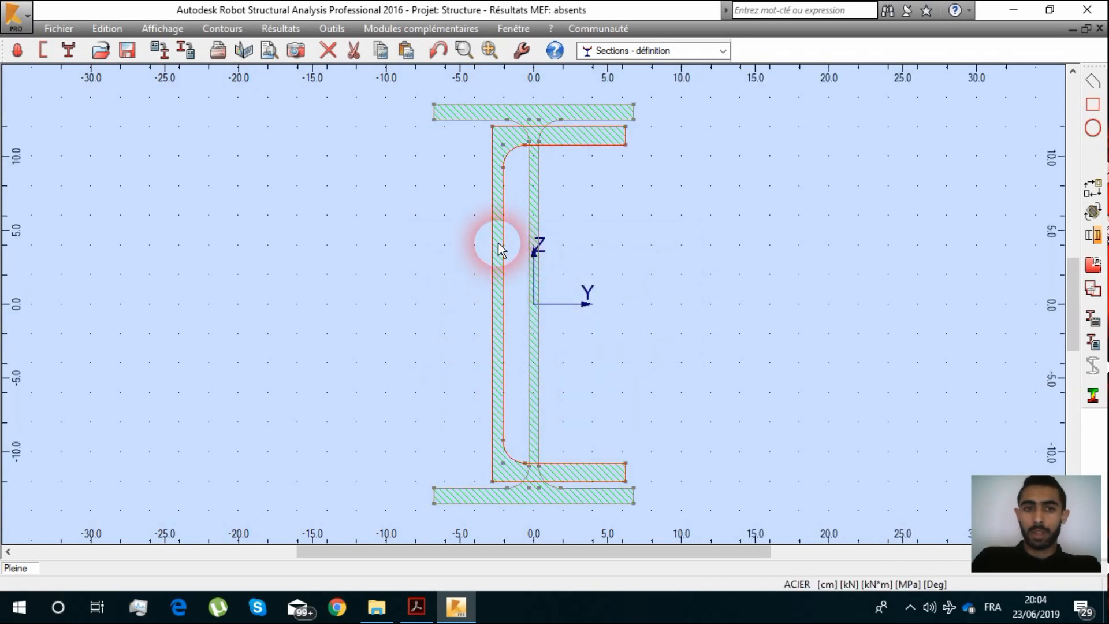
{"action": "mouse_move", "coordinate": [1093, 212]}
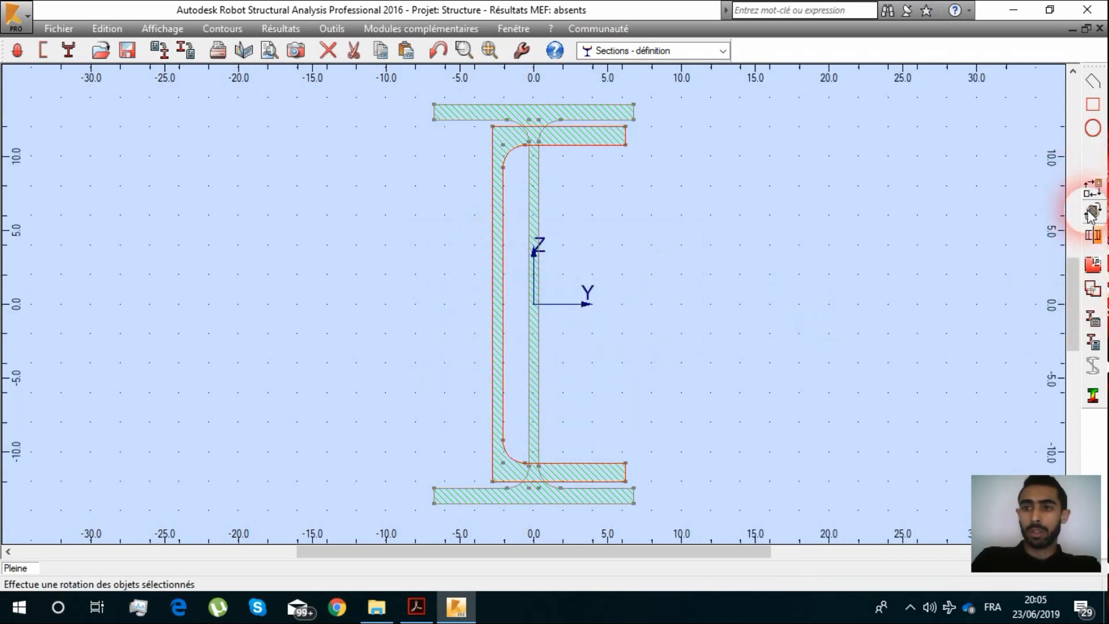
Step: Translate the UPE channel from its web edge to end point 2,0
{"action": "left_click", "coordinate": [1092, 187]}
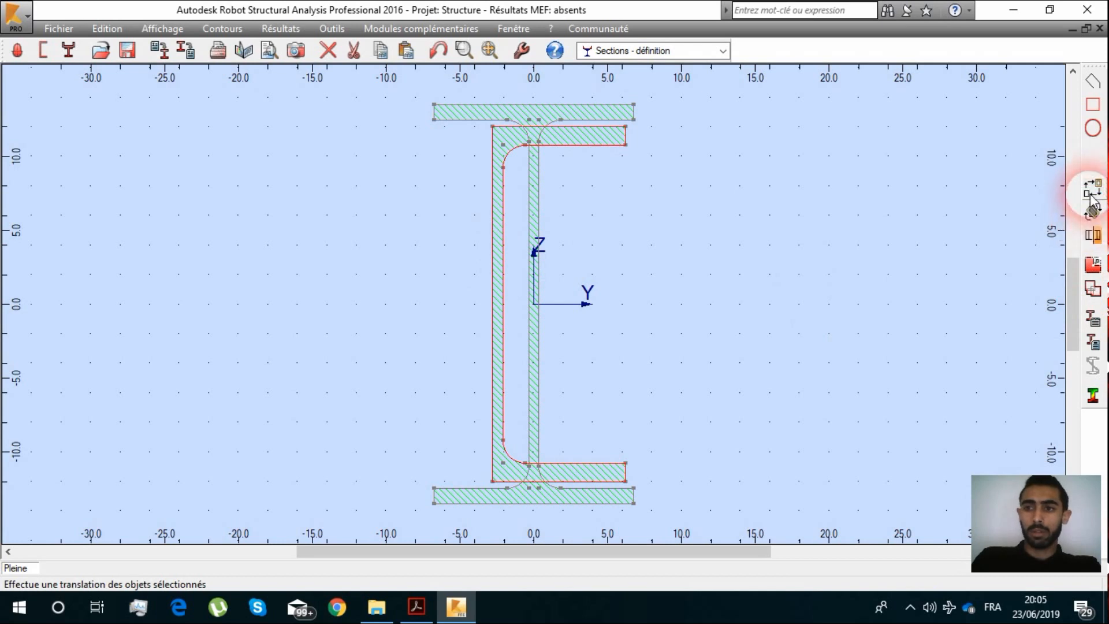
{"action": "left_click", "coordinate": [1092, 193]}
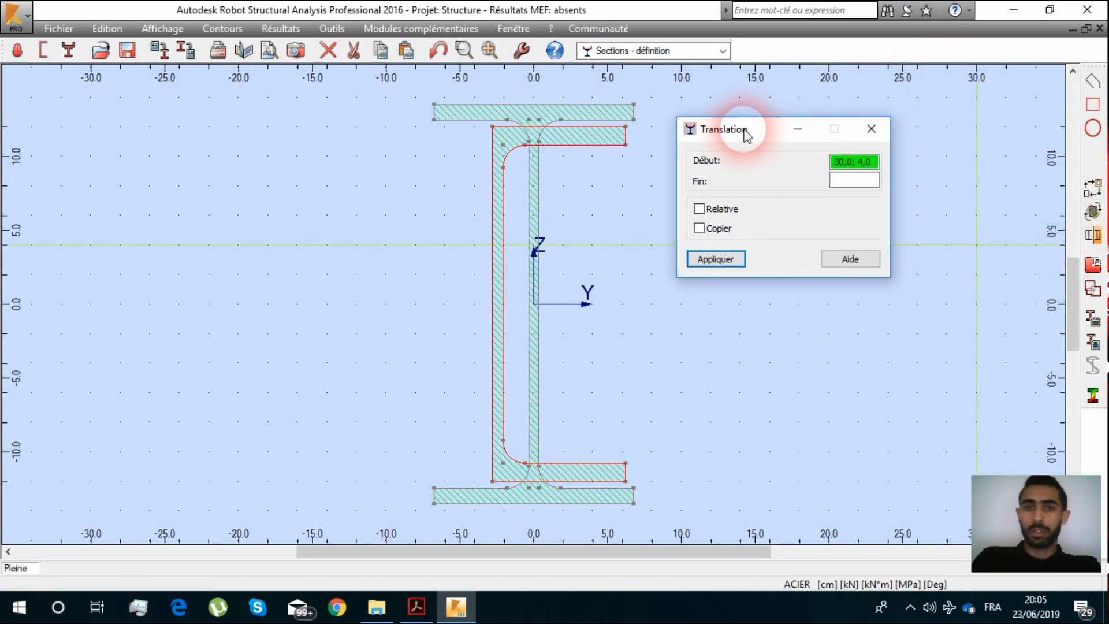
{"action": "left_click", "coordinate": [495, 308]}
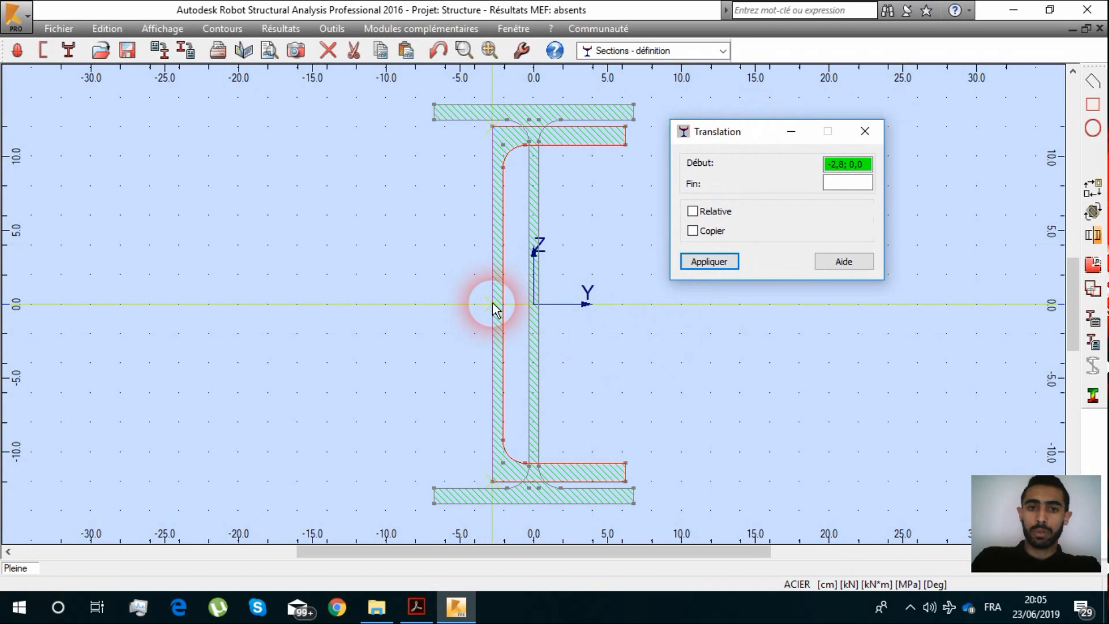
{"action": "left_click", "coordinate": [492, 305]}
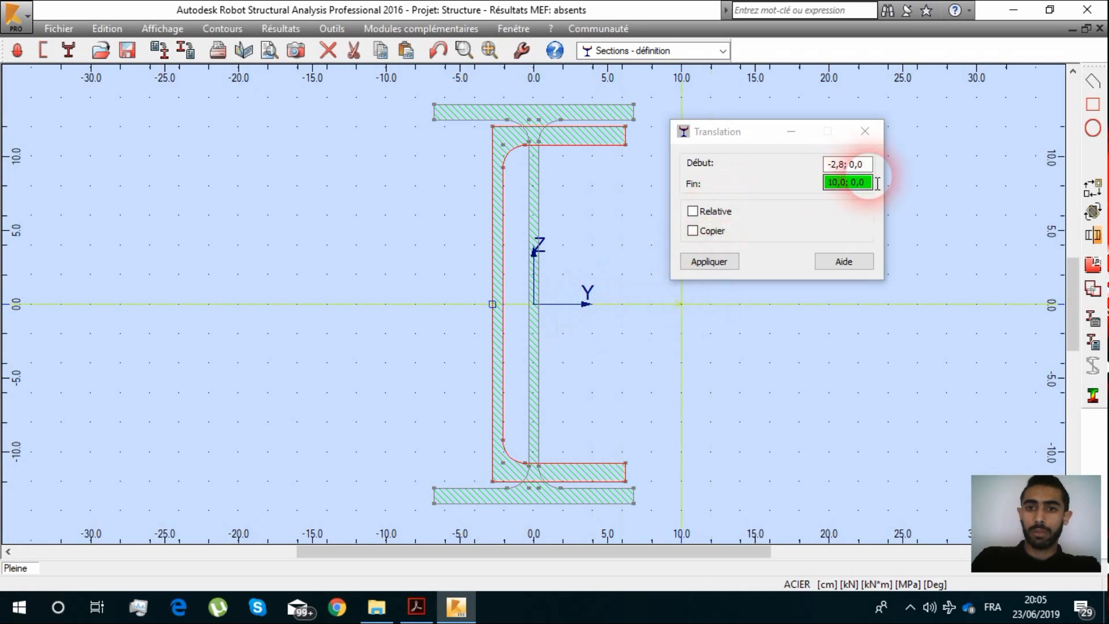
{"action": "type", "text": "2,0"}
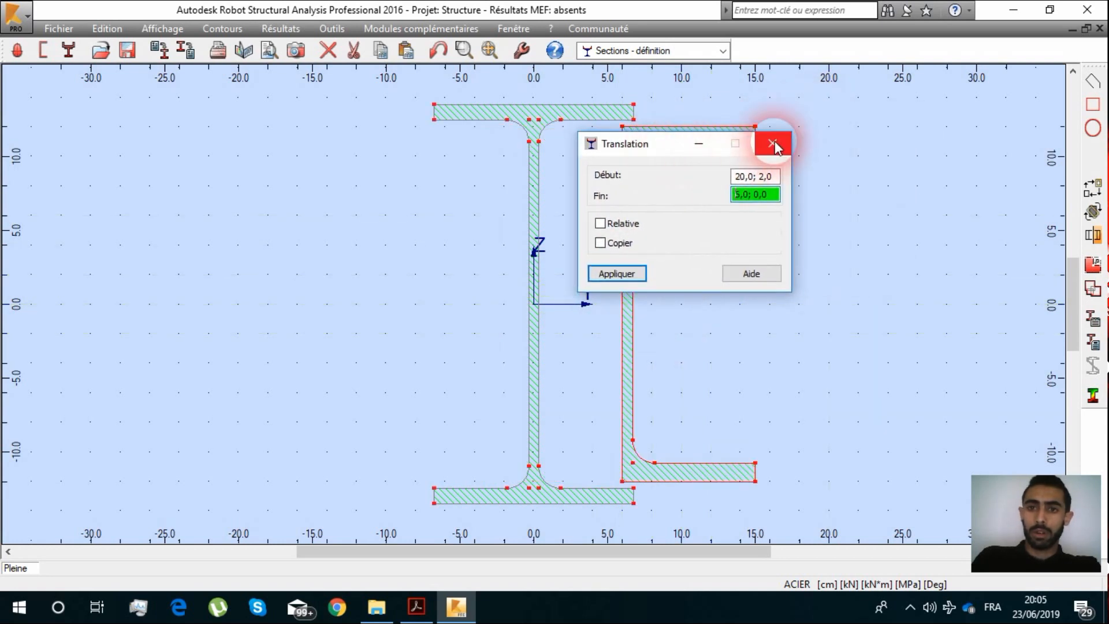
{"action": "left_click", "coordinate": [773, 144]}
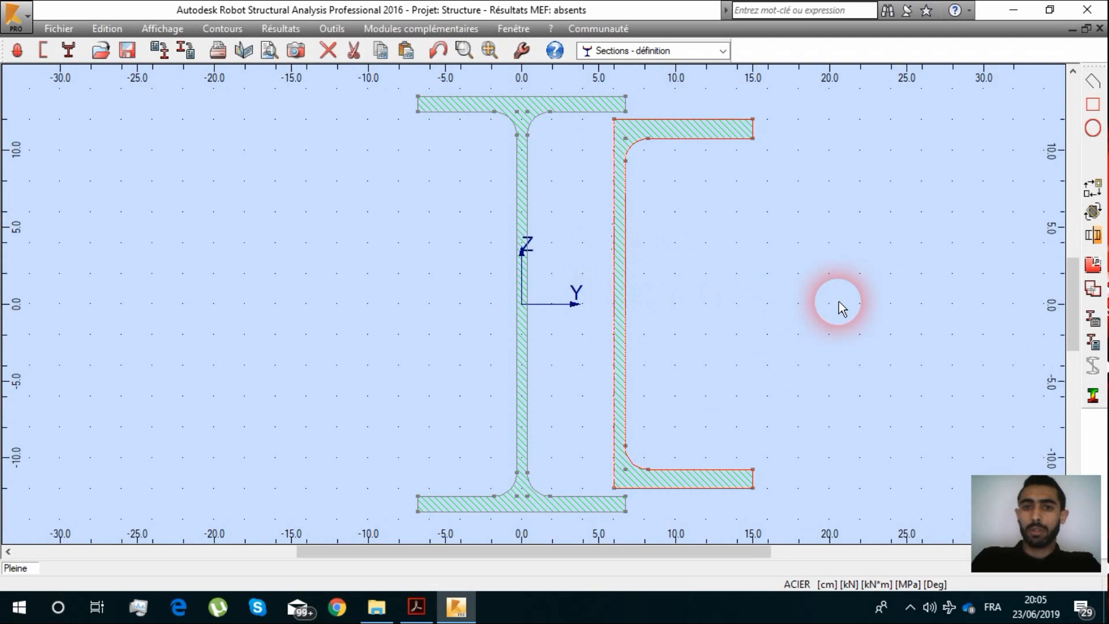
{"action": "mouse_move", "coordinate": [1092, 235]}
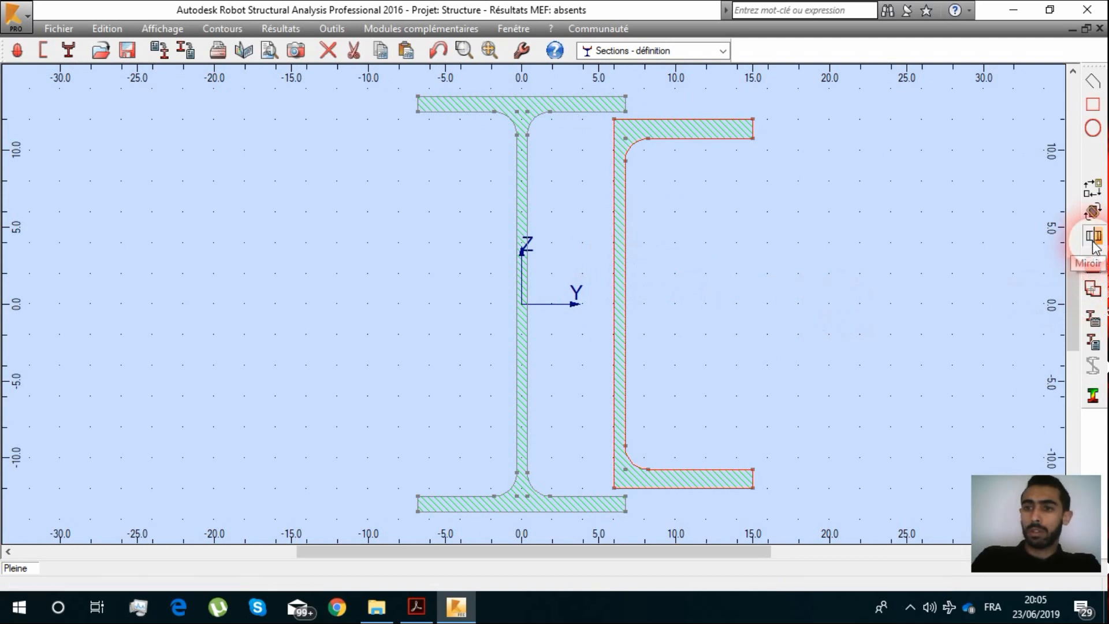
Step: Mirror a copy of the channel about the vertical axis at 0, then close Miroir
{"action": "left_click", "coordinate": [1092, 236]}
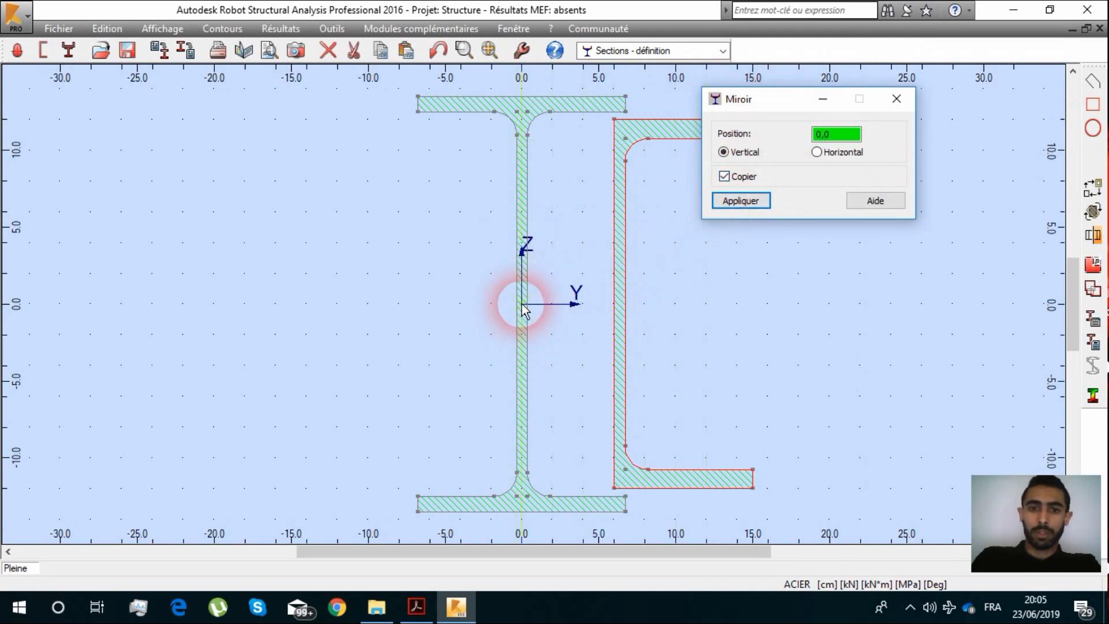
{"action": "left_click", "coordinate": [740, 200]}
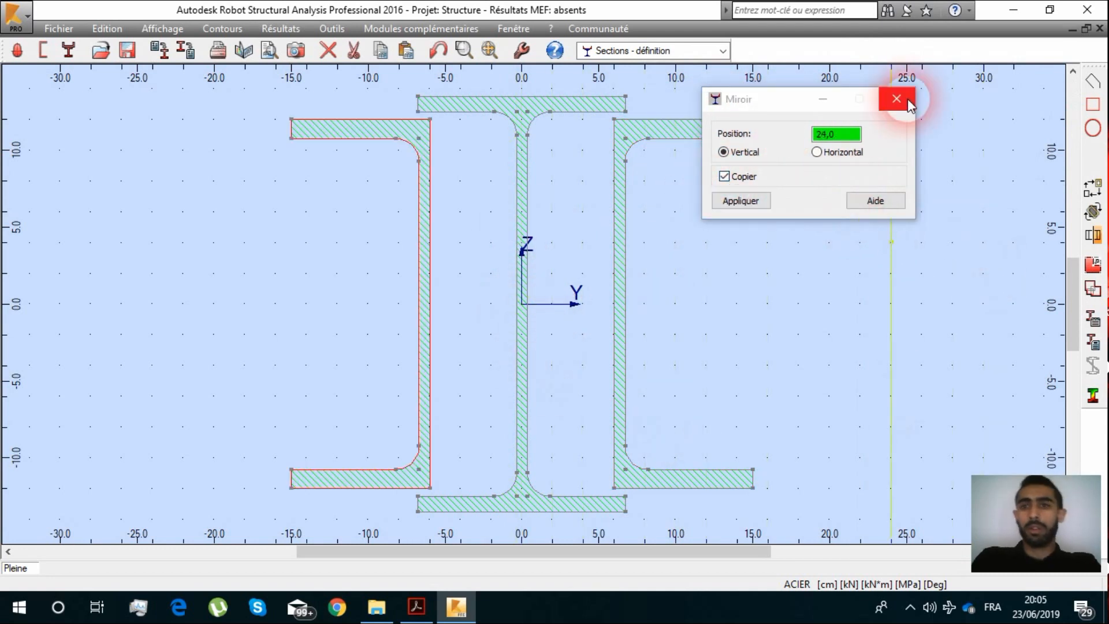
{"action": "left_click", "coordinate": [896, 99]}
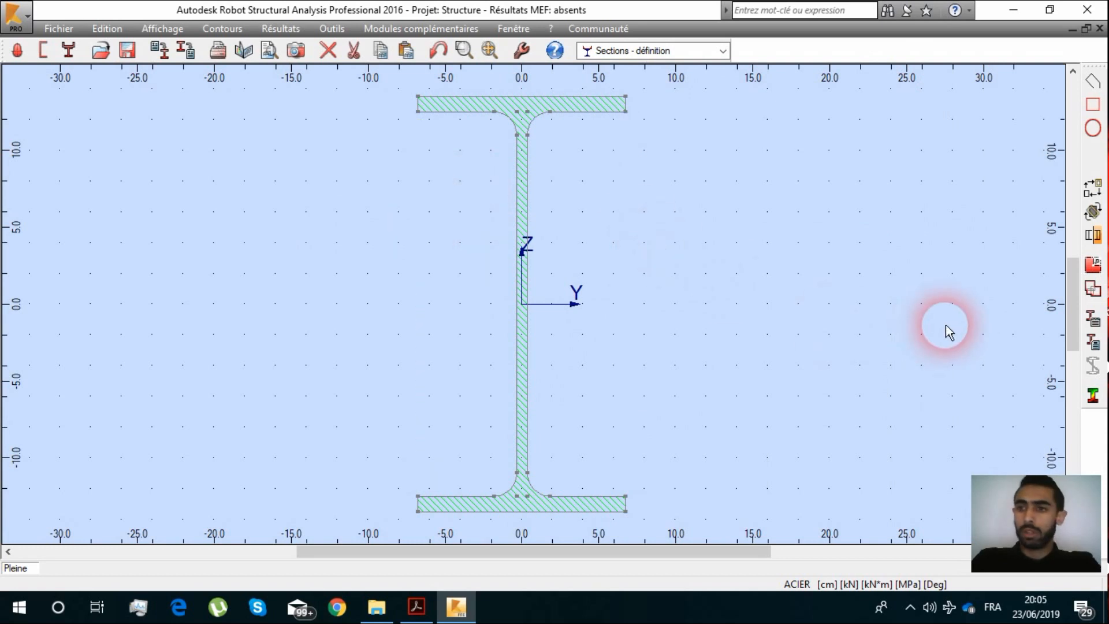
{"action": "mouse_move", "coordinate": [624, 214]}
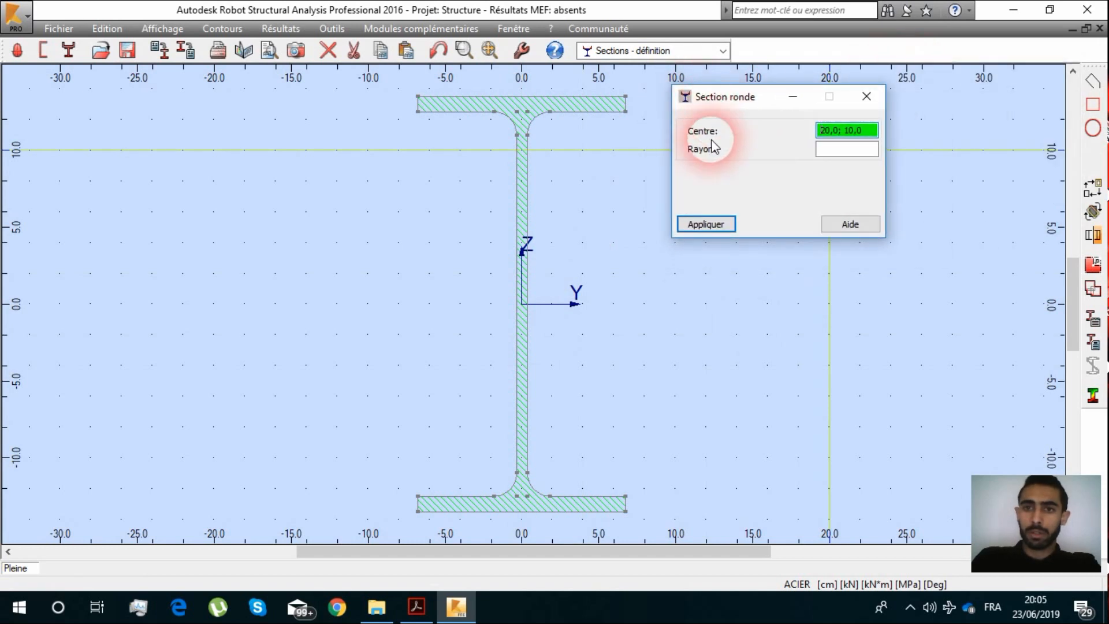
Step: Create solid circles of radius 4.45 centred at 6.78;0 and -6.78;0
{"action": "left_click_drag", "start_coordinate": [724, 97], "coordinate": [714, 106]}
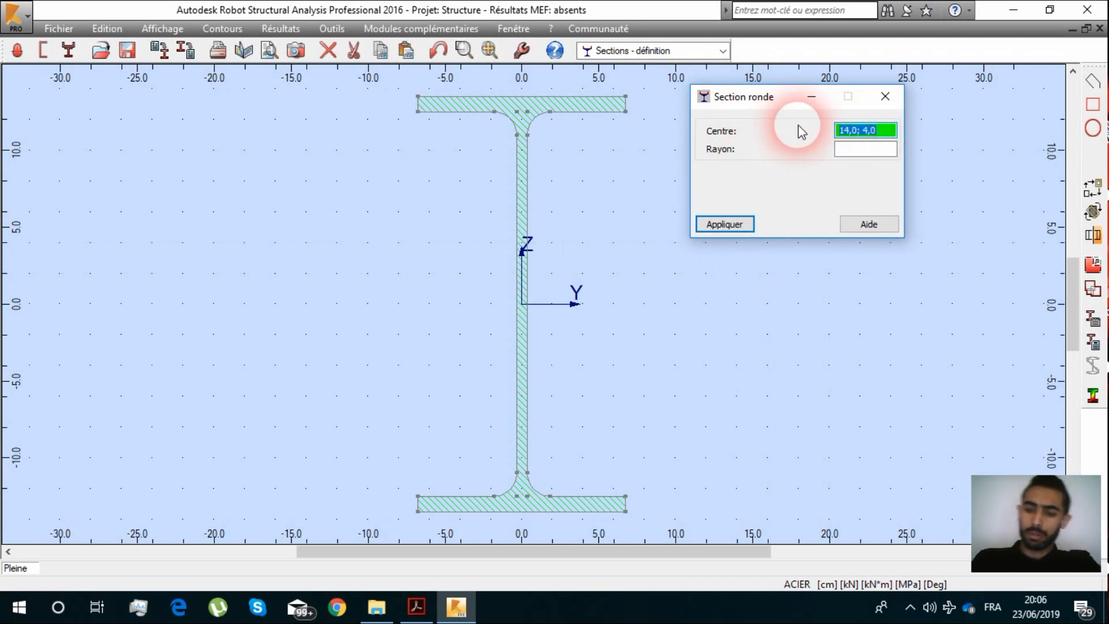
{"action": "type", "text": "6.78"}
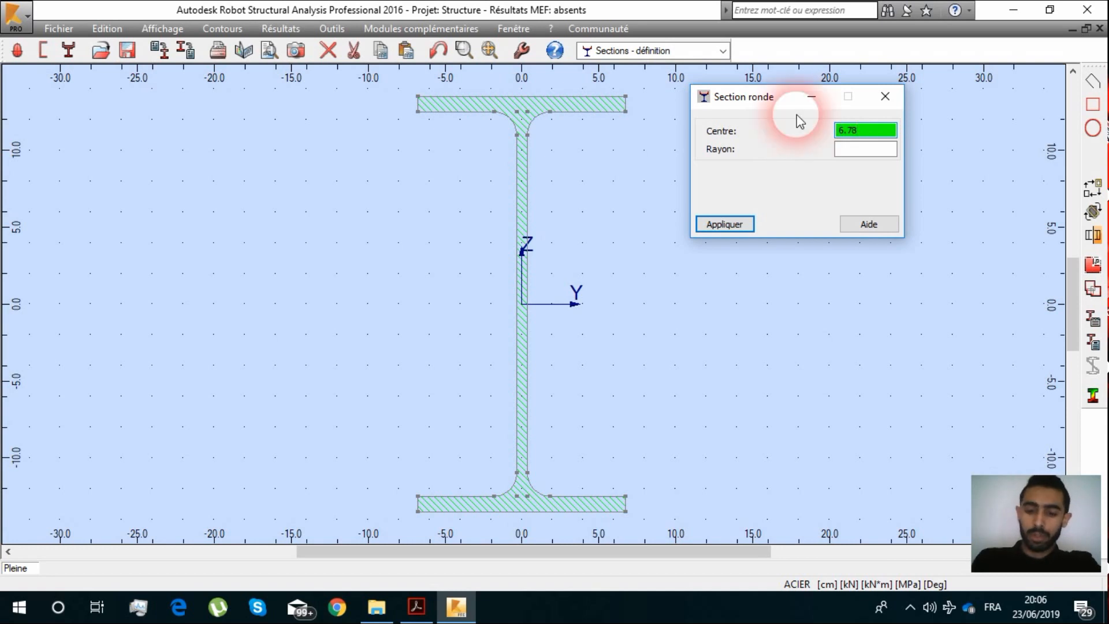
{"action": "left_click", "coordinate": [864, 148]}
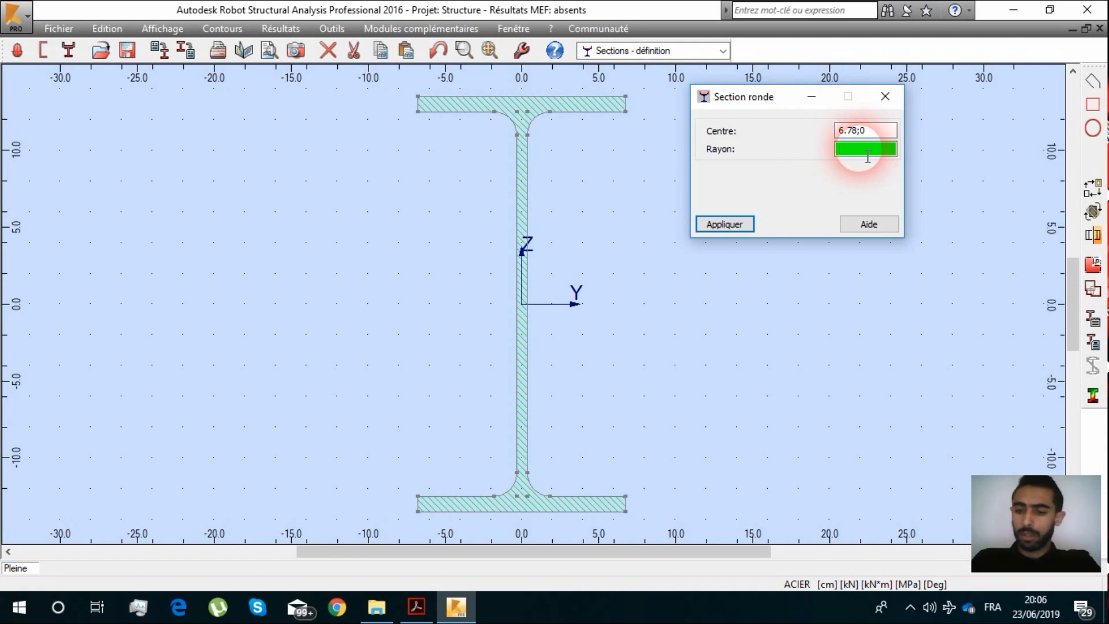
{"action": "type", "text": "4.45"}
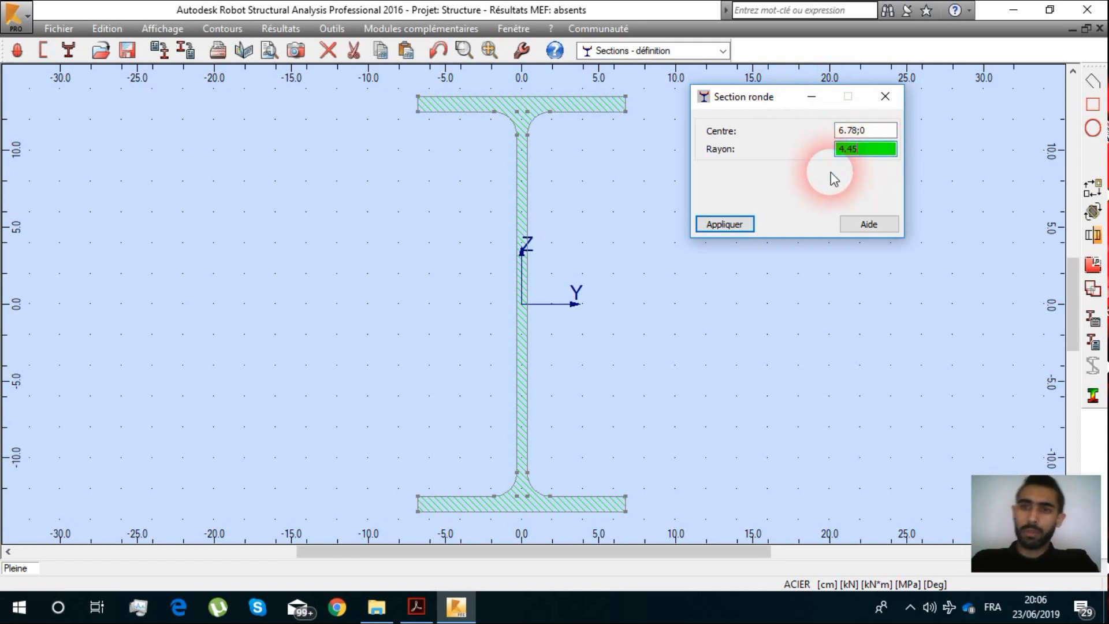
{"action": "left_click", "coordinate": [723, 224]}
{"action": "type", "text": "-"}
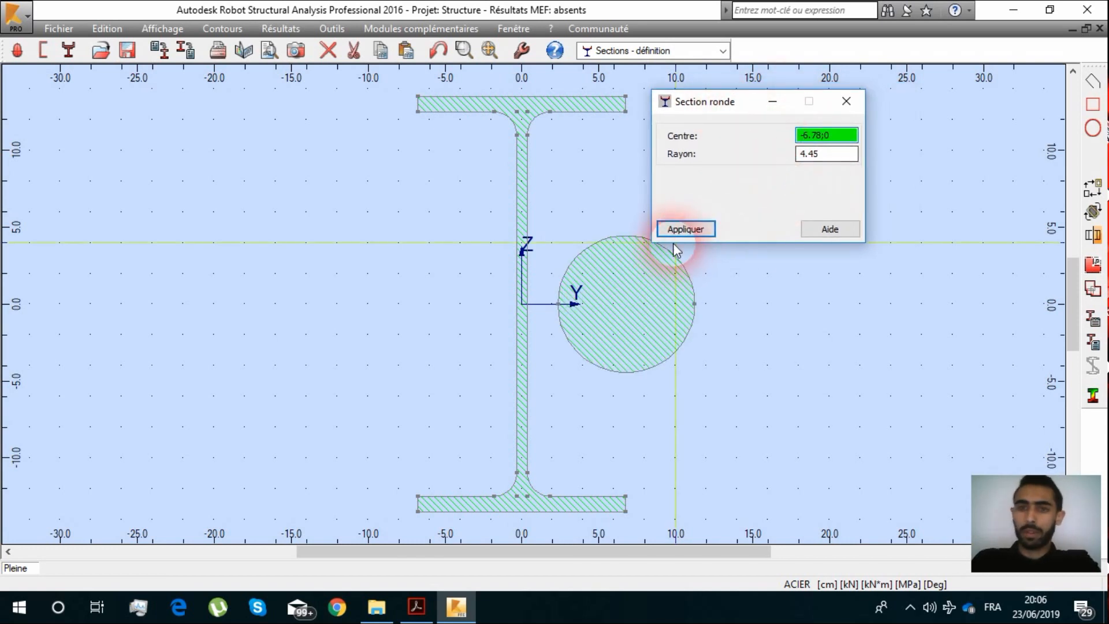
{"action": "left_click", "coordinate": [684, 228]}
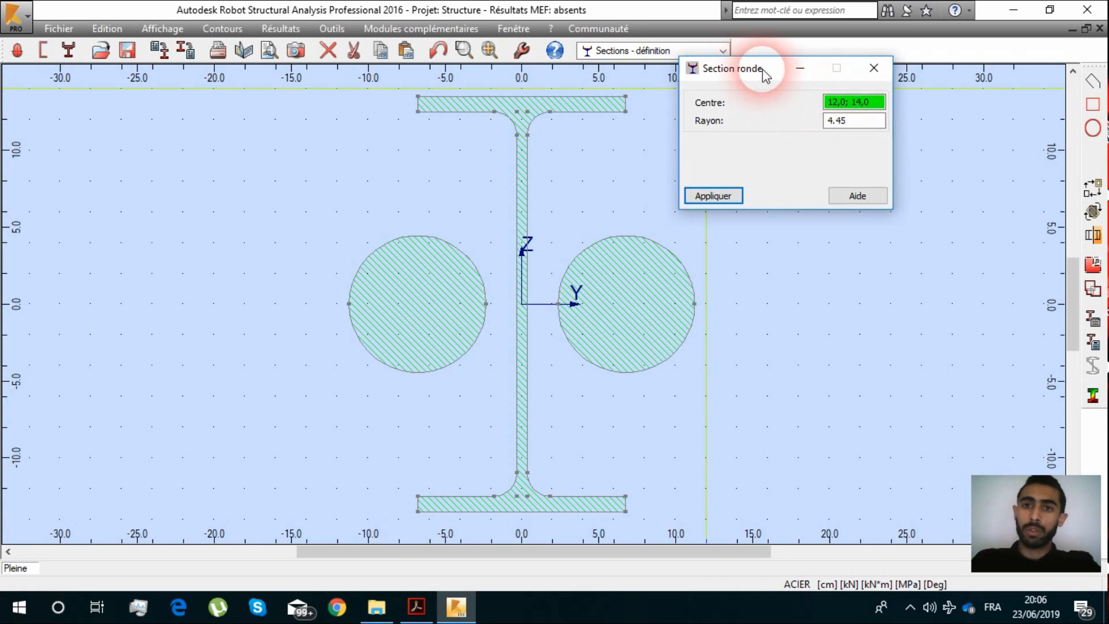
{"action": "mouse_move", "coordinate": [727, 88]}
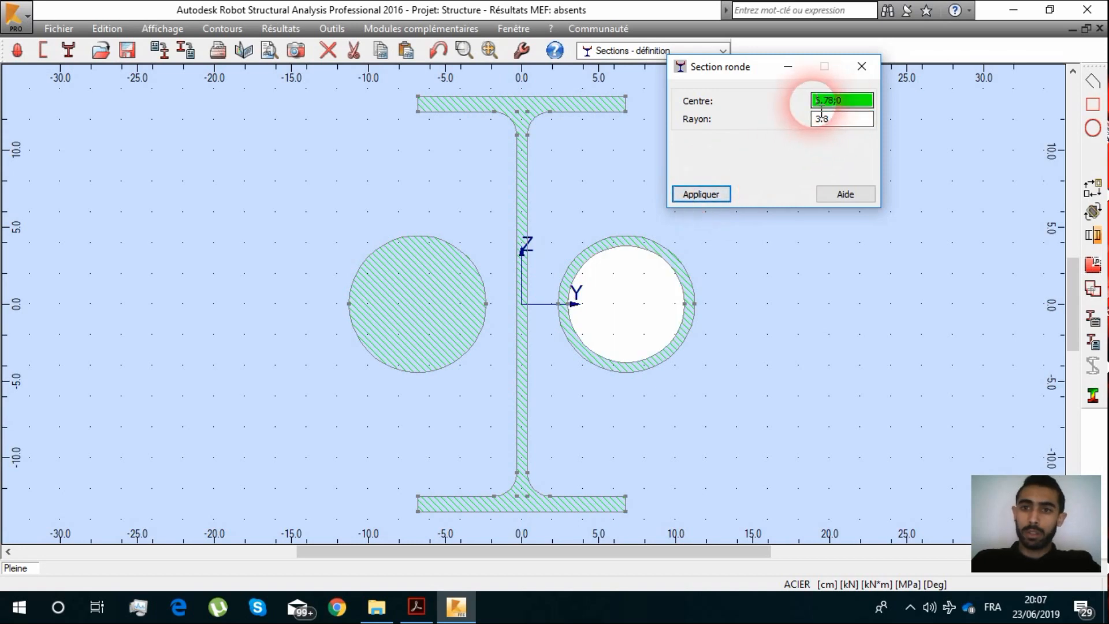
Step: Add a 3.8-radius inner circle to the left tube
{"action": "left_click", "coordinate": [699, 194]}
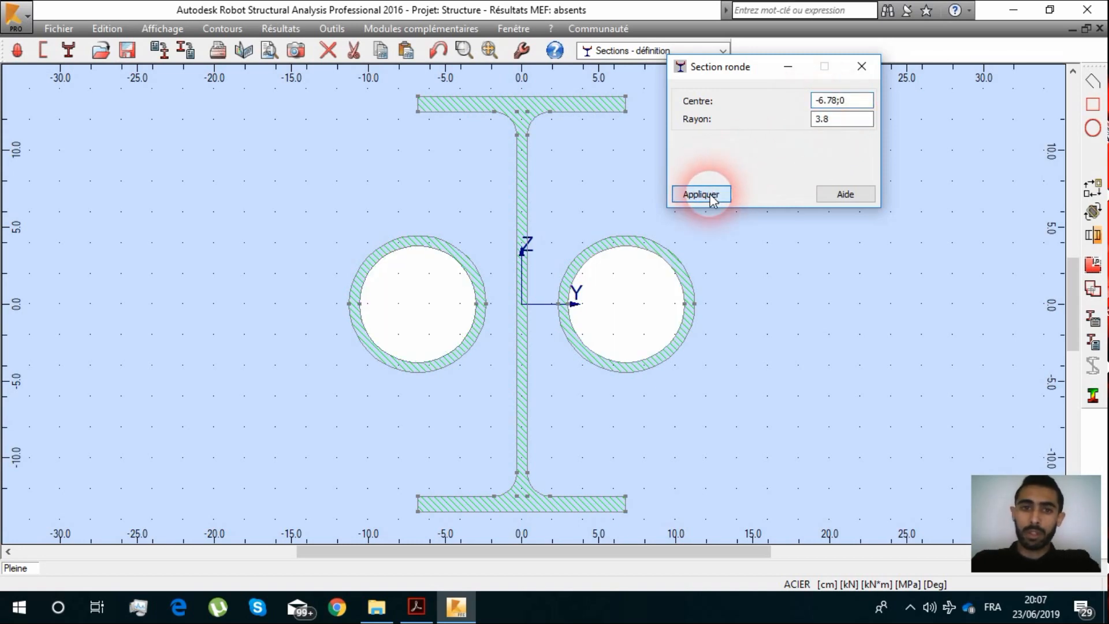
{"action": "mouse_move", "coordinate": [744, 83]}
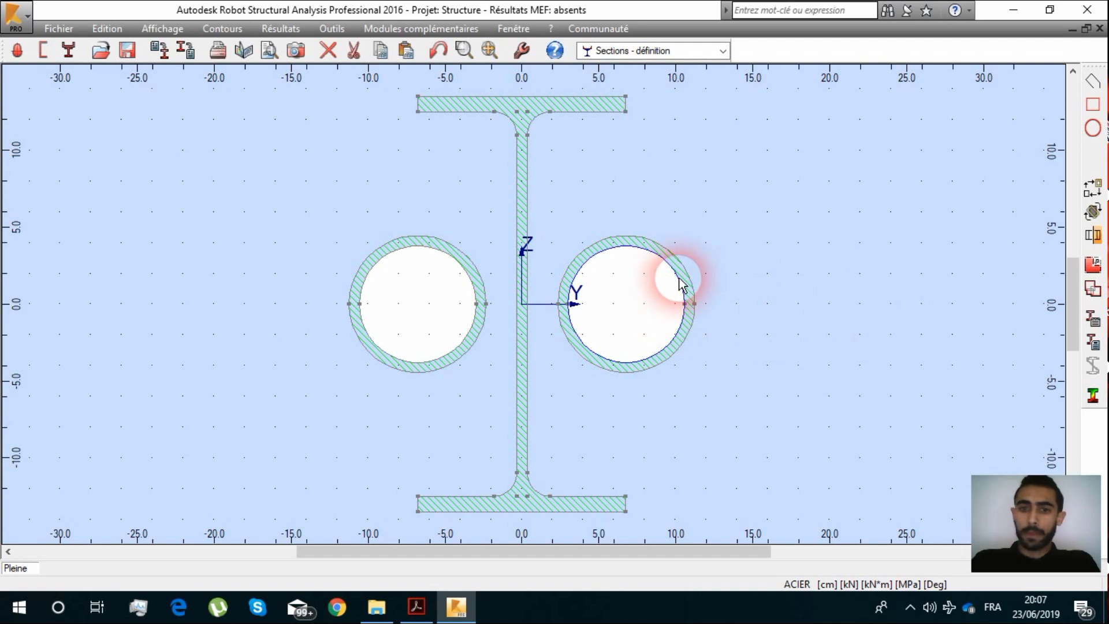
Step: Set the right tube's inner circle to a hole in its contour properties
{"action": "right_click", "coordinate": [679, 283]}
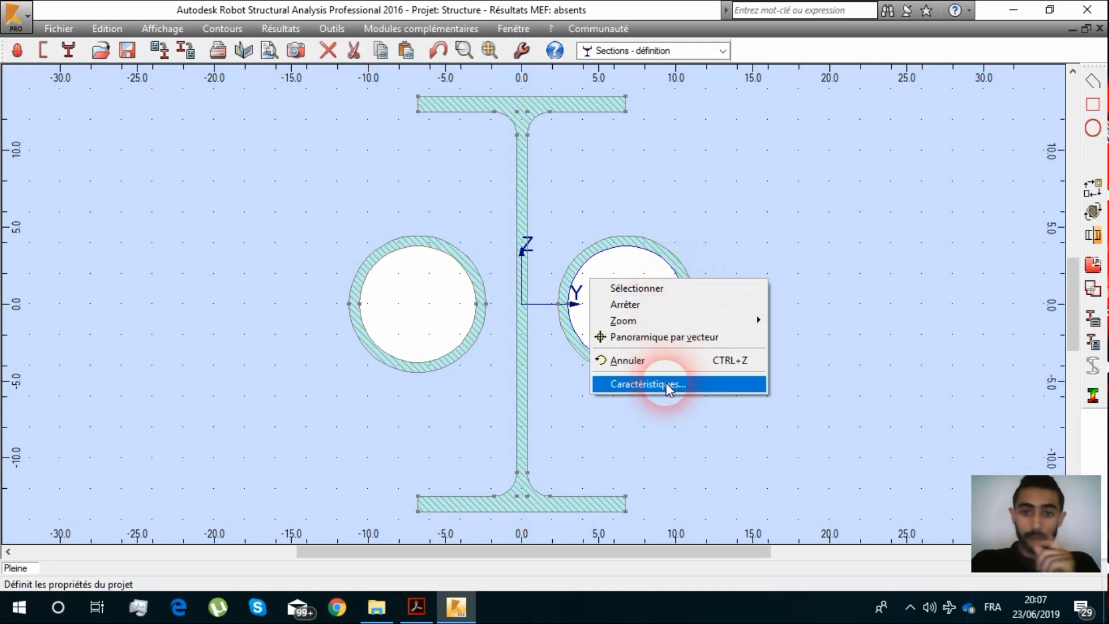
{"action": "left_click", "coordinate": [647, 383]}
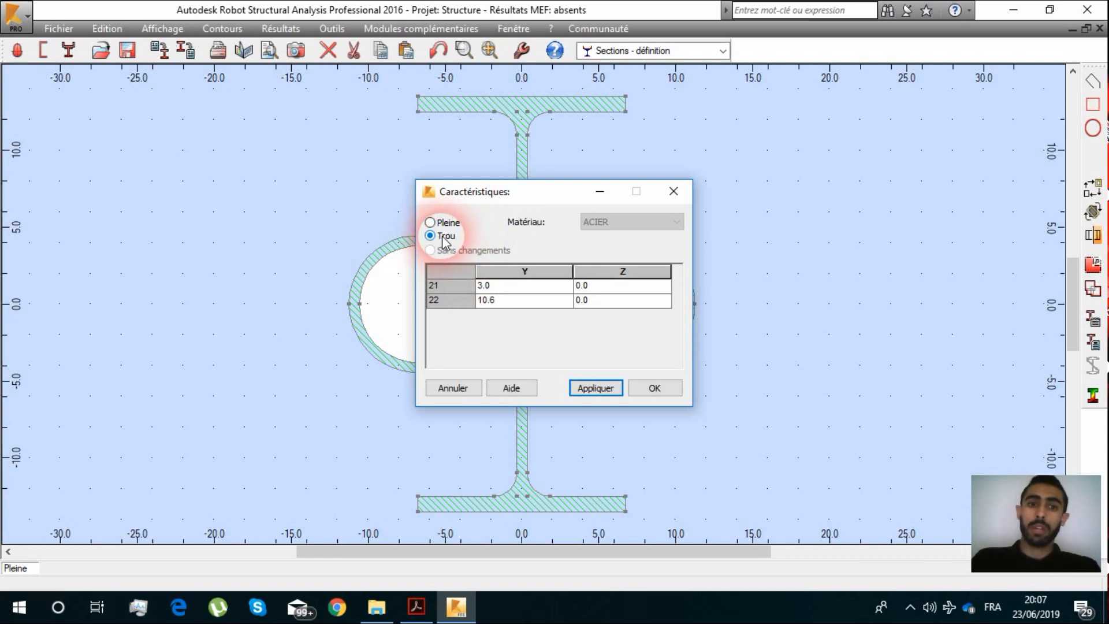
{"action": "left_click", "coordinate": [429, 222]}
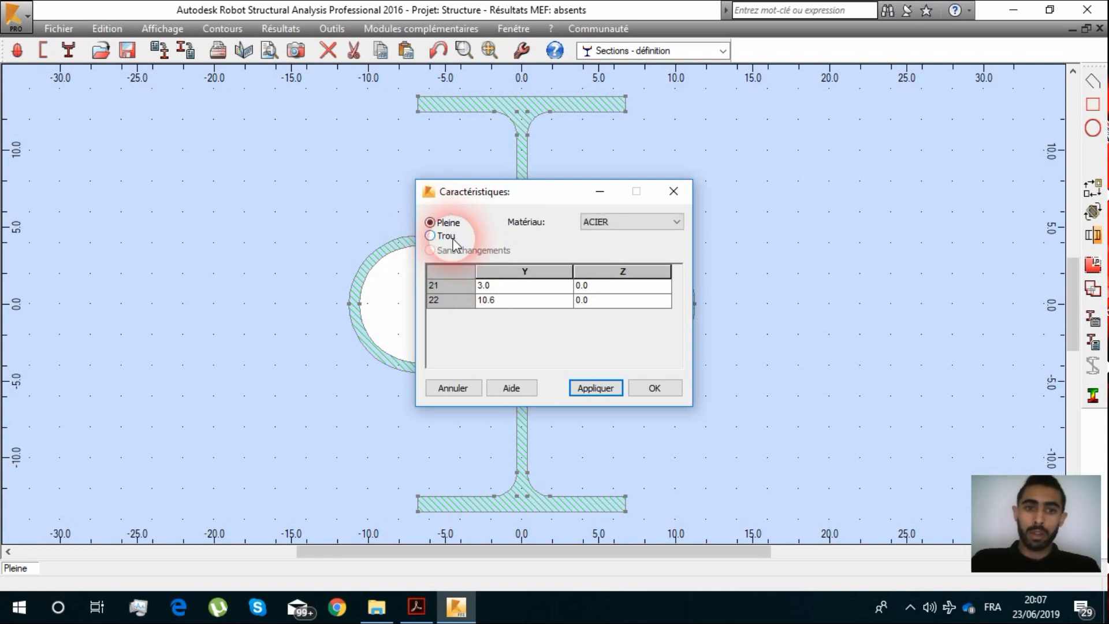
{"action": "left_click", "coordinate": [429, 236]}
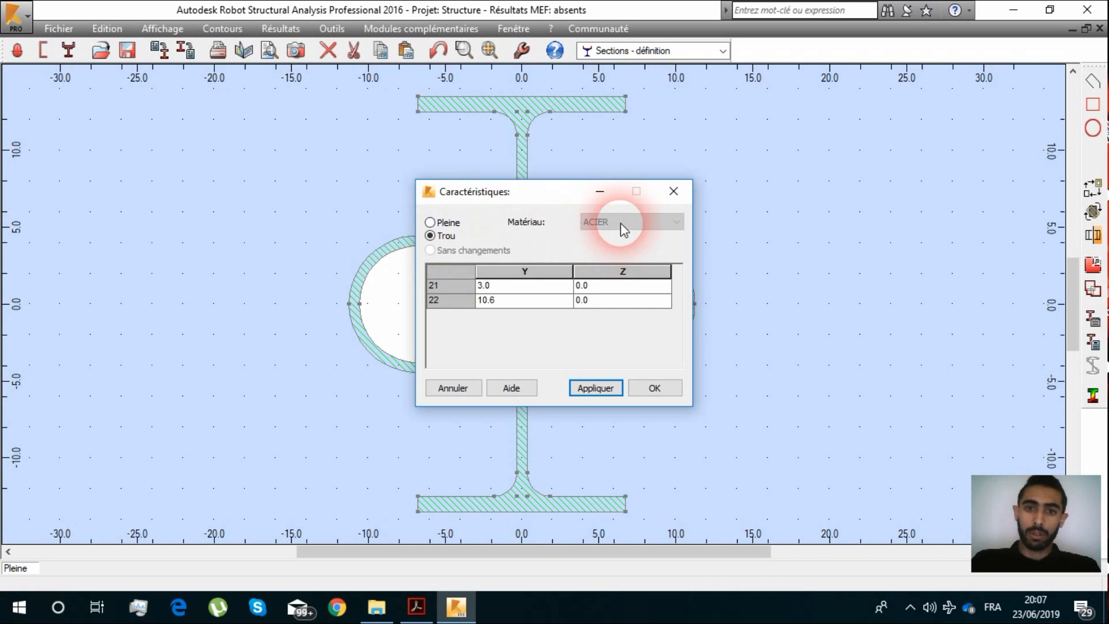
{"action": "left_click", "coordinate": [674, 221]}
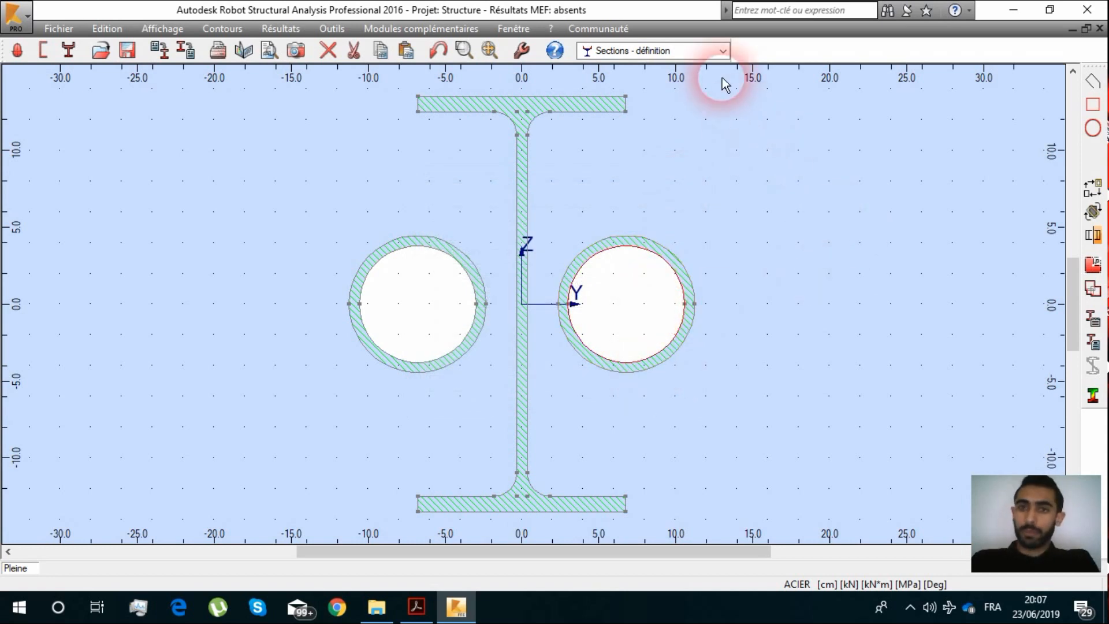
{"action": "left_click", "coordinate": [721, 50]}
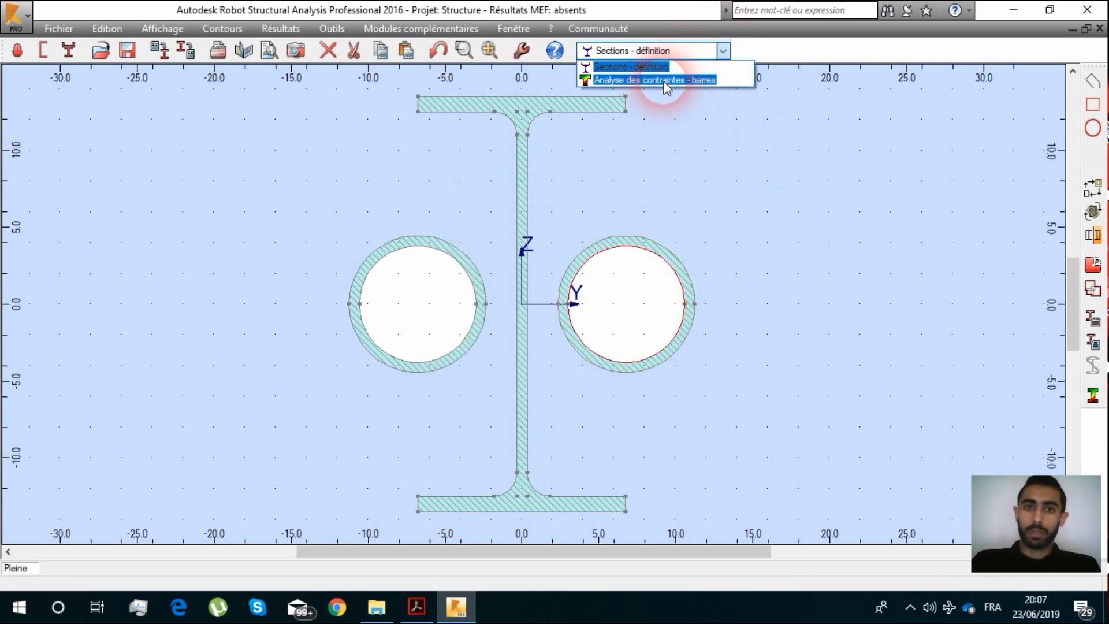
{"action": "left_click", "coordinate": [653, 79]}
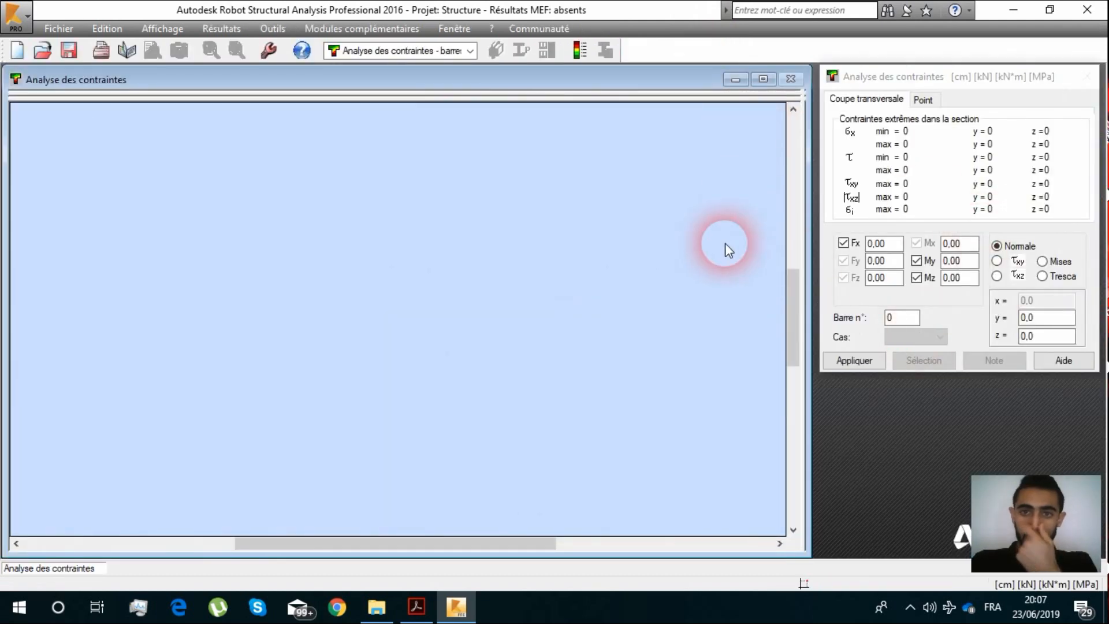
{"action": "mouse_move", "coordinate": [957, 99]}
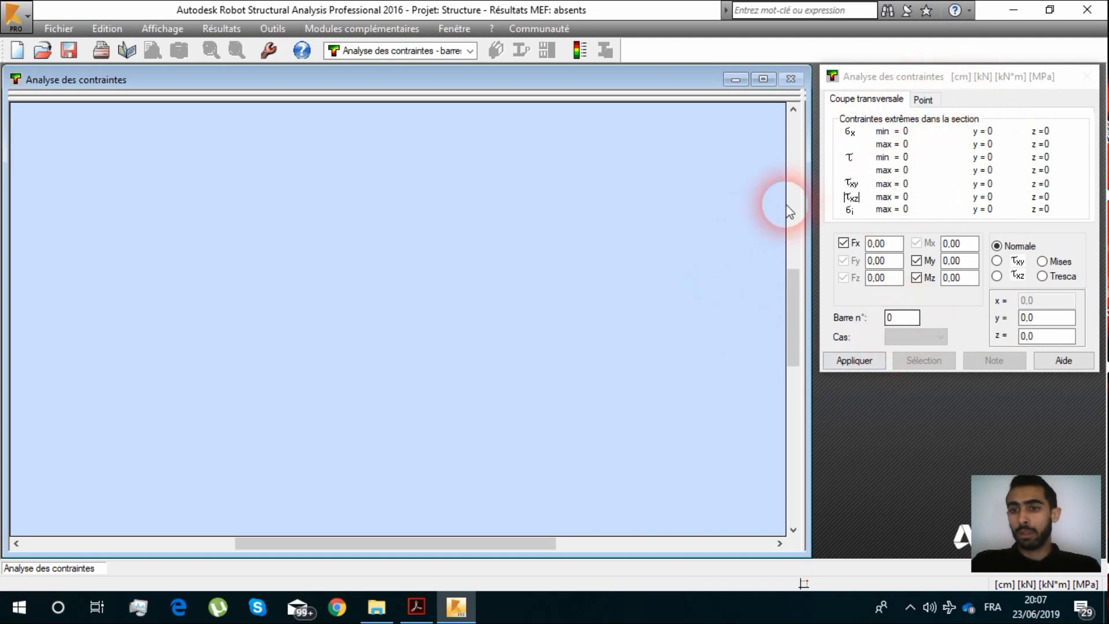
{"action": "left_click", "coordinate": [471, 50]}
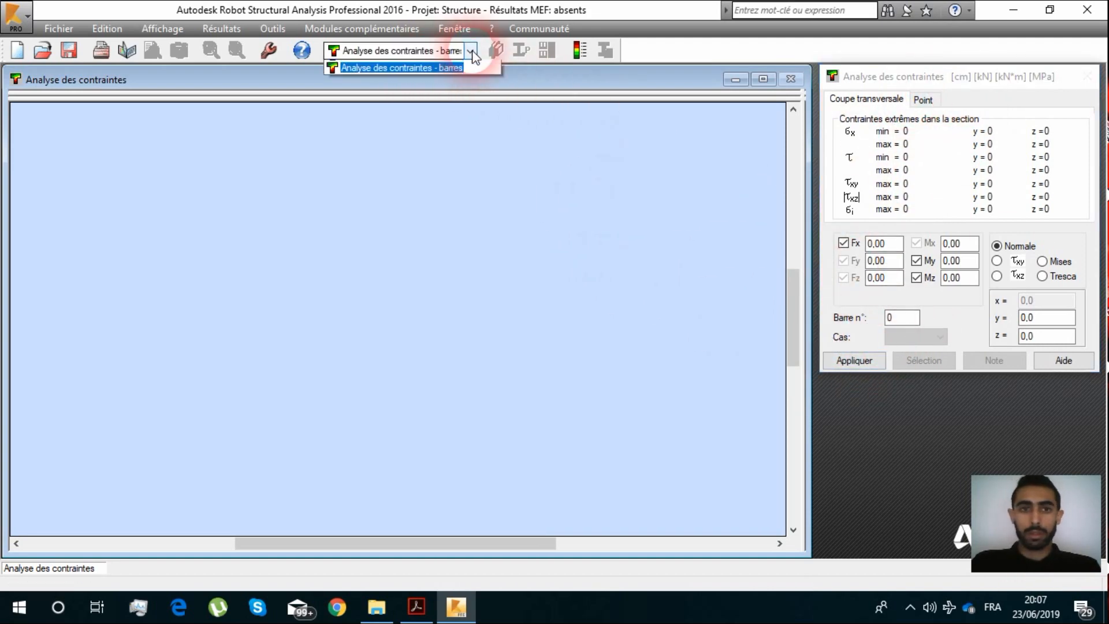
{"action": "left_click", "coordinate": [400, 67]}
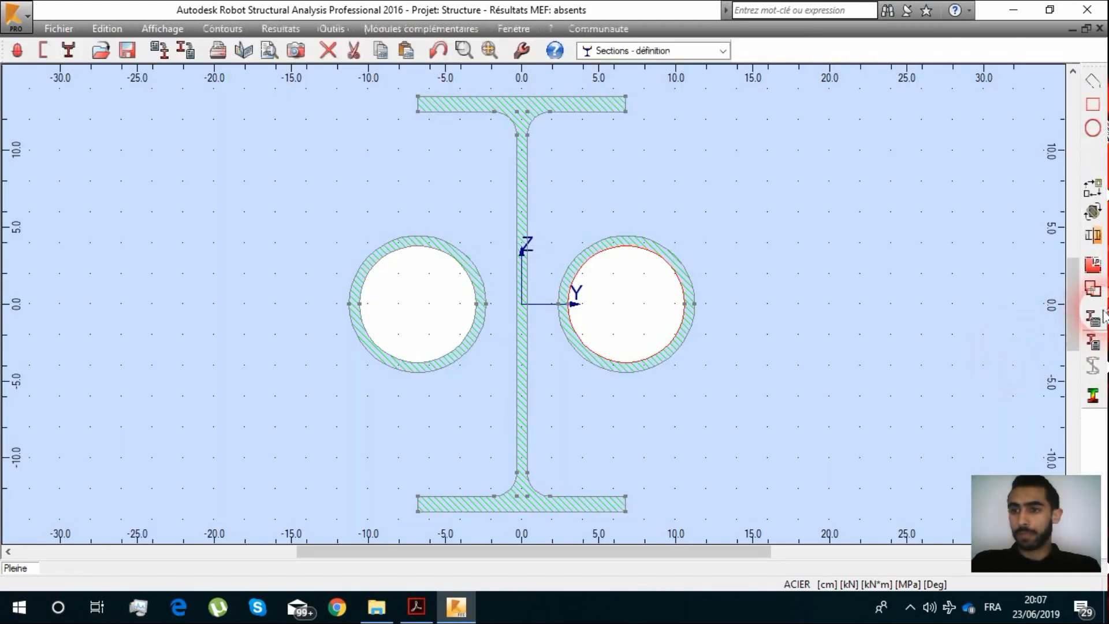
{"action": "mouse_move", "coordinate": [1092, 322]}
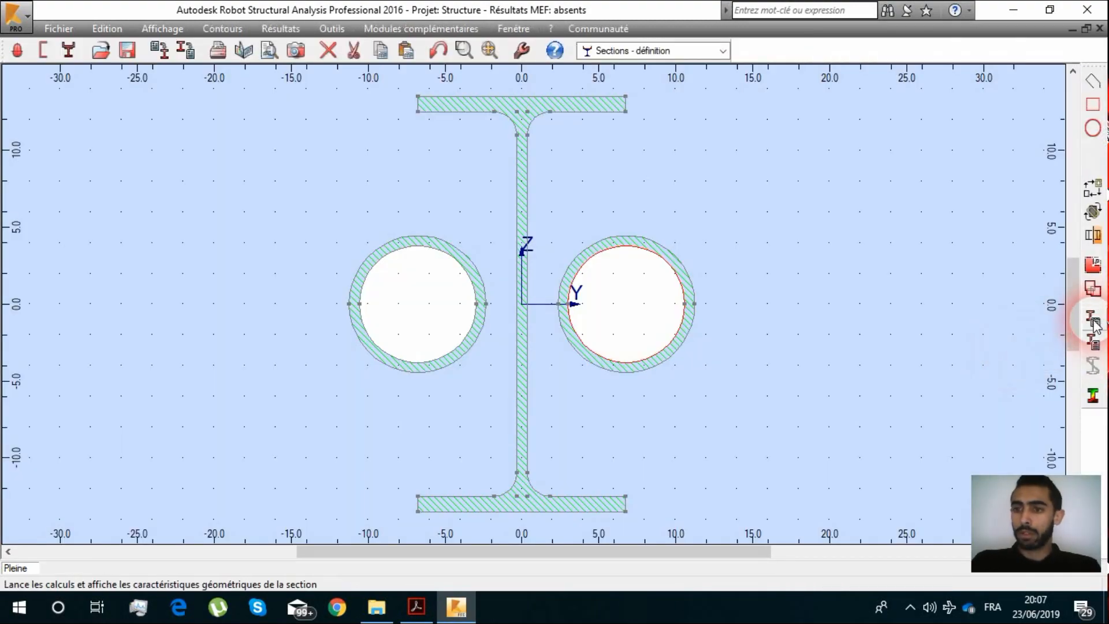
Step: Compute the section properties and view inertia about the principal axes
{"action": "left_click", "coordinate": [1091, 318]}
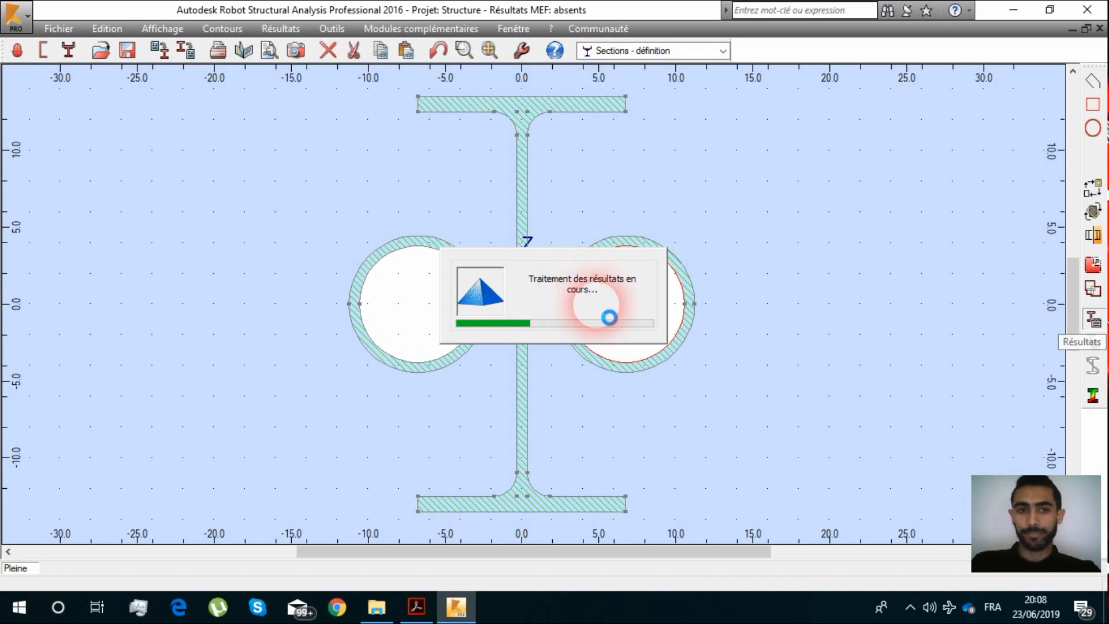
{"action": "mouse_move", "coordinate": [916, 308]}
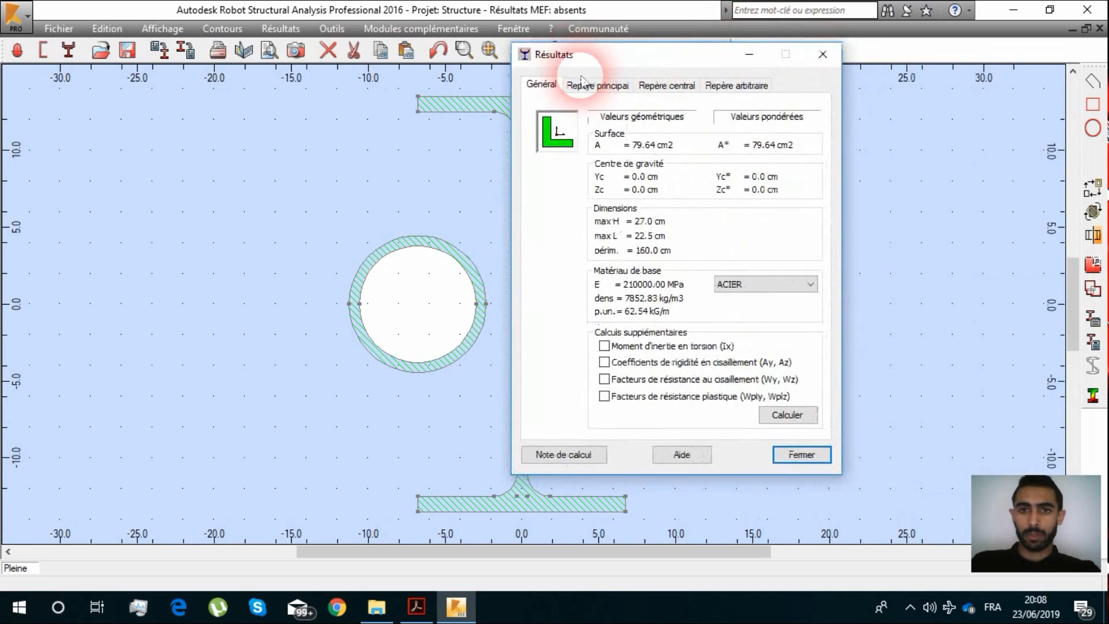
{"action": "left_click", "coordinate": [596, 85]}
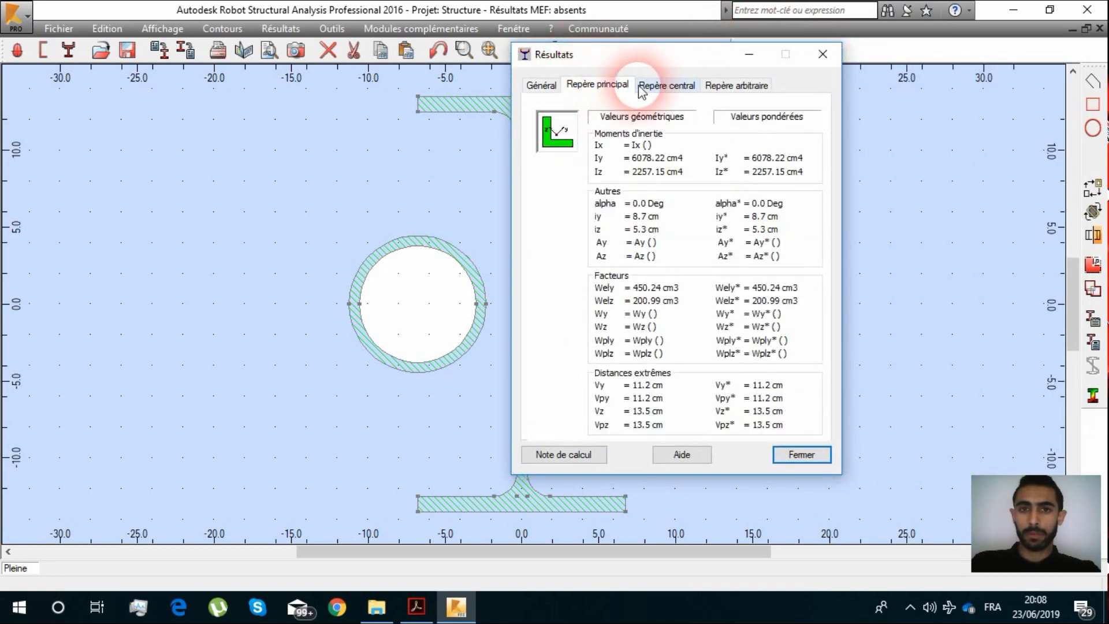
{"action": "mouse_move", "coordinate": [672, 88]}
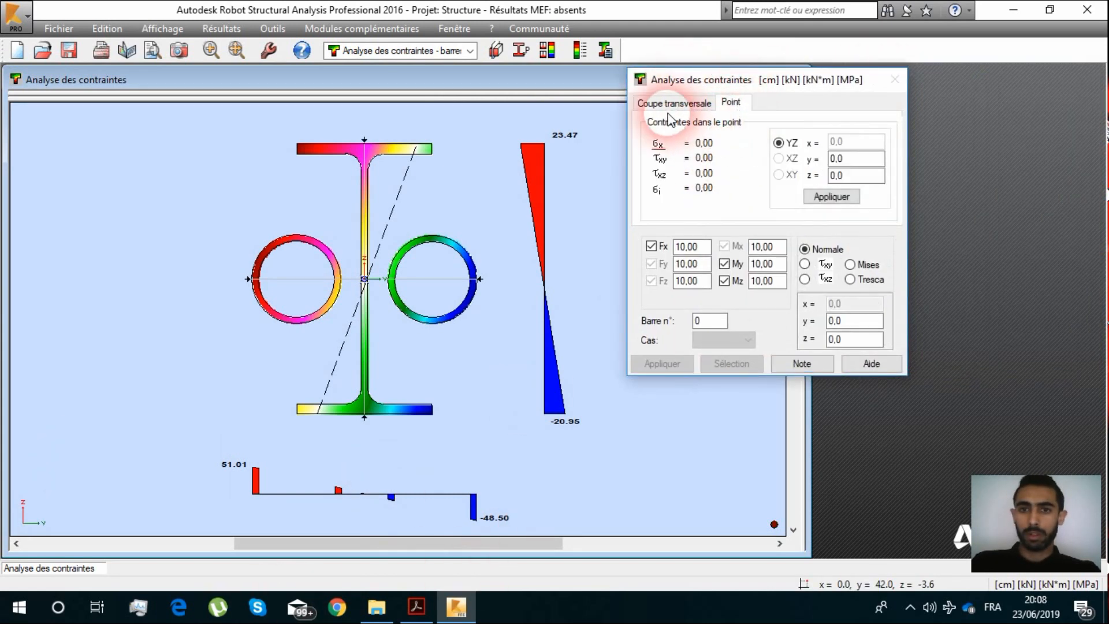
Step: Show extreme stresses and apply My = 10 alone, giving ±22.21 MPa
{"action": "left_click", "coordinate": [673, 104]}
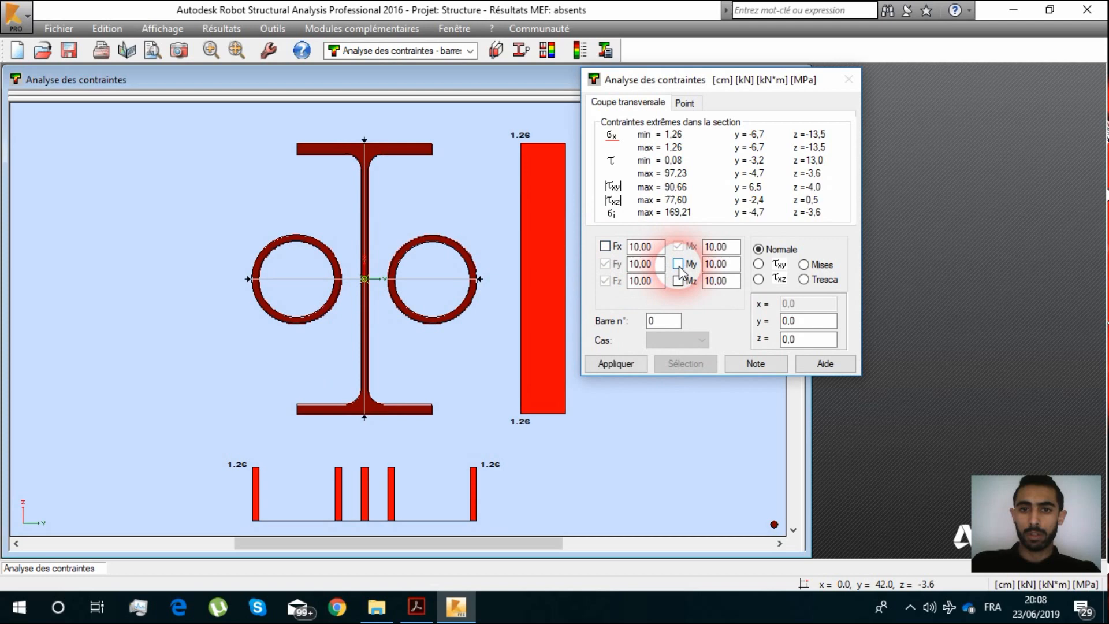
{"action": "left_click", "coordinate": [678, 264]}
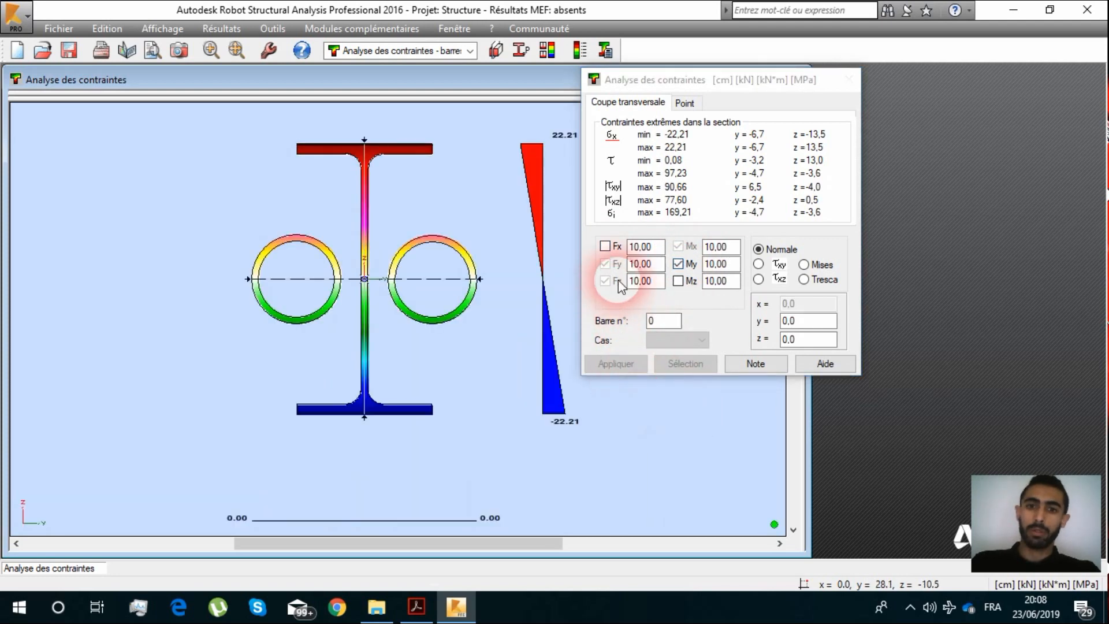
{"action": "mouse_move", "coordinate": [853, 88]}
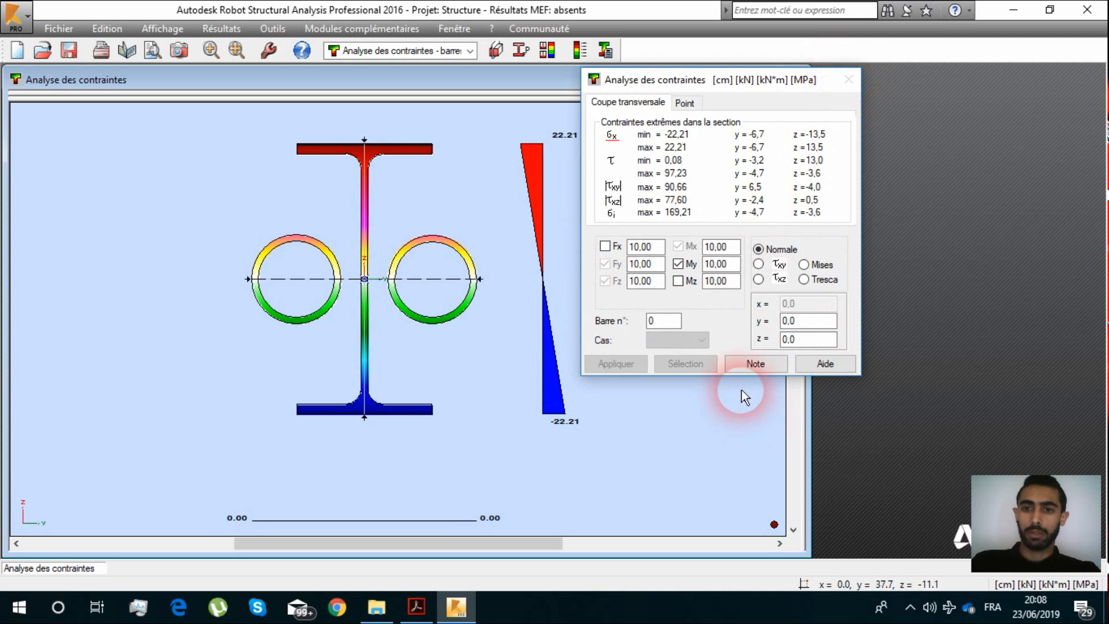
{"action": "mouse_move", "coordinate": [770, 404]}
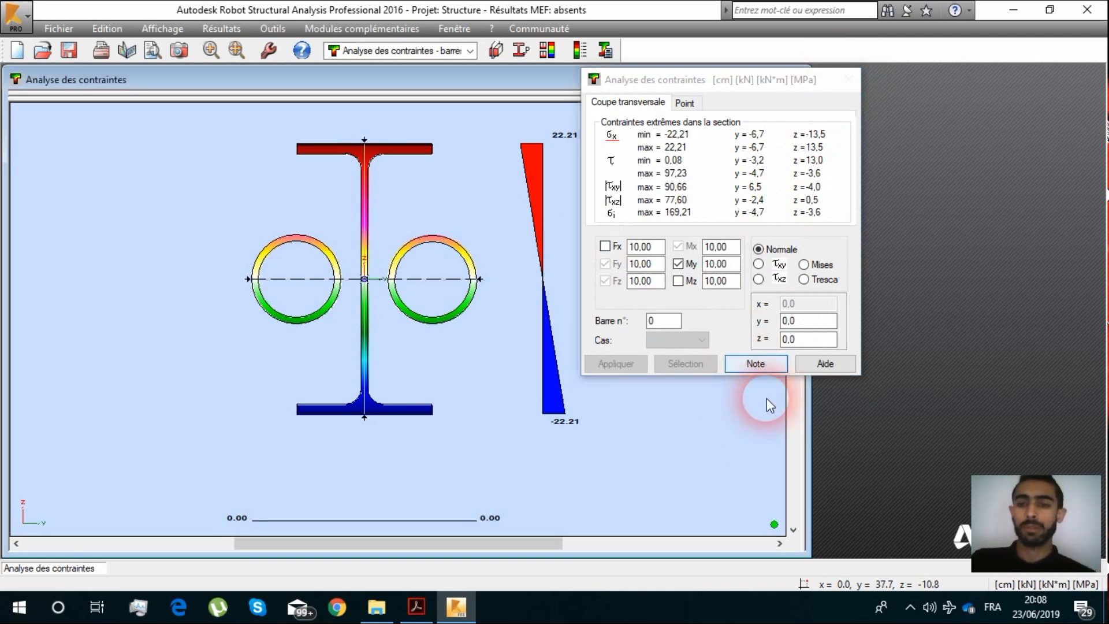
{"action": "left_click", "coordinate": [755, 363]}
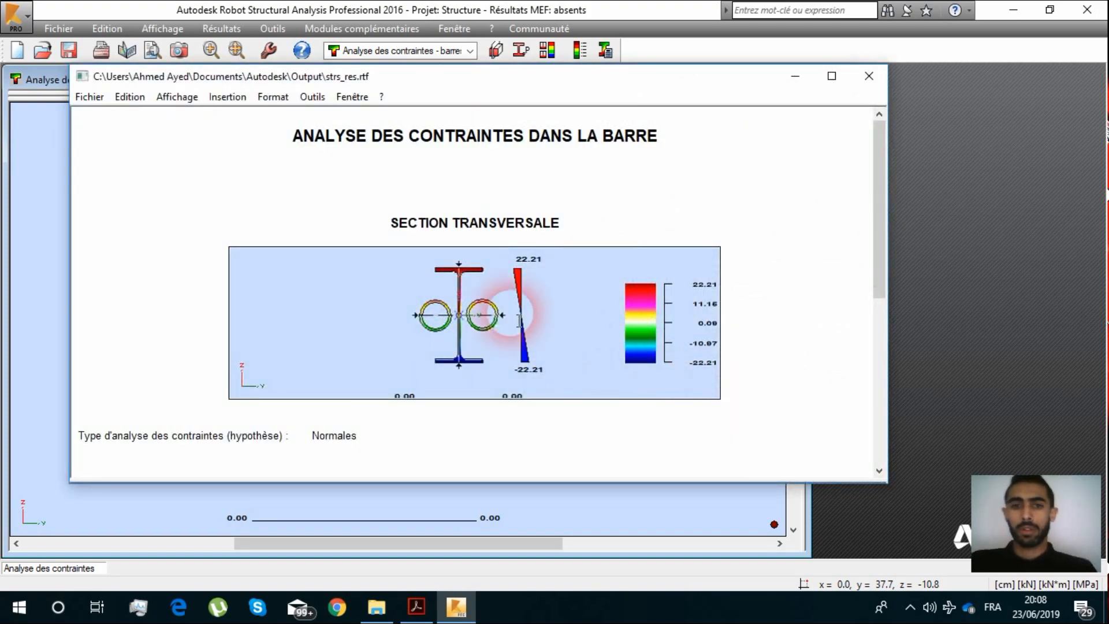
{"action": "mouse_move", "coordinate": [869, 76]}
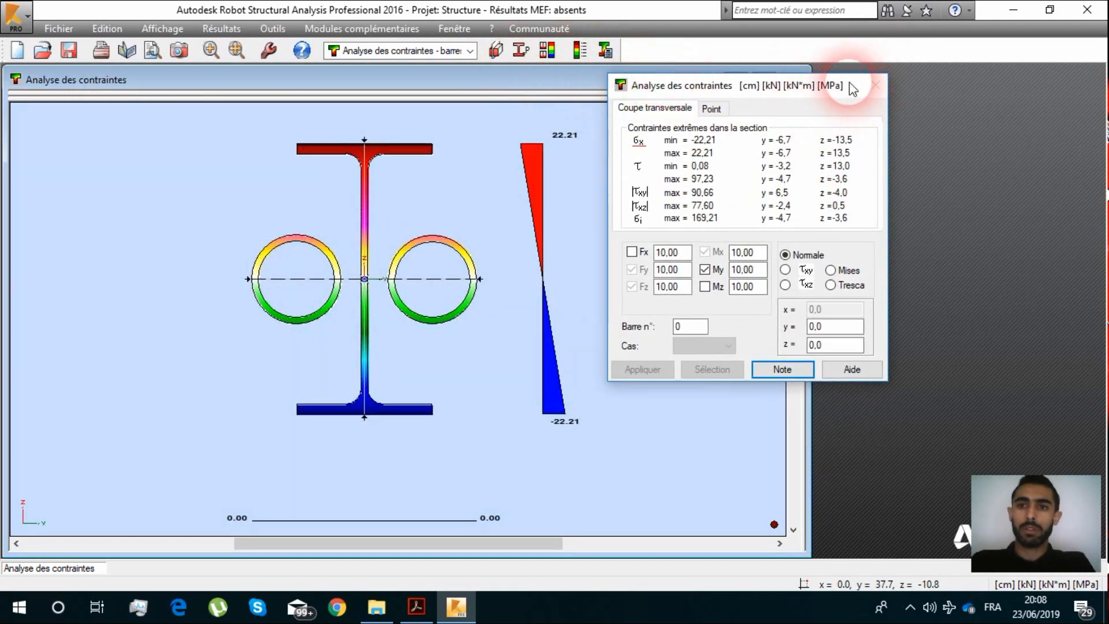
{"action": "left_click", "coordinate": [469, 51]}
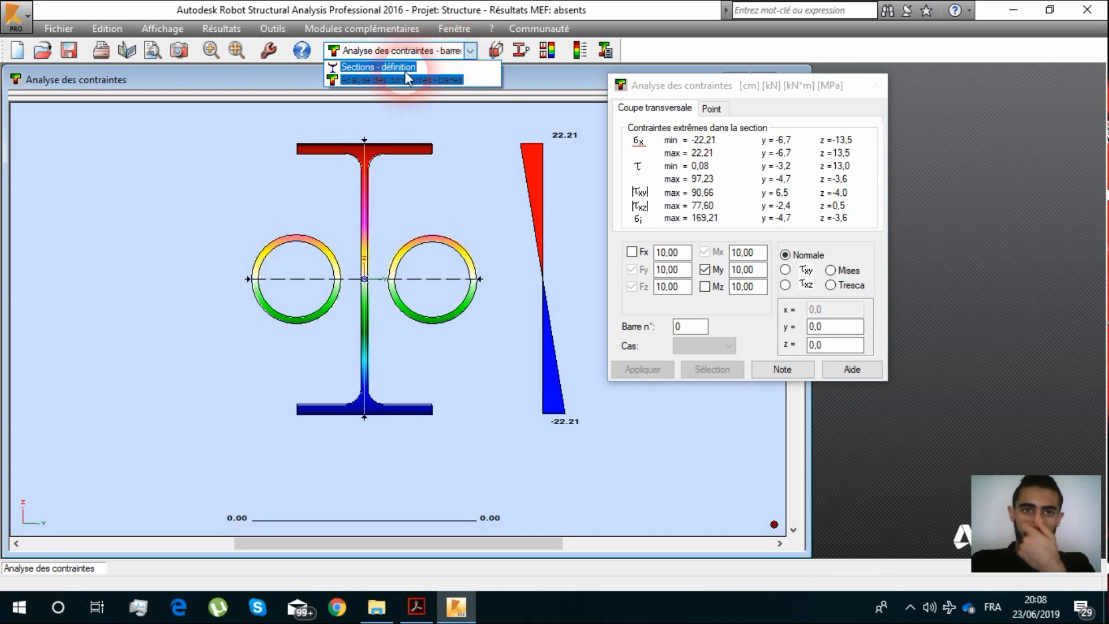
Step: Back in section definition, generate and review the rsec_res.rtf section calculation report
{"action": "left_click", "coordinate": [378, 66]}
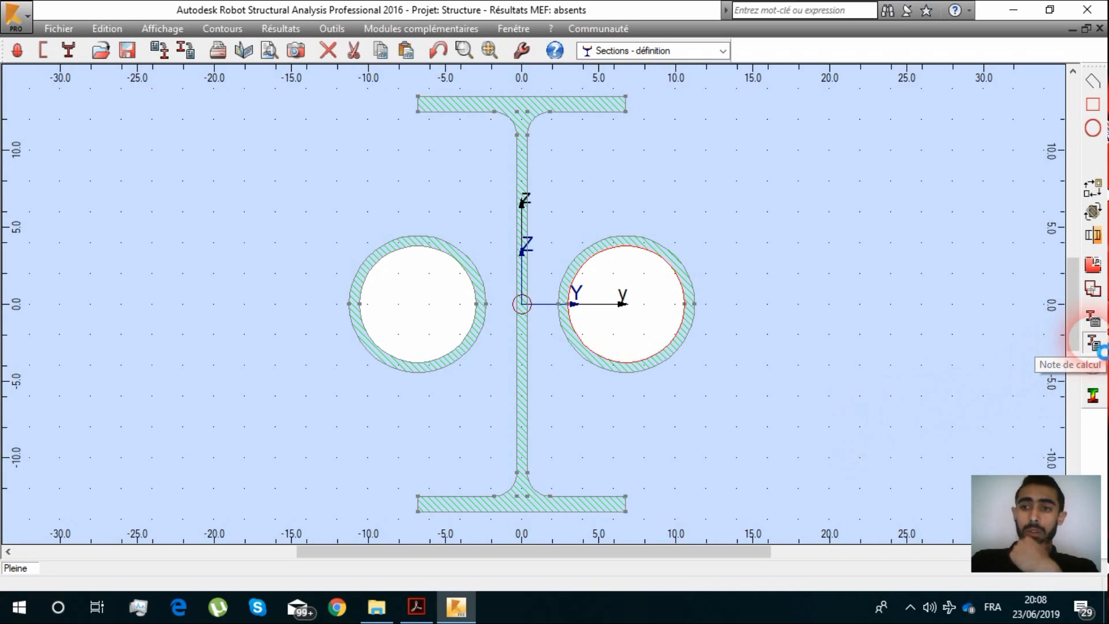
{"action": "left_click", "coordinate": [1093, 341]}
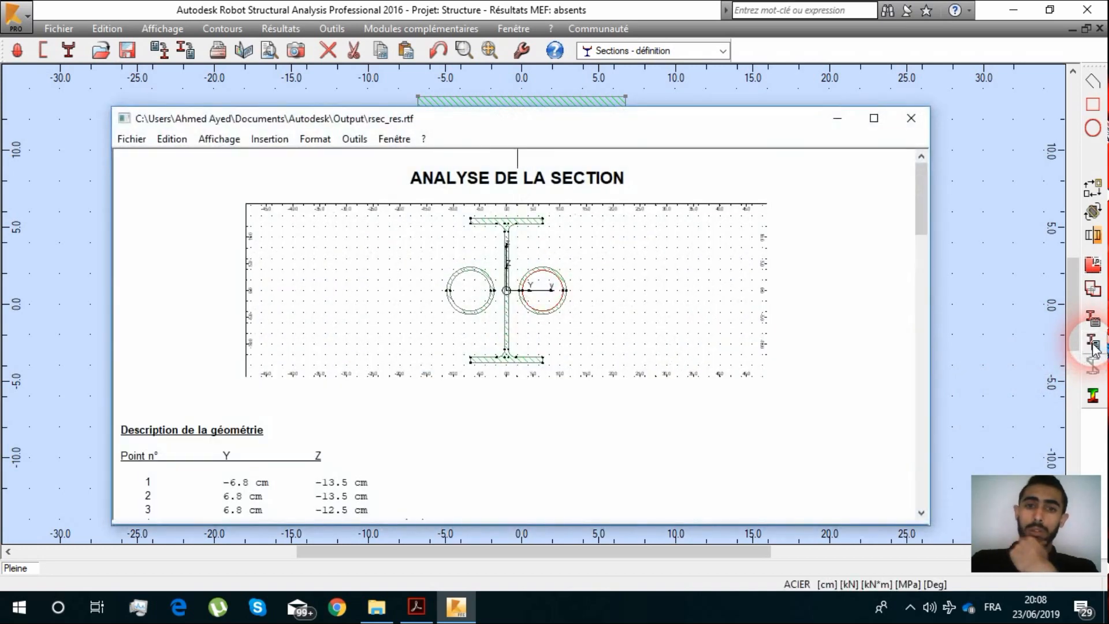
{"action": "scroll", "scroll_direction": "down", "scroll_amount": 3}
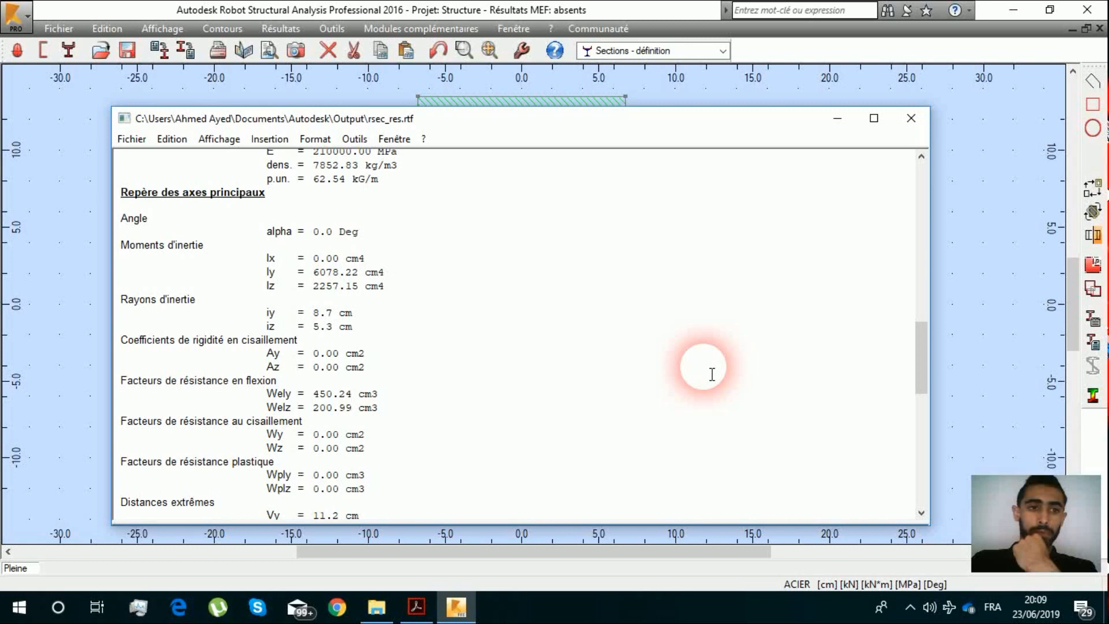
{"action": "scroll", "scroll_direction": "down", "scroll_amount": 3}
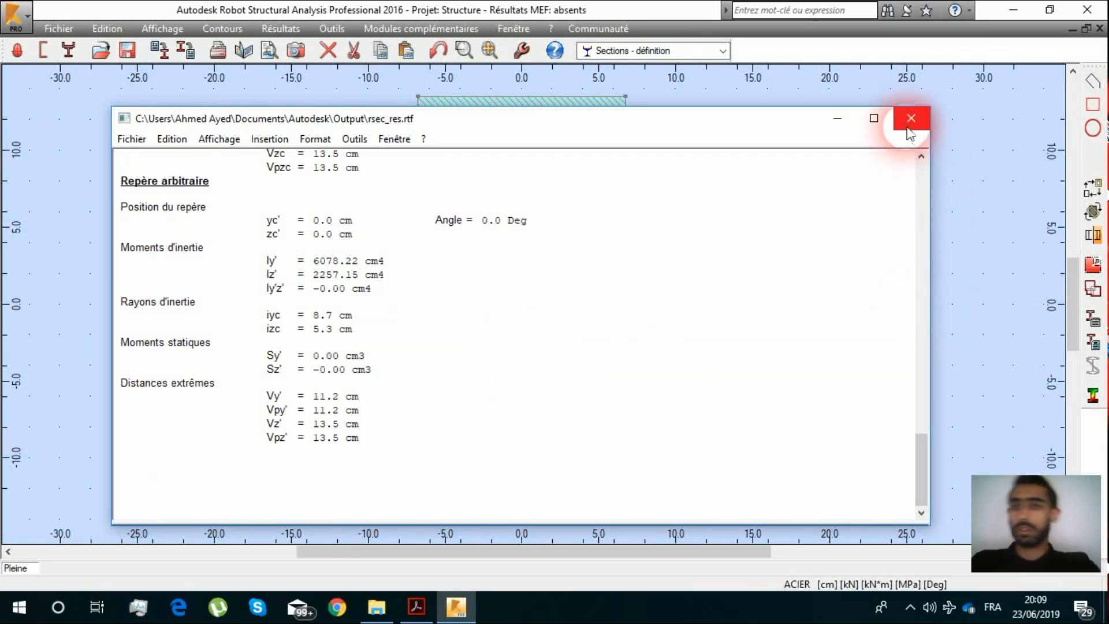
{"action": "left_click", "coordinate": [911, 118]}
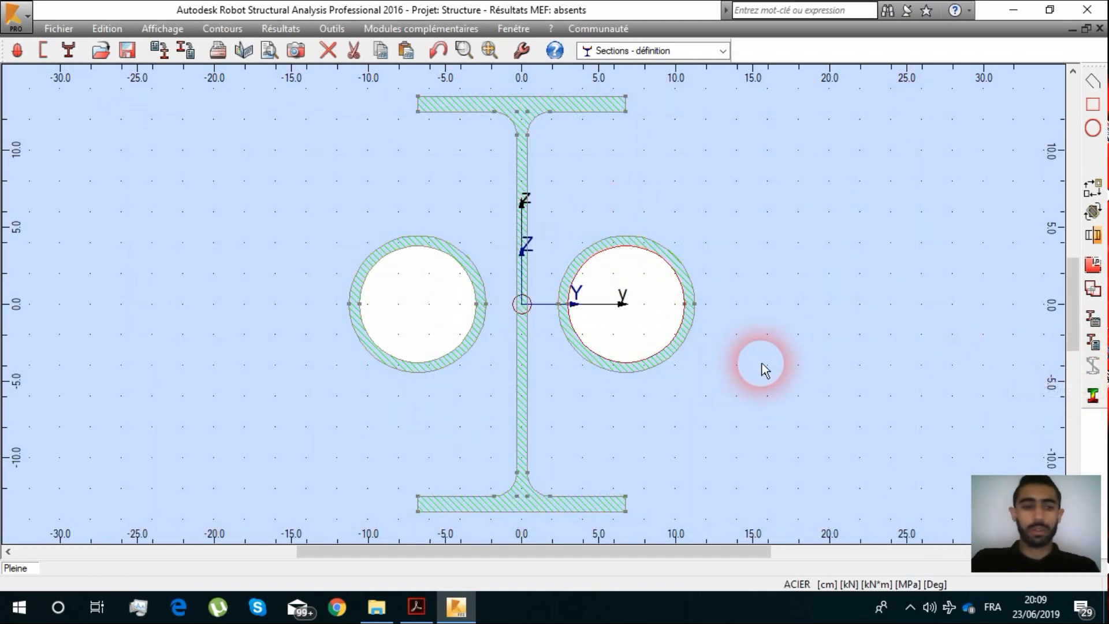
{"action": "left_click", "coordinate": [57, 29]}
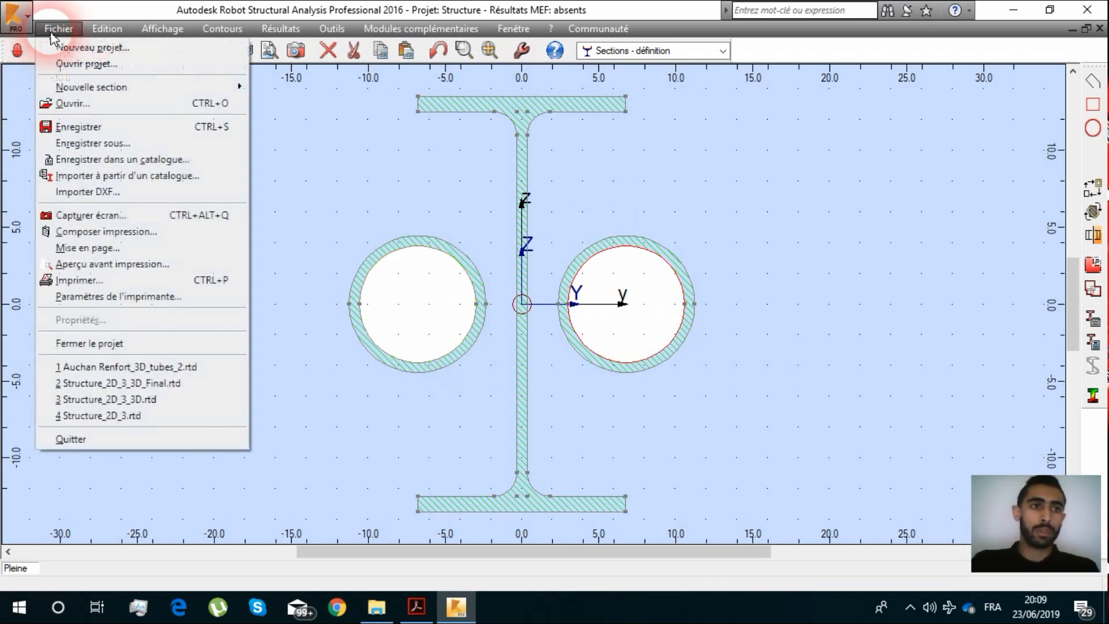
{"action": "mouse_move", "coordinate": [141, 159]}
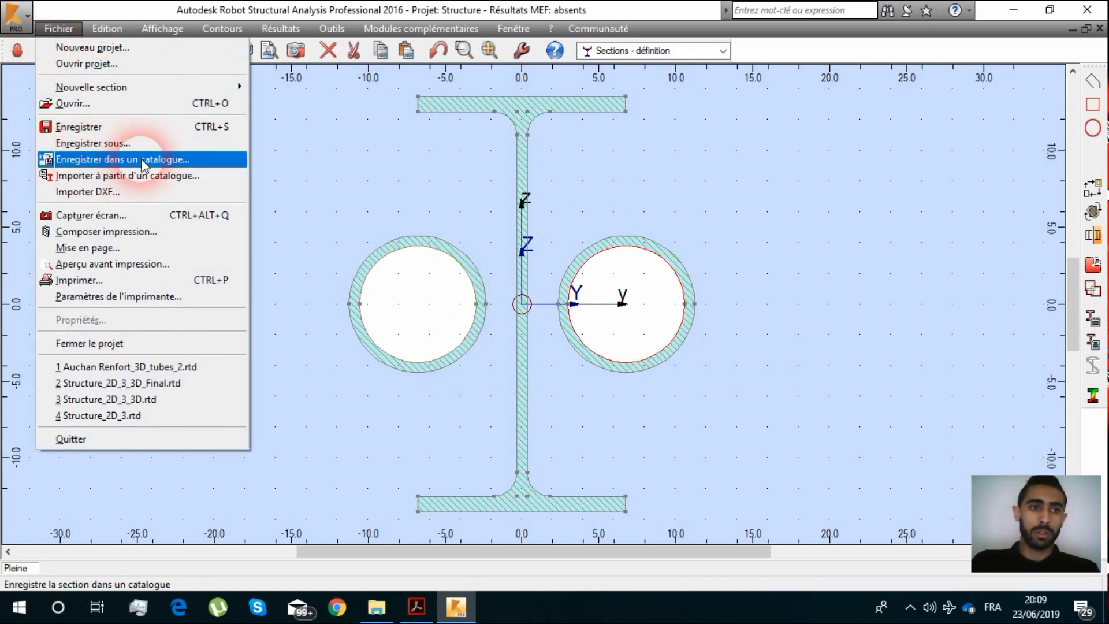
Step: Save the IPE-with-tubes section to the user catalogue under the name TYYN
{"action": "left_click", "coordinate": [122, 159]}
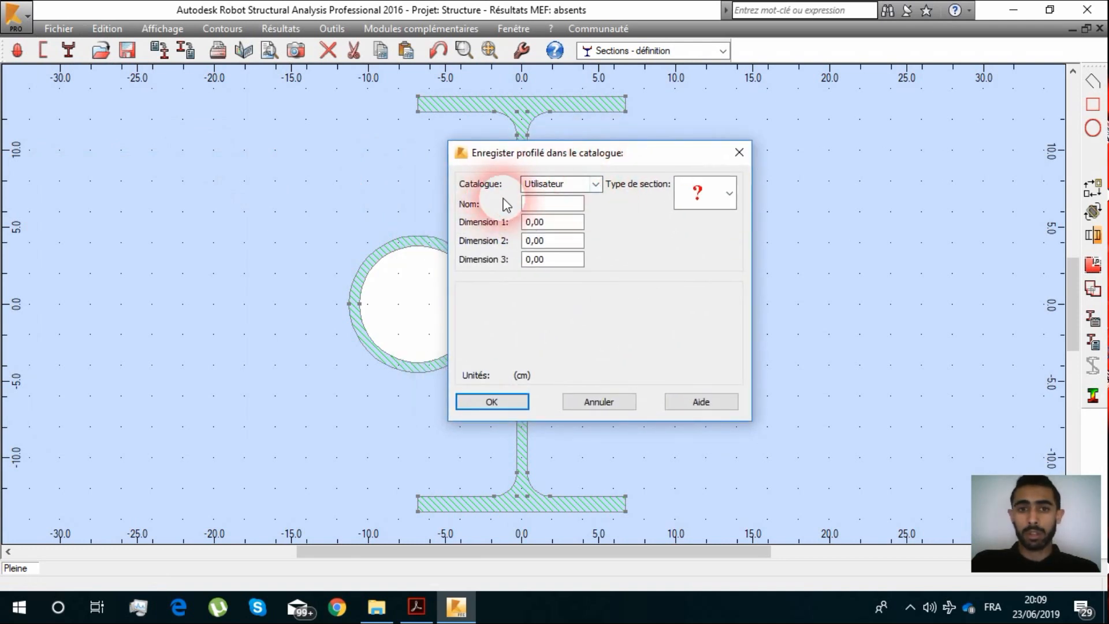
{"action": "left_click", "coordinate": [552, 204]}
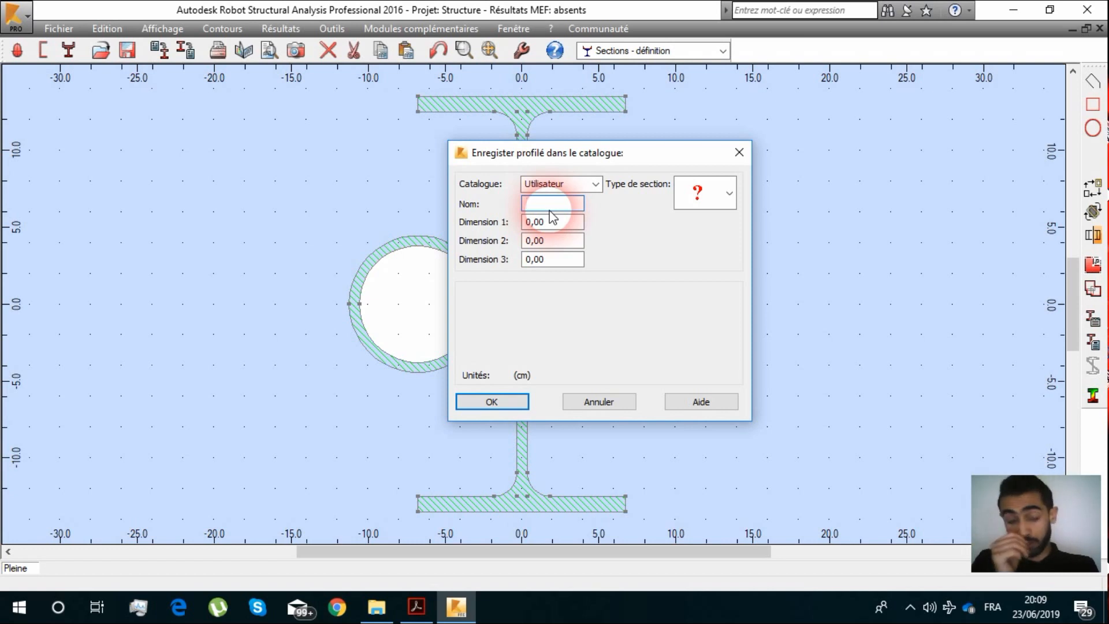
{"action": "left_click", "coordinate": [552, 204]}
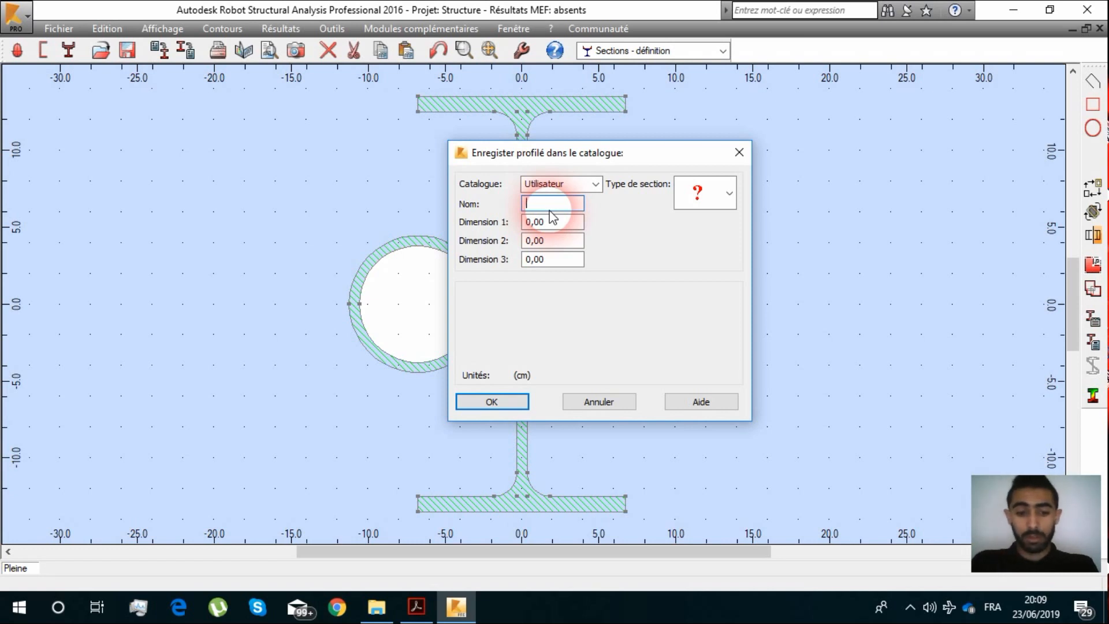
{"action": "type", "text": "TYY"}
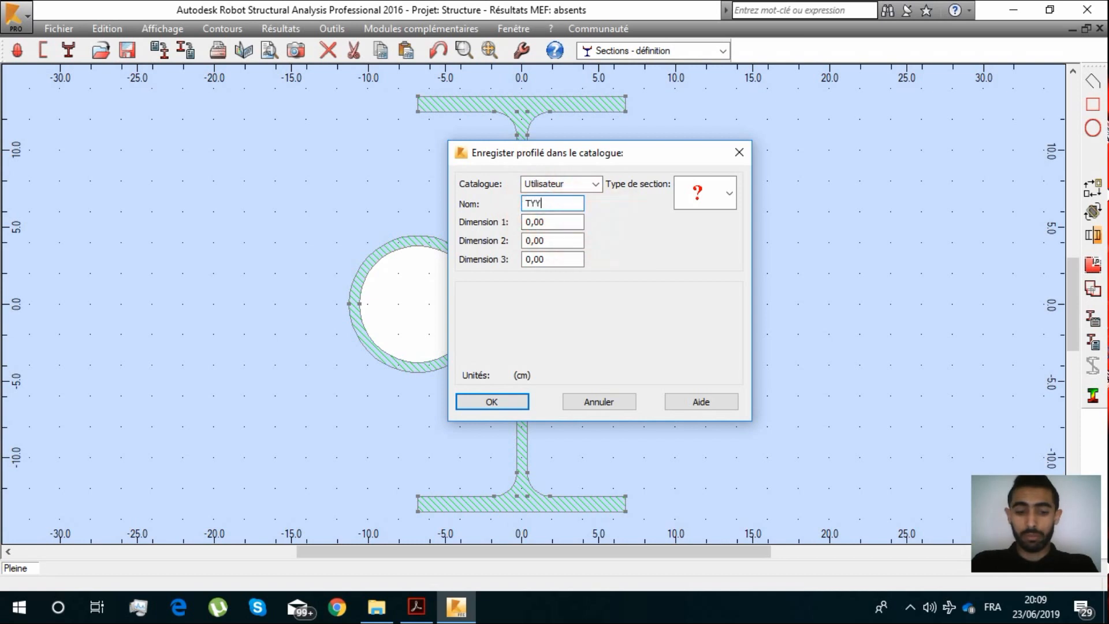
{"action": "type", "text": "N"}
{"action": "left_click", "coordinate": [553, 259]}
{"action": "type", "text": "1"}
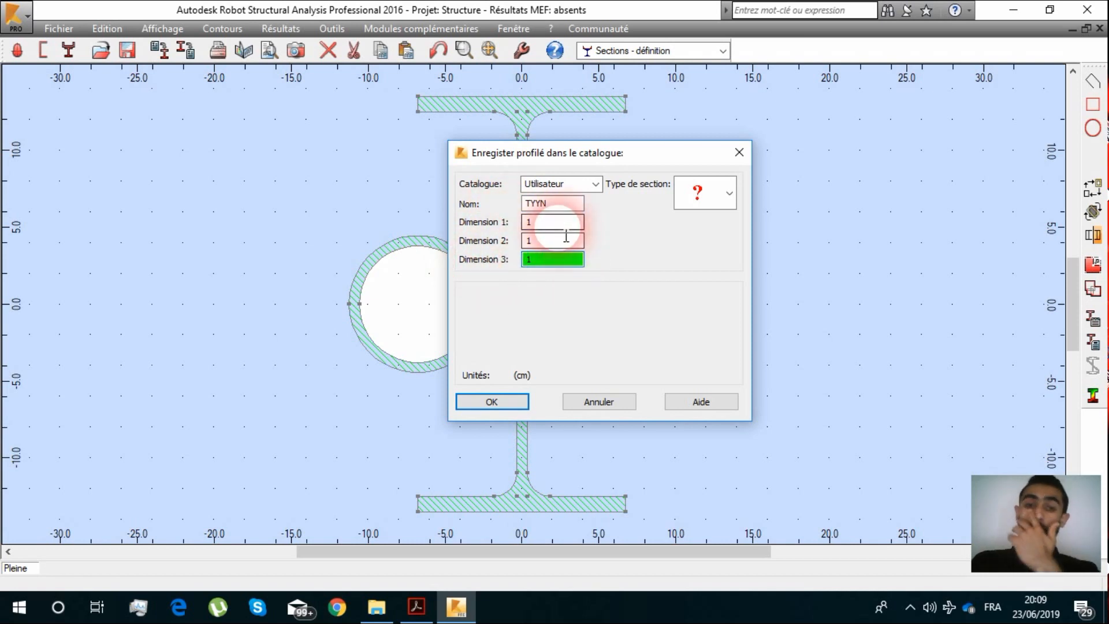
{"action": "mouse_move", "coordinate": [611, 281]}
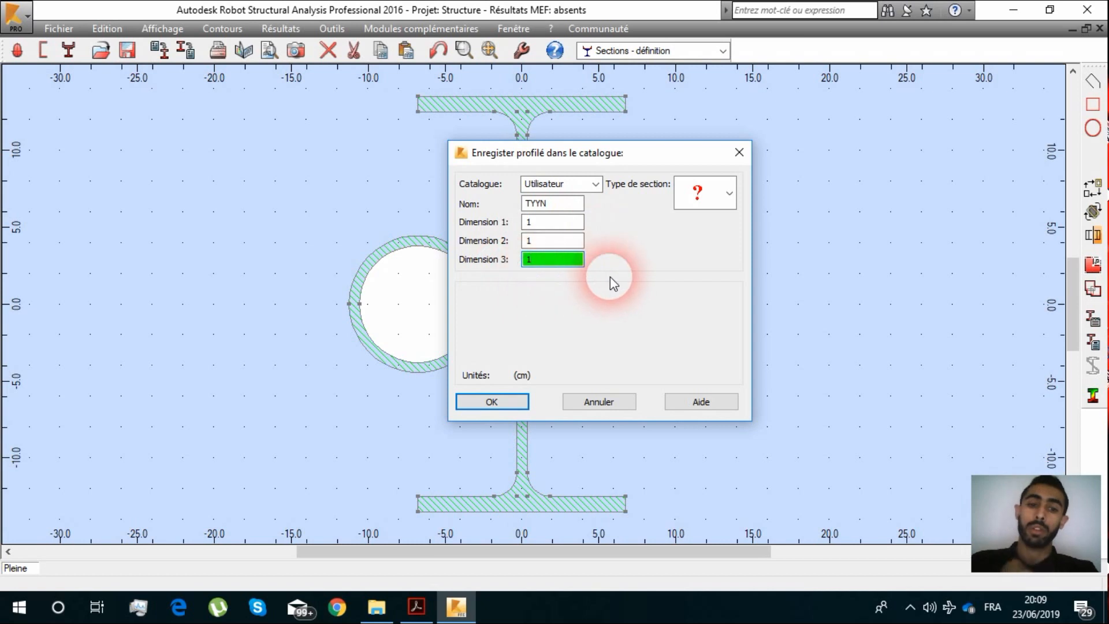
{"action": "mouse_move", "coordinate": [527, 164]}
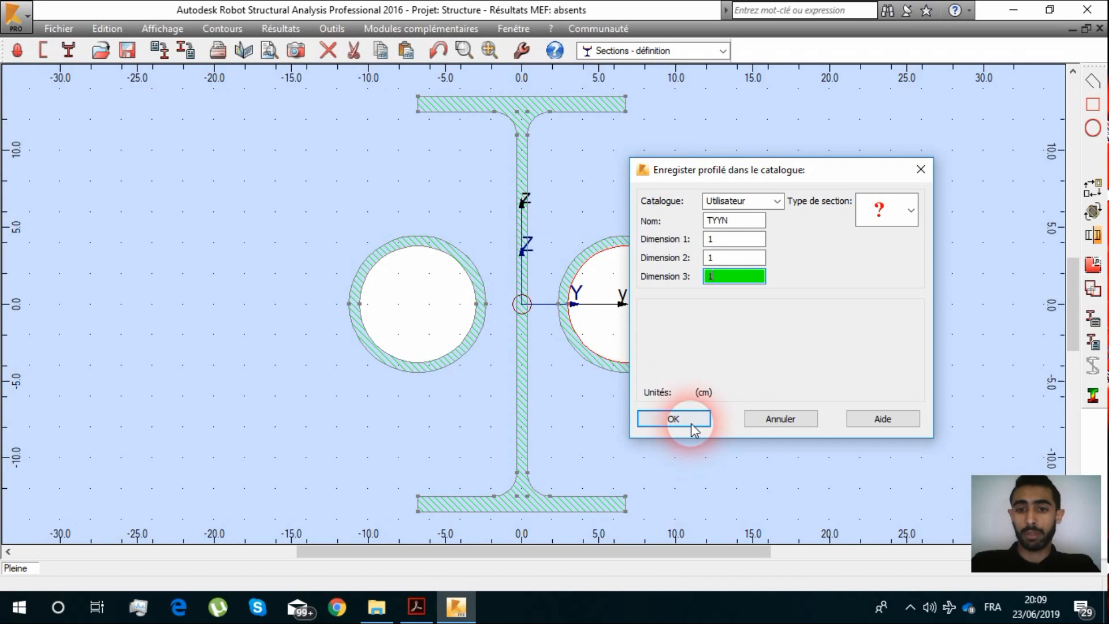
{"action": "left_click", "coordinate": [673, 418]}
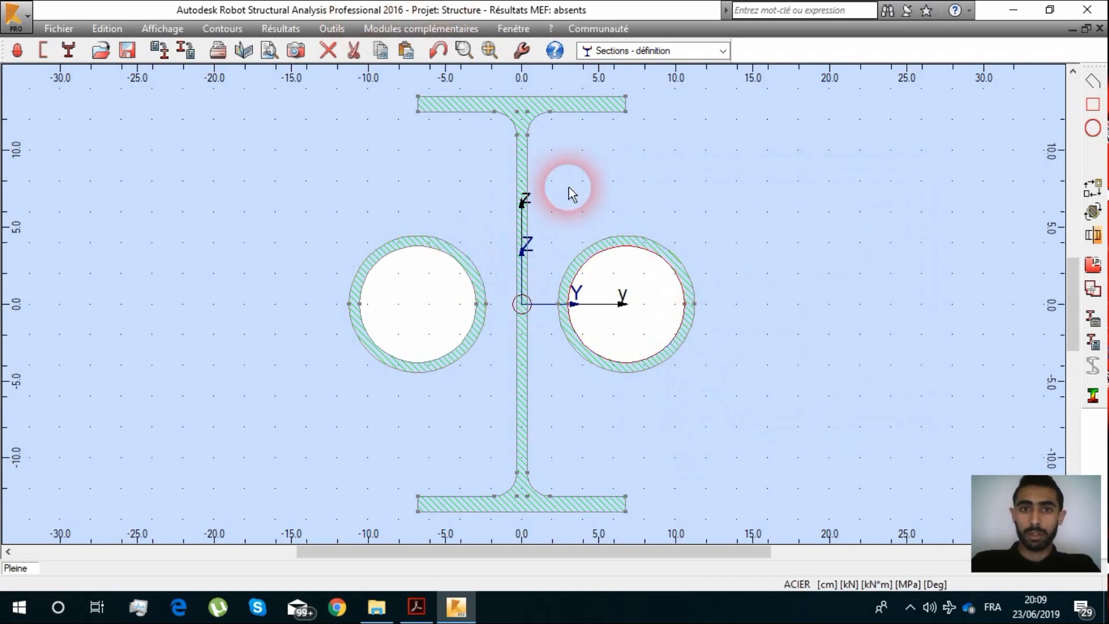
{"action": "mouse_move", "coordinate": [110, 126]}
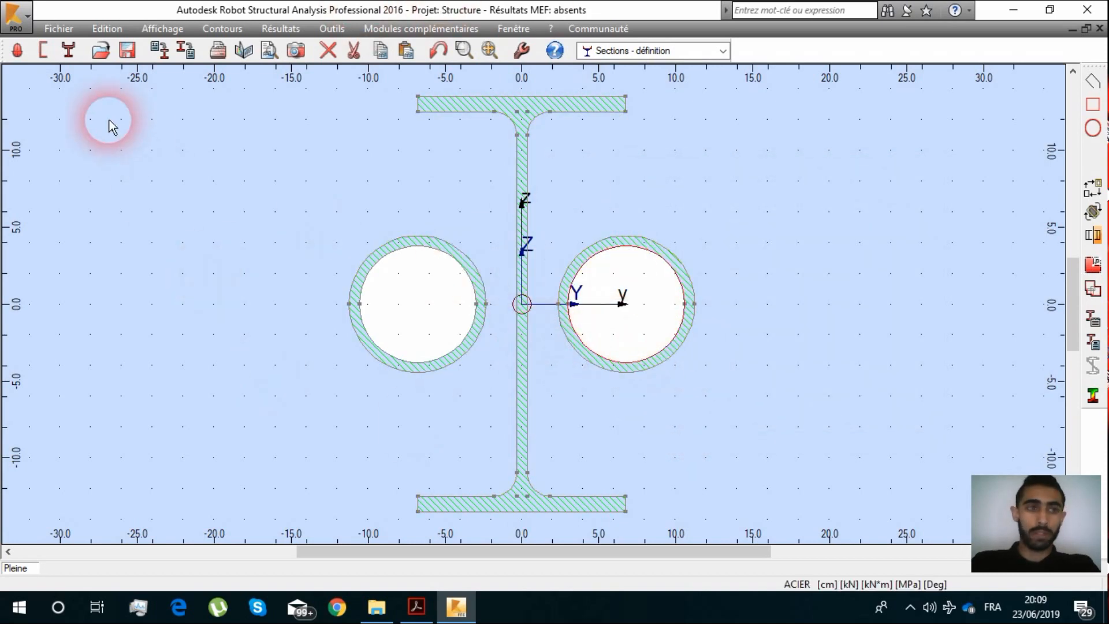
{"action": "left_click", "coordinate": [58, 28]}
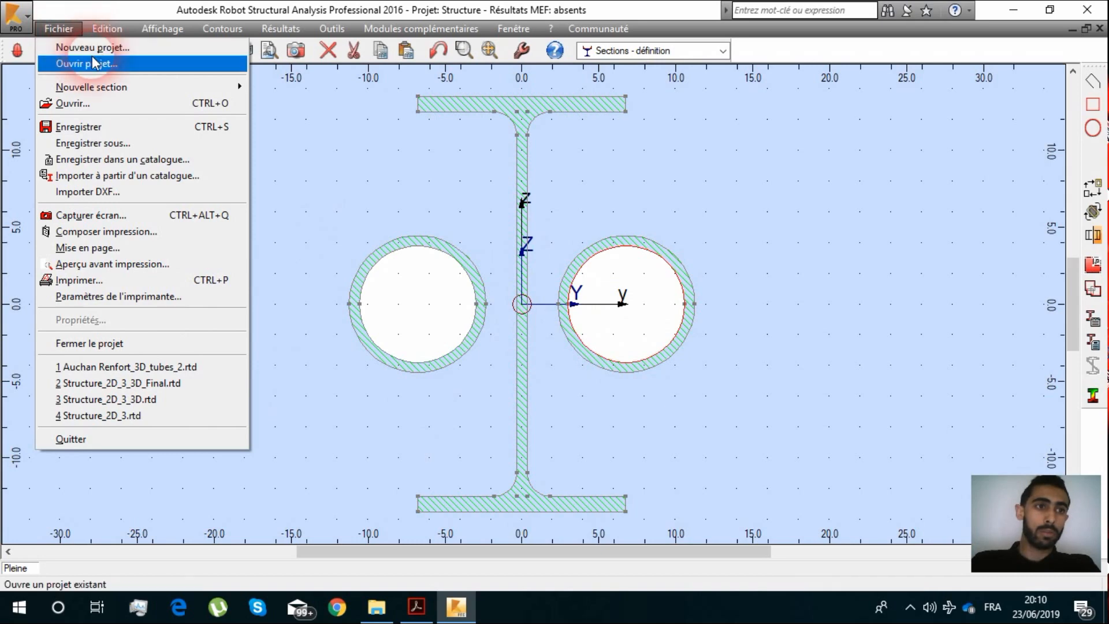
Step: Open the project file Auchan Renfort_3D_tubes_2.rtd
{"action": "left_click", "coordinate": [86, 63]}
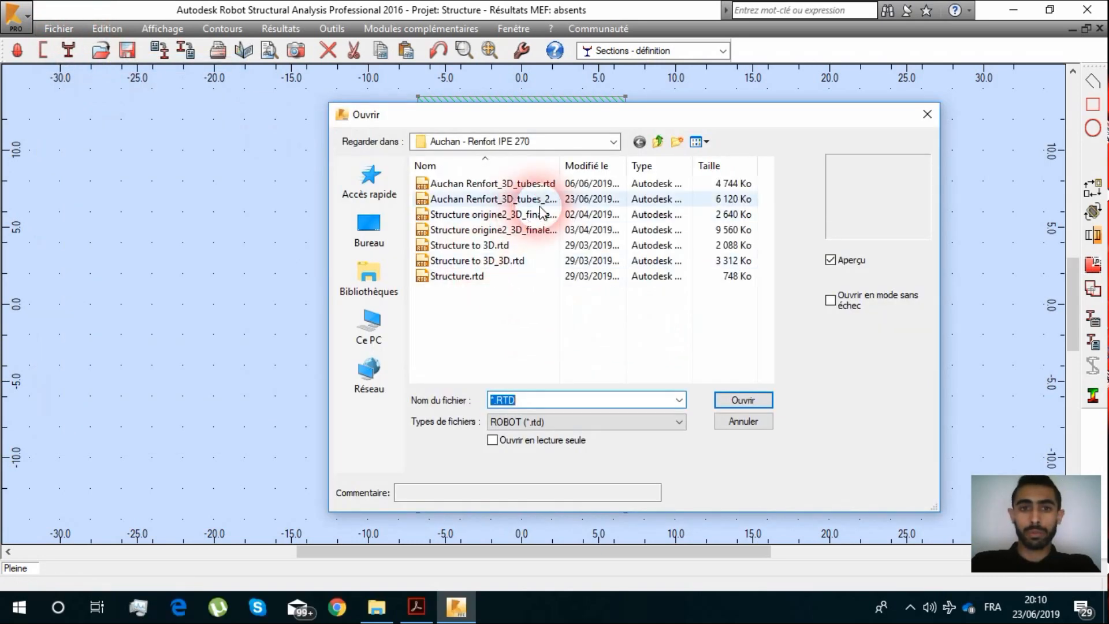
{"action": "left_click", "coordinate": [493, 199]}
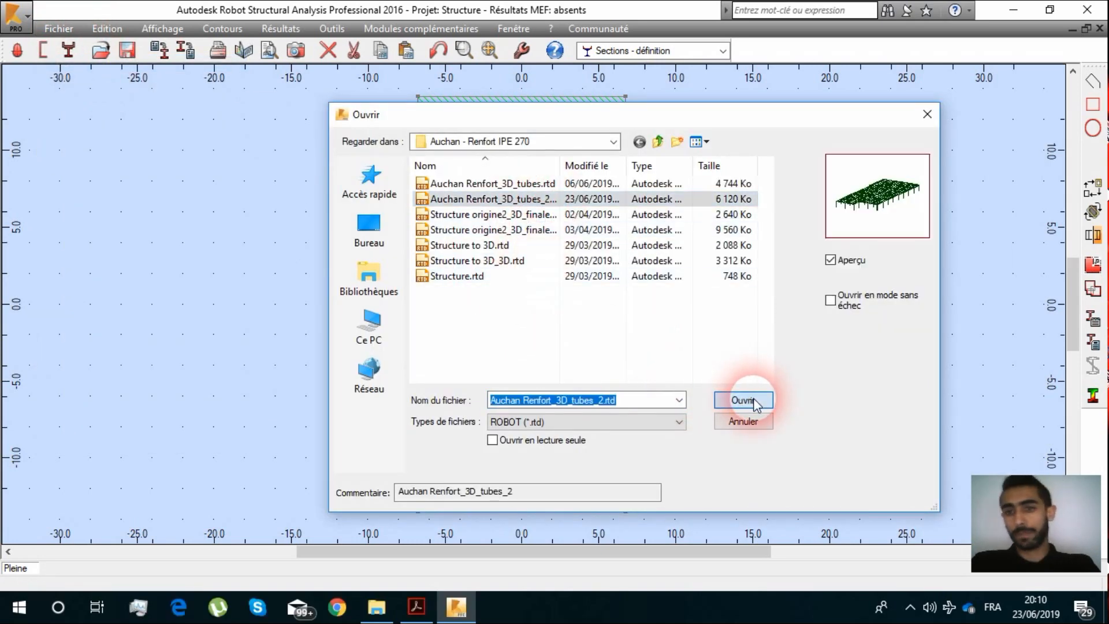
{"action": "left_click", "coordinate": [742, 400]}
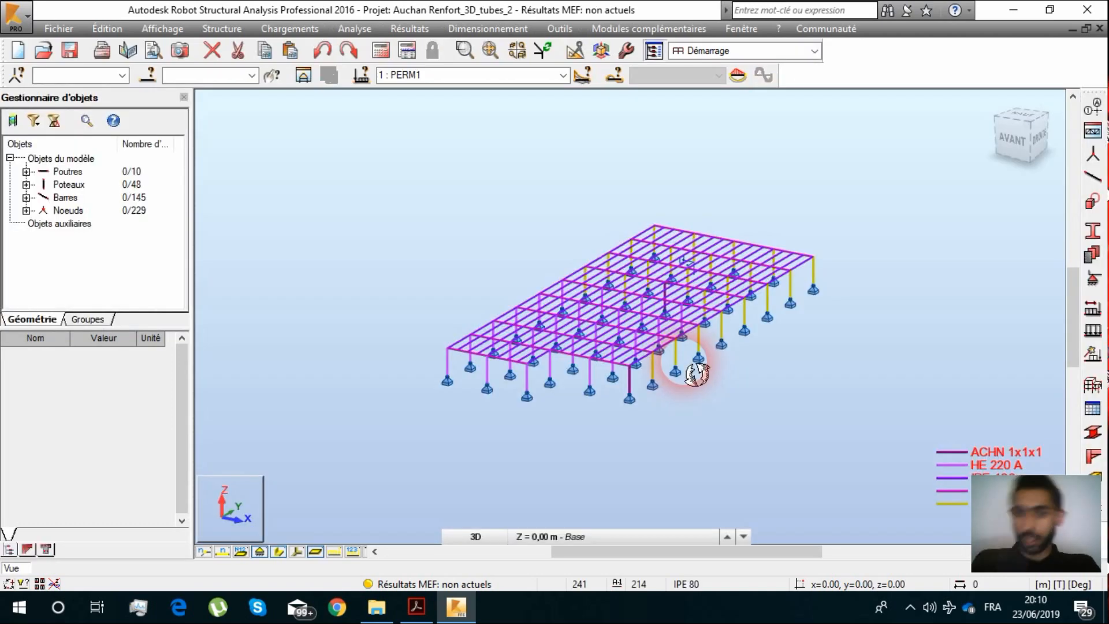
{"action": "mouse_move", "coordinate": [1091, 230]}
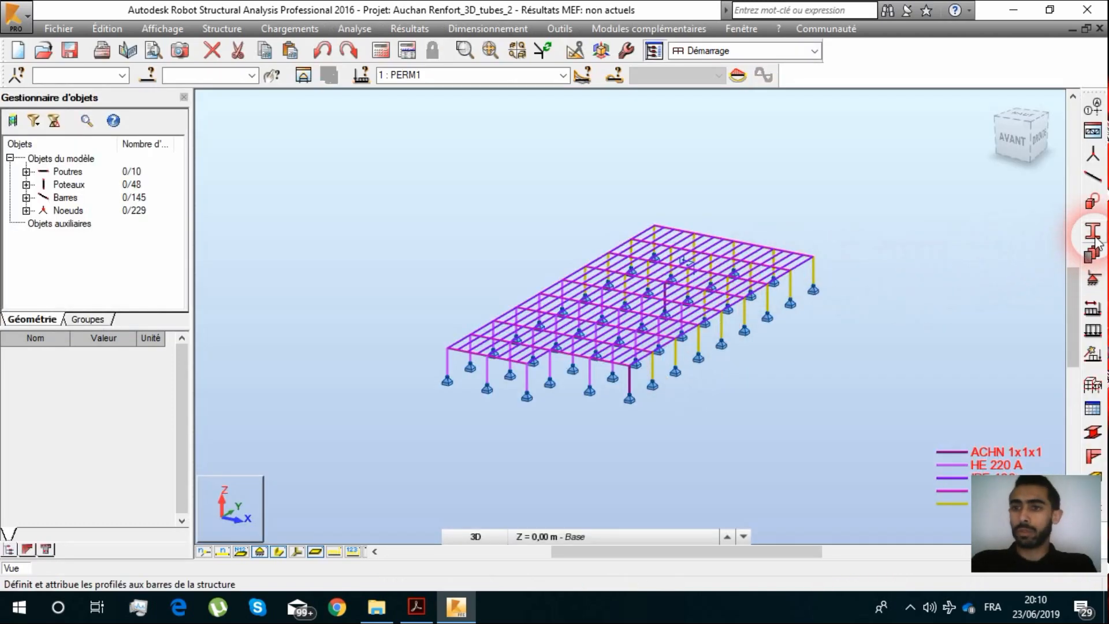
Step: Add TYYN 1x1x1 from the Utilisateur database, family TYYN, to the model's profiles
{"action": "left_click", "coordinate": [1090, 231]}
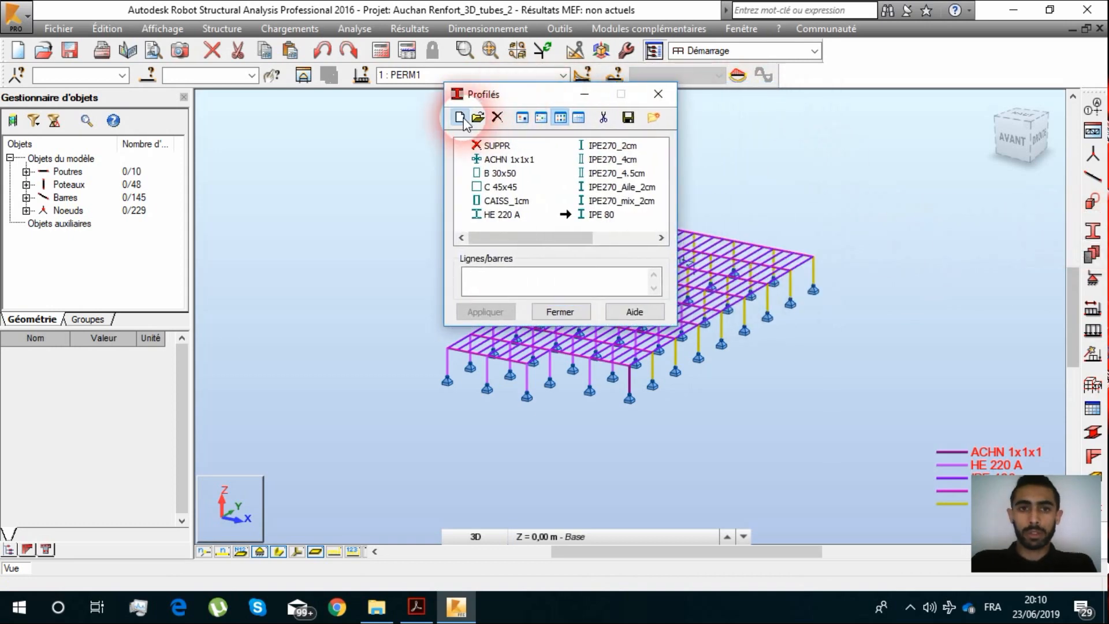
{"action": "left_click", "coordinate": [458, 118]}
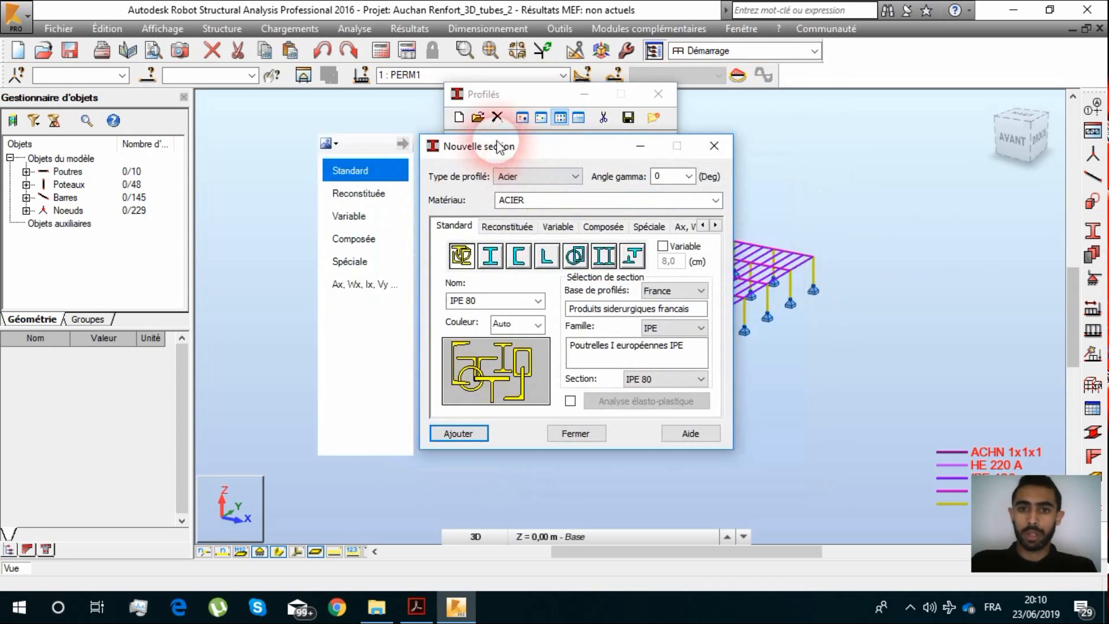
{"action": "left_click", "coordinate": [701, 290]}
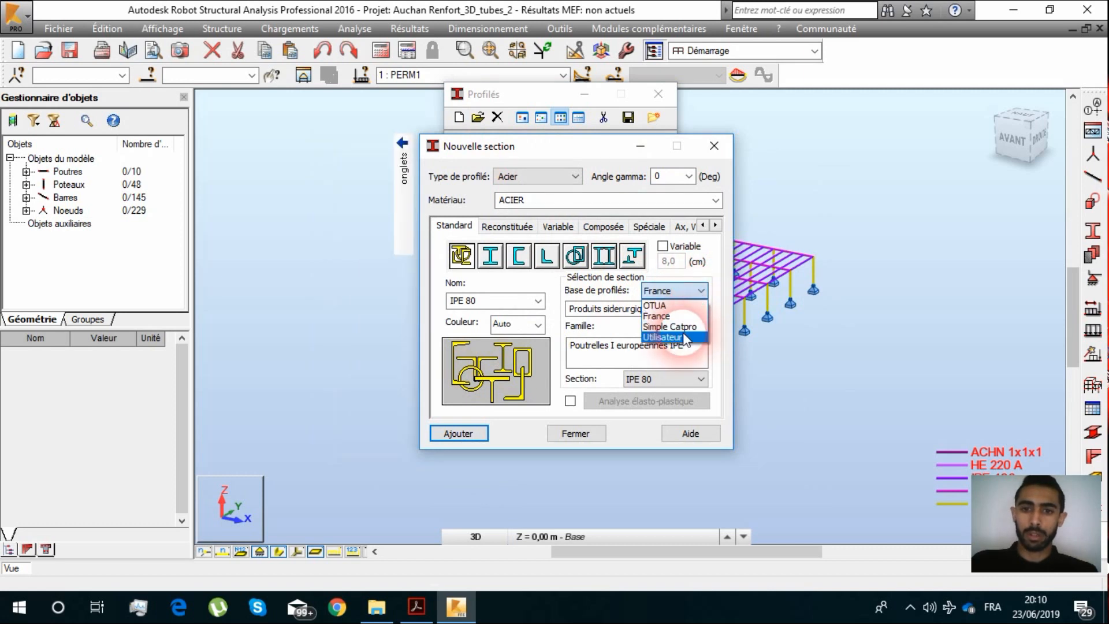
{"action": "left_click", "coordinate": [663, 337]}
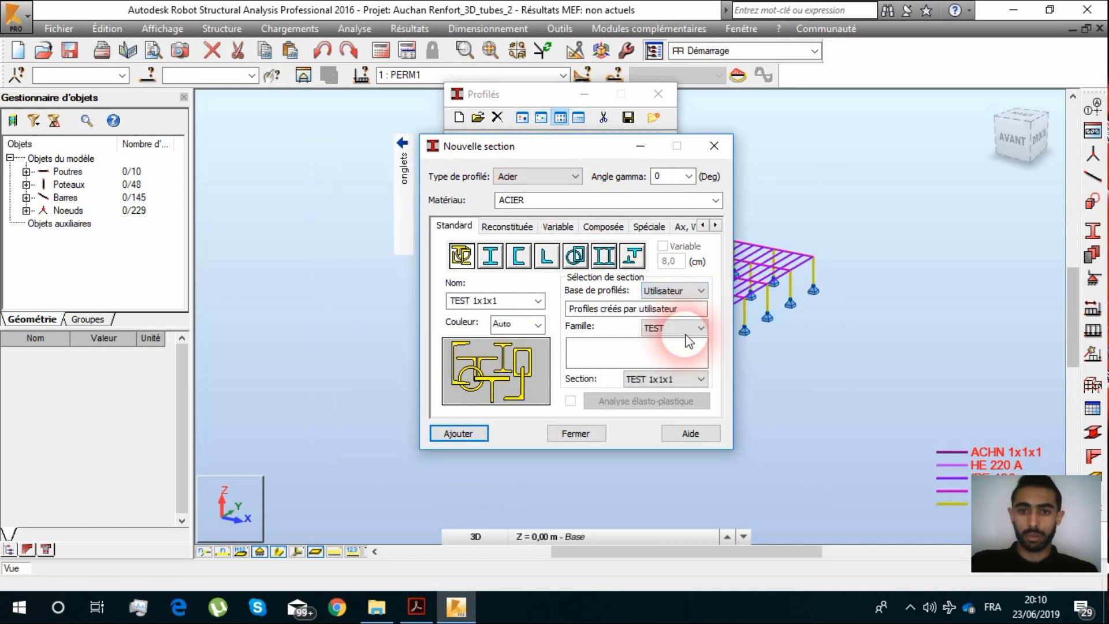
{"action": "left_click", "coordinate": [700, 327]}
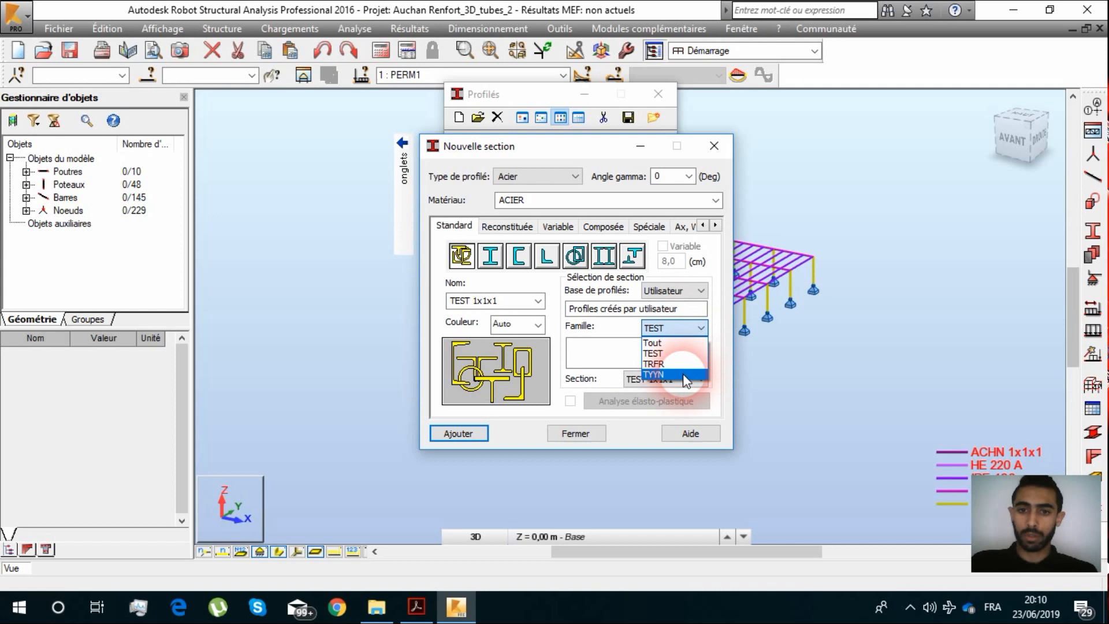
{"action": "left_click", "coordinate": [652, 375]}
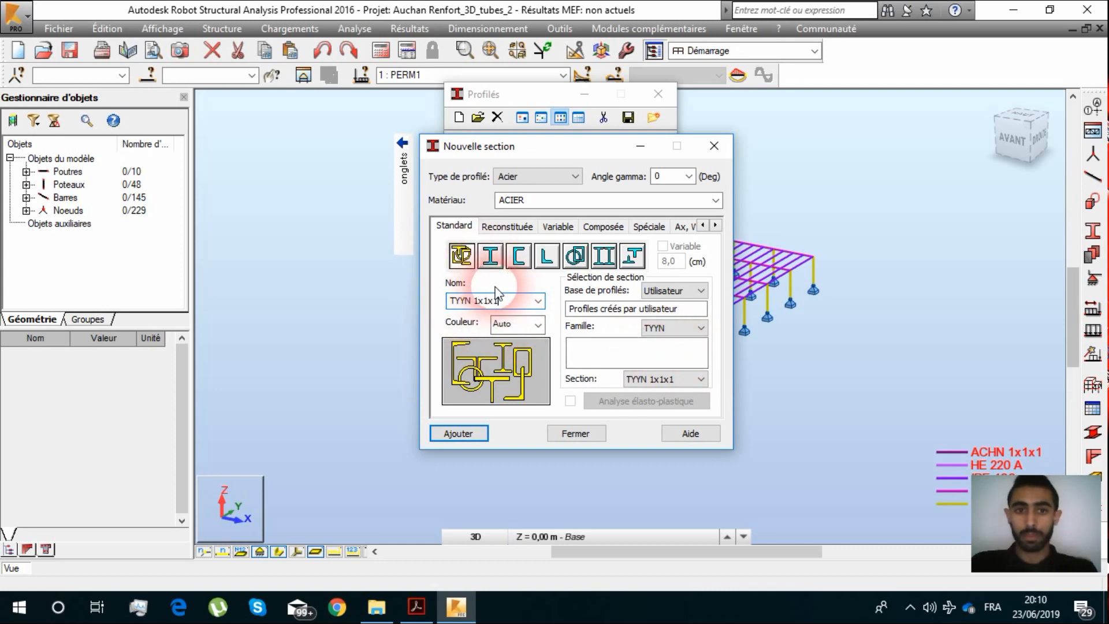
{"action": "left_click", "coordinate": [457, 432]}
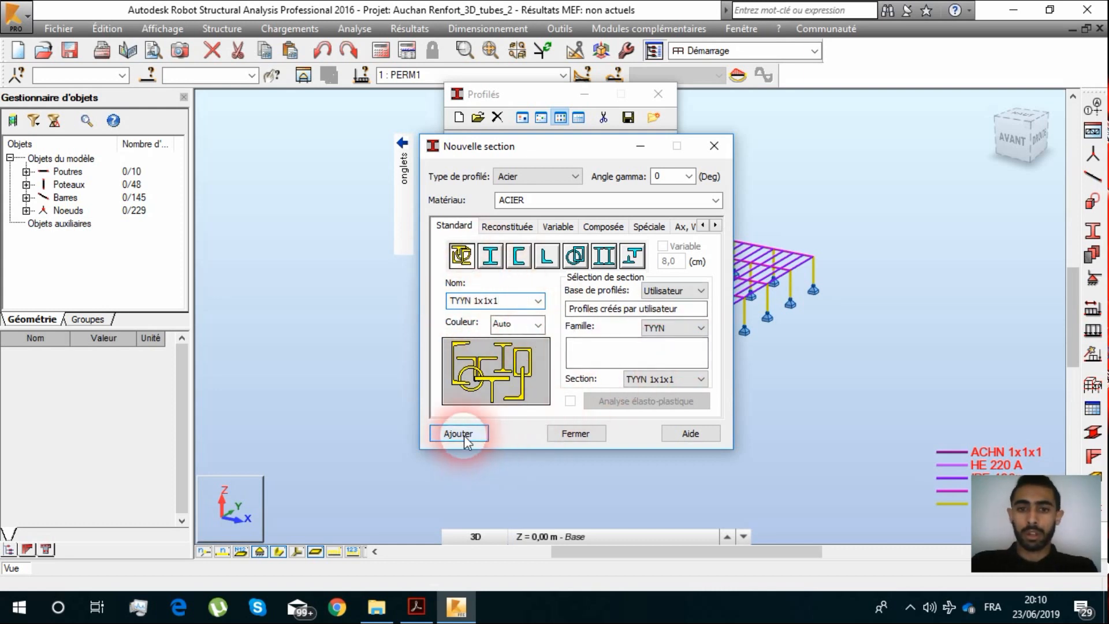
{"action": "mouse_move", "coordinate": [559, 446]}
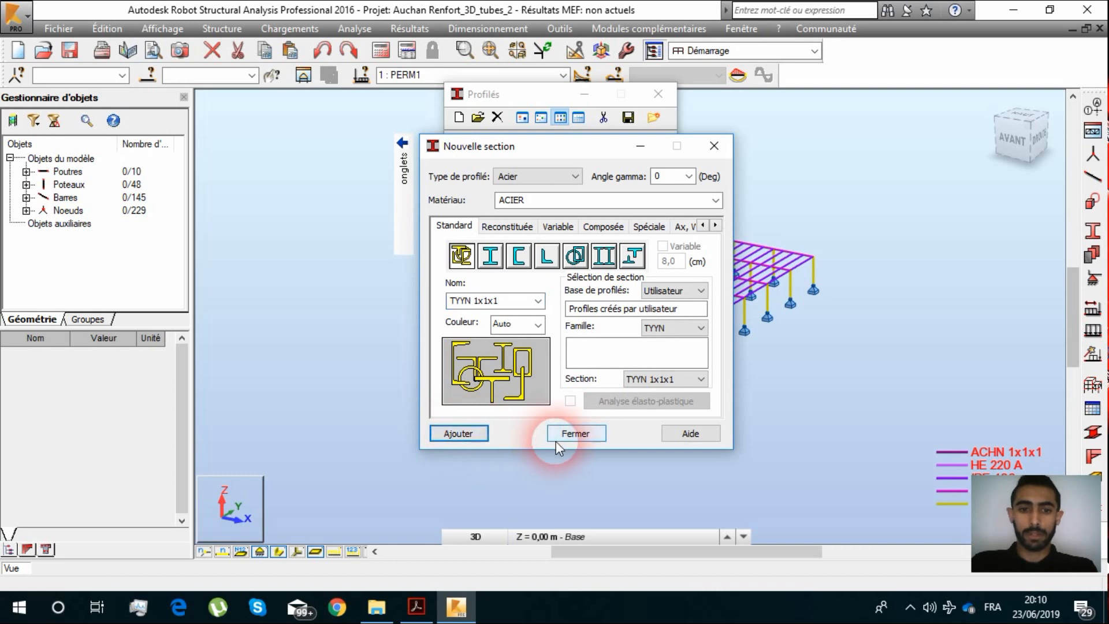
{"action": "left_click", "coordinate": [575, 433]}
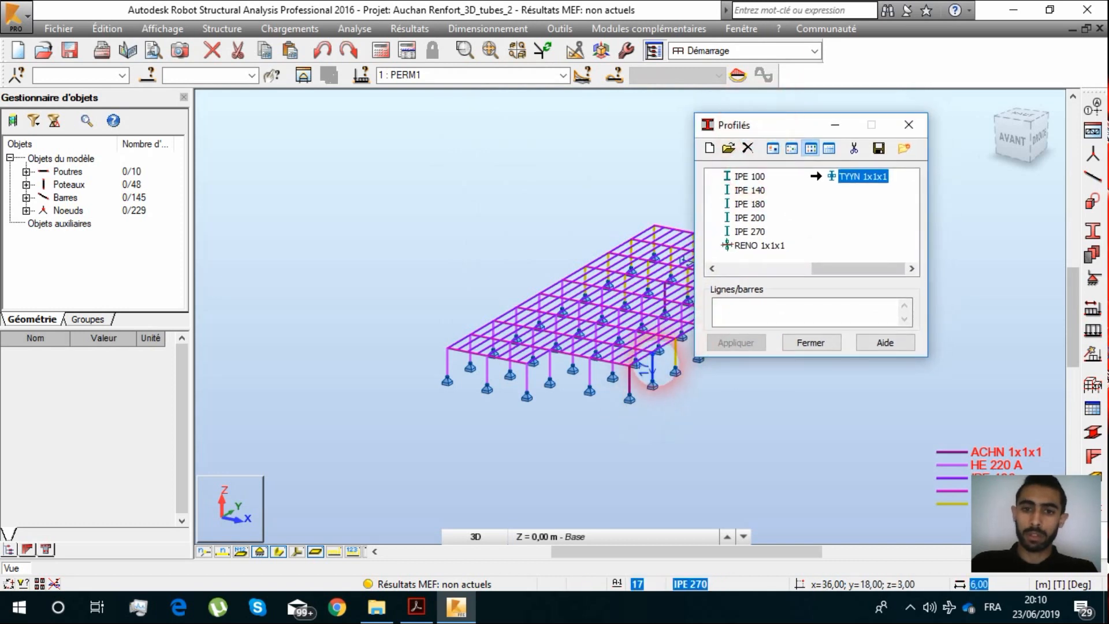
Step: Apply the TYYN 1x1x1 section to bar 17 through the Lignes/barres field
{"action": "left_click", "coordinate": [769, 312]}
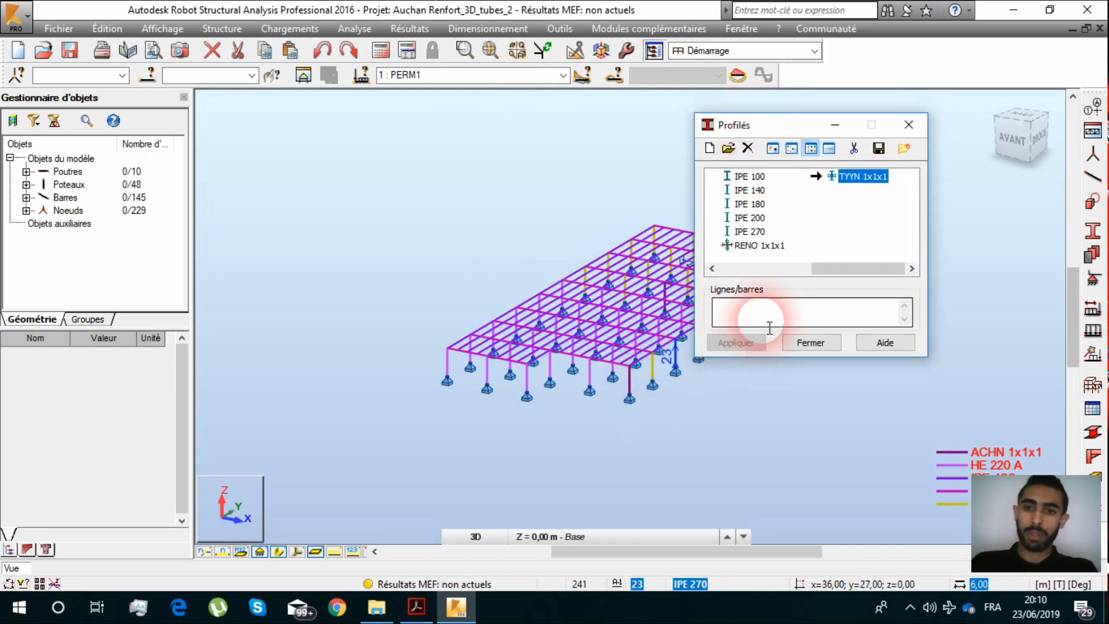
{"action": "type", "text": "17"}
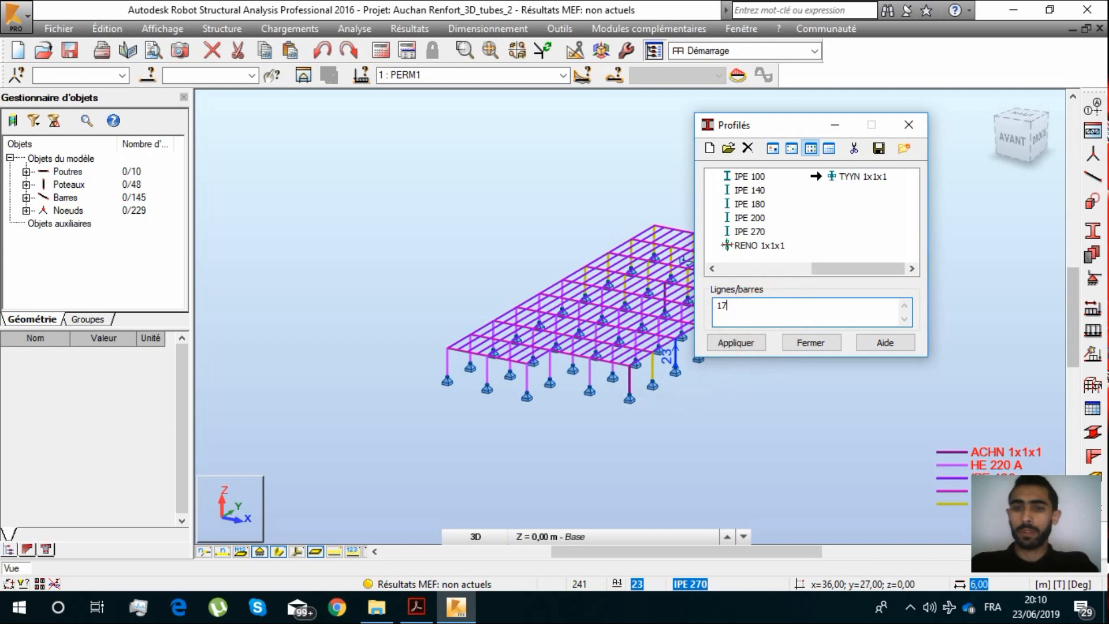
{"action": "left_click", "coordinate": [735, 342]}
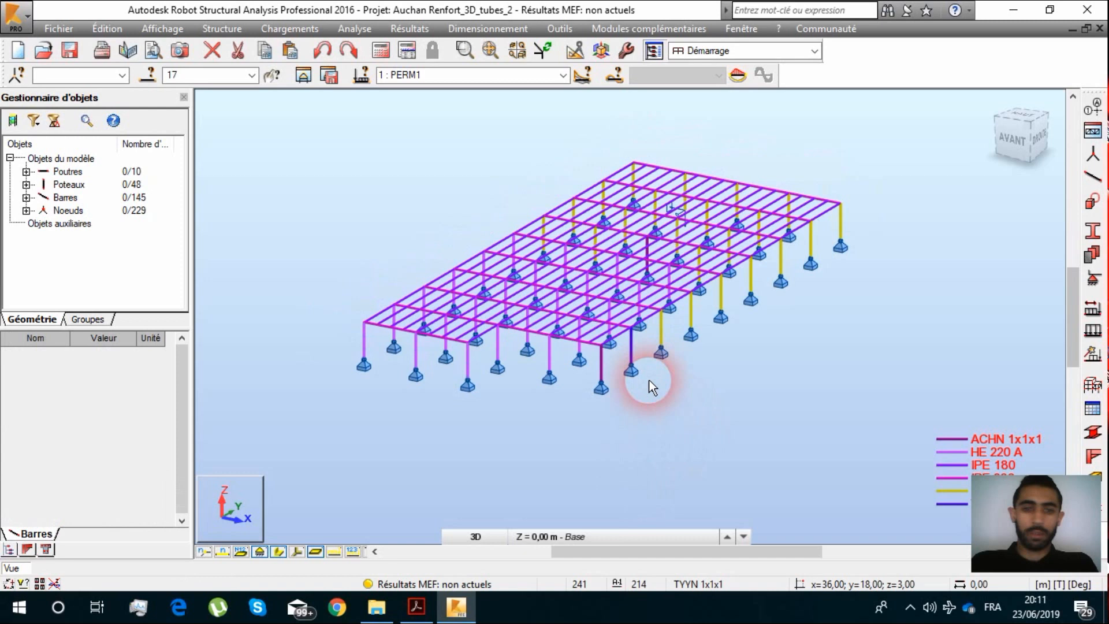
{"action": "left_click", "coordinate": [651, 353]}
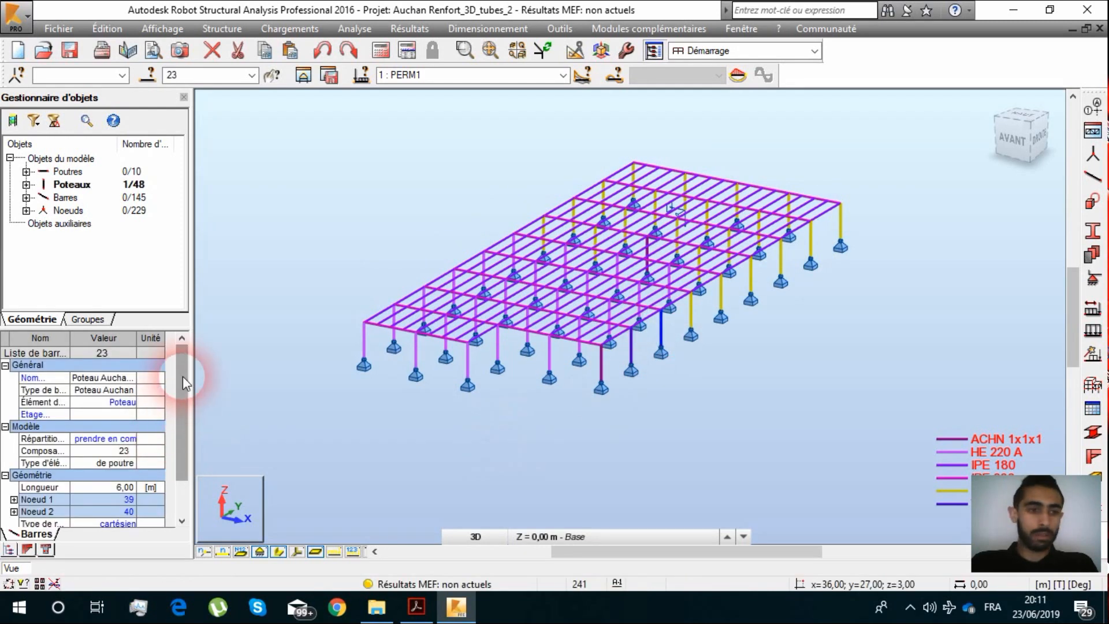
Step: Set column 23's Section property to TYYN 1x1x1 in the Object Inspector
{"action": "left_click", "coordinate": [154, 438]}
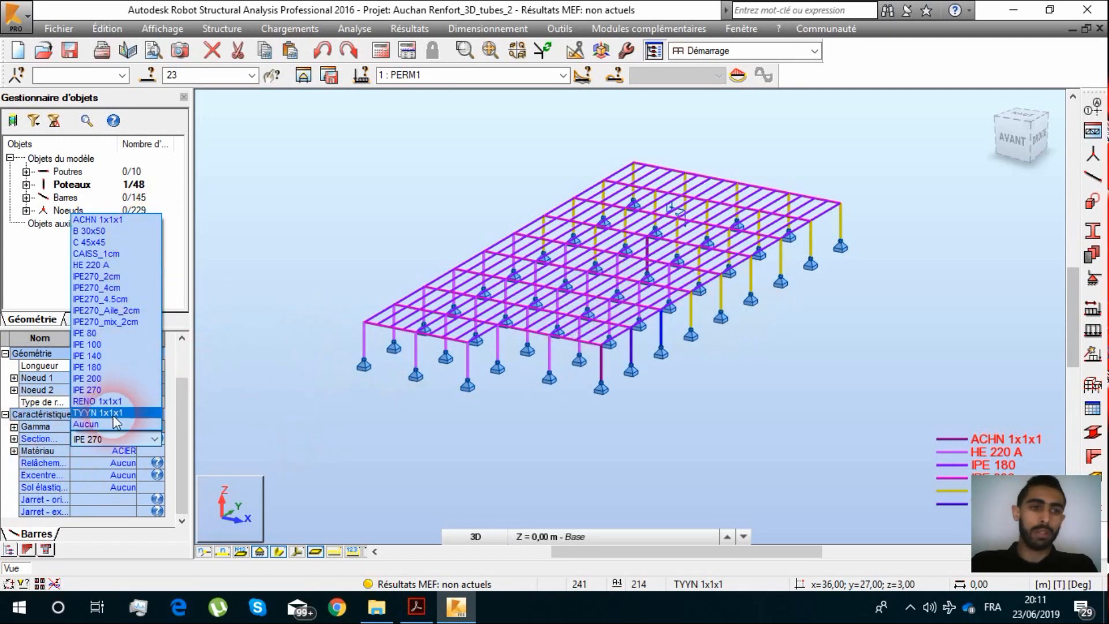
{"action": "left_click", "coordinate": [99, 413]}
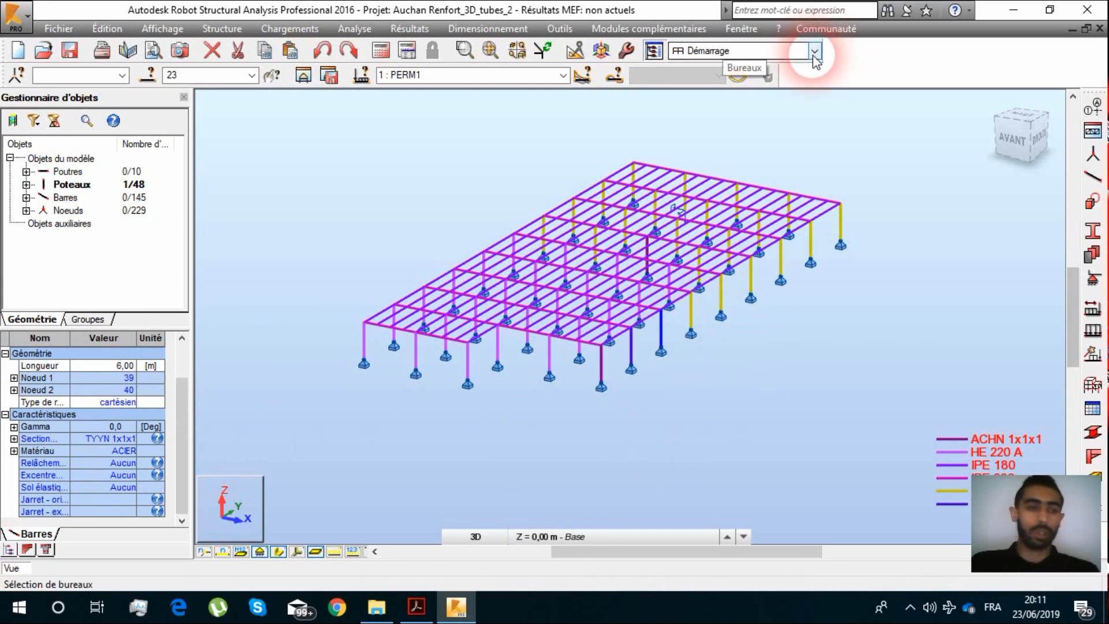
Step: Switch the layout to Dimensionnement Acier > Dimensionnement acier/aluminium
{"action": "left_click", "coordinate": [813, 51]}
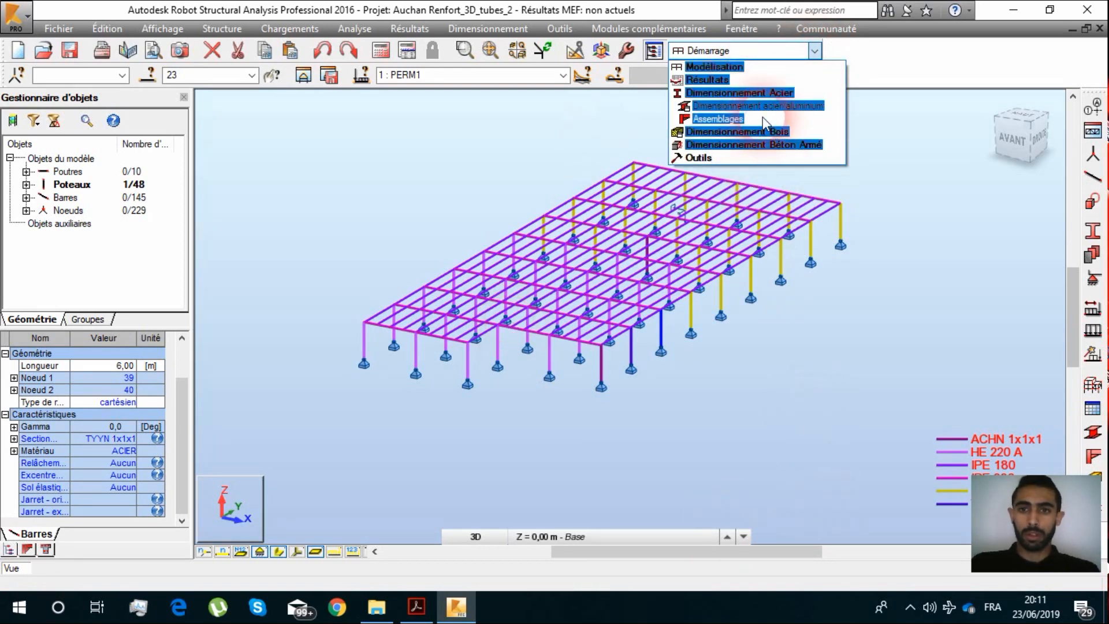
{"action": "left_click", "coordinate": [719, 118]}
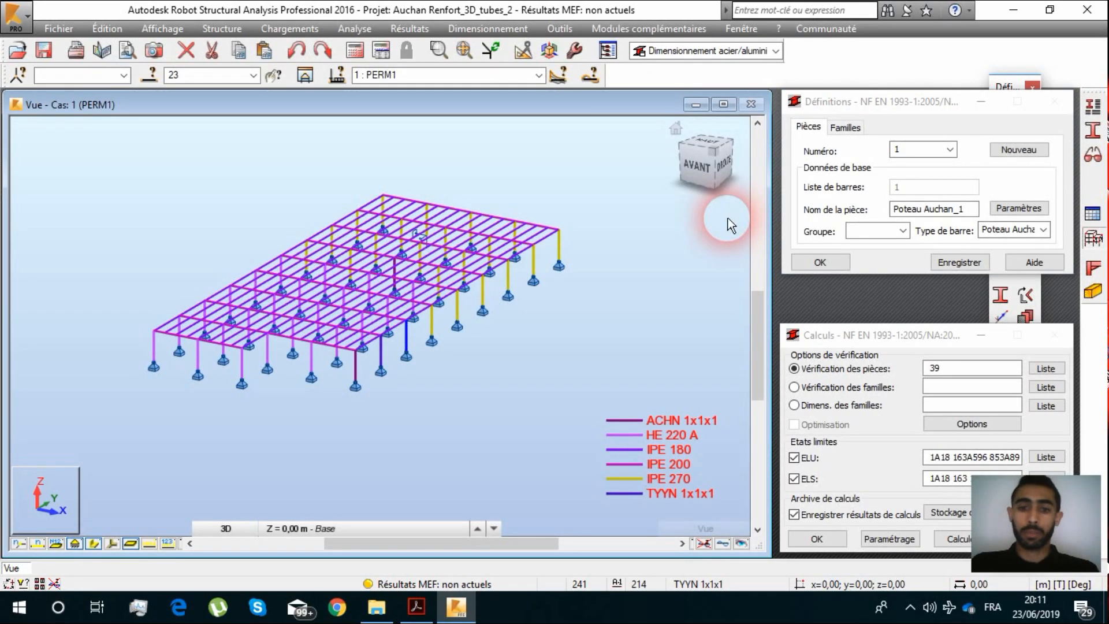
{"action": "mouse_move", "coordinate": [731, 224]}
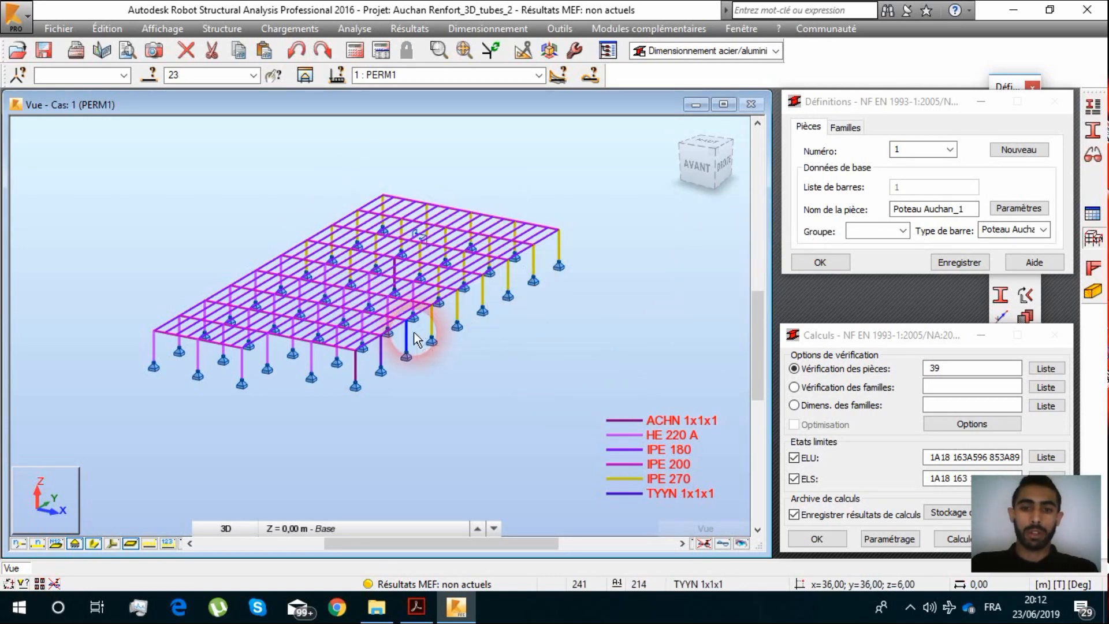
{"action": "mouse_move", "coordinate": [416, 340]}
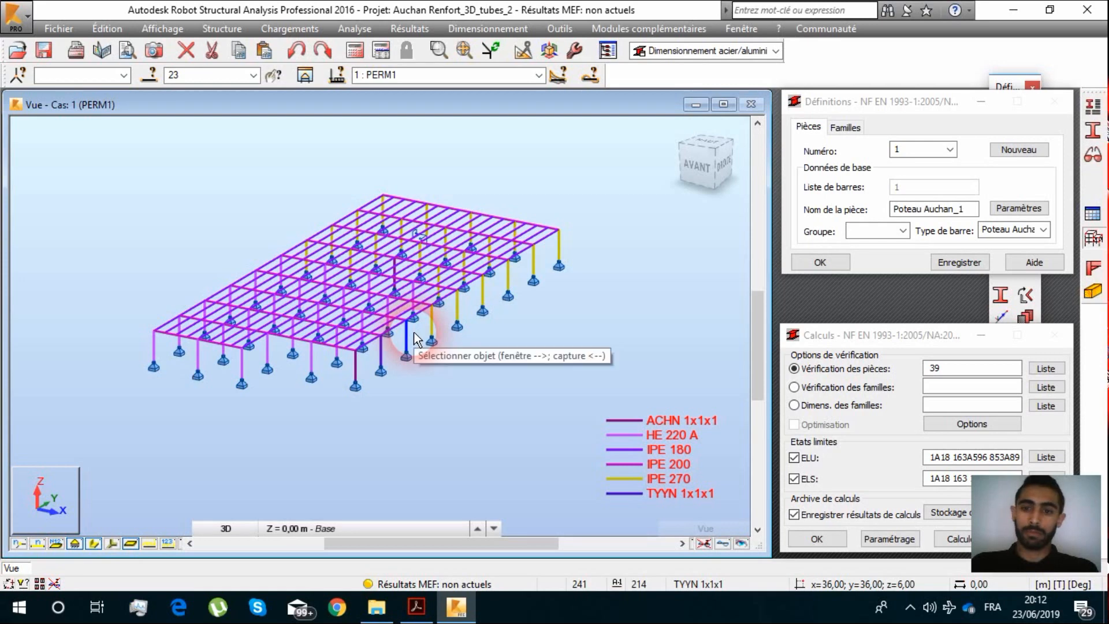
{"action": "mouse_move", "coordinate": [565, 105]}
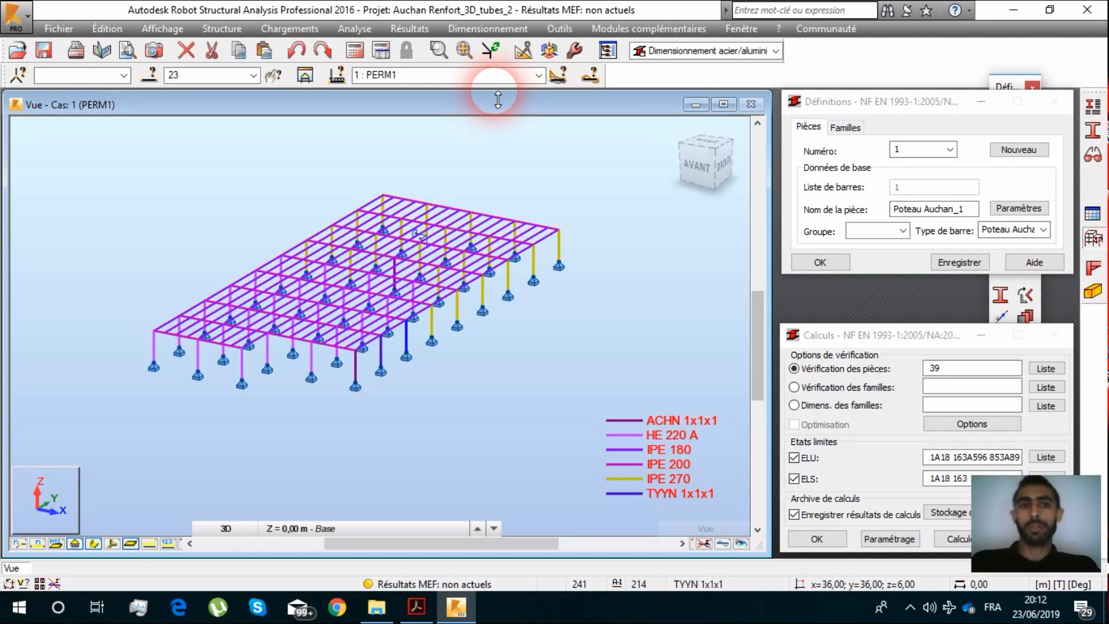
{"action": "mouse_move", "coordinate": [544, 194]}
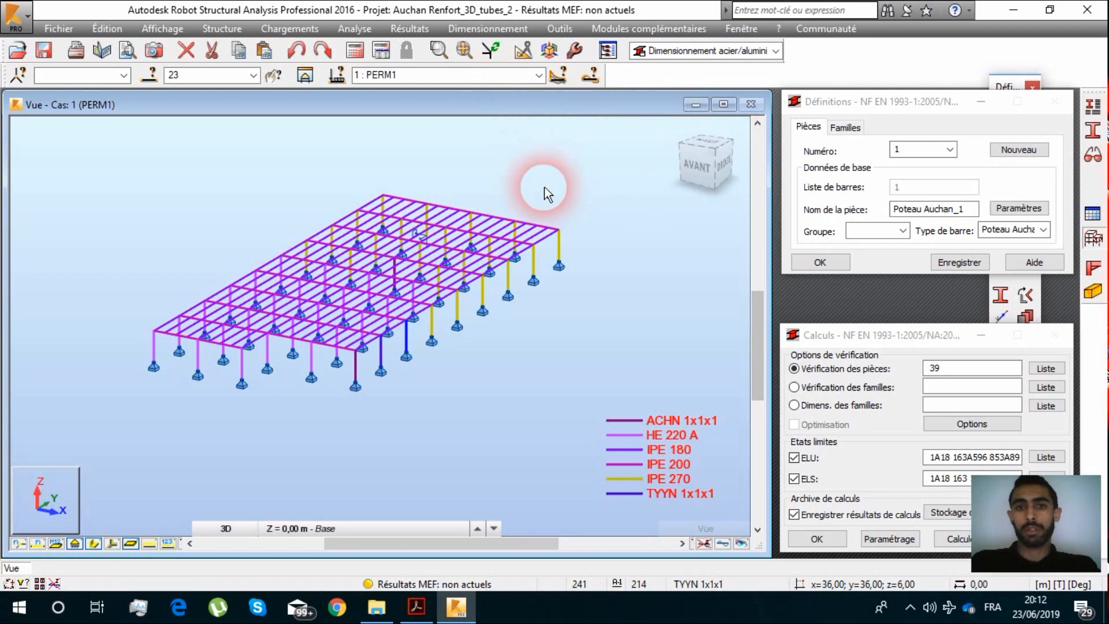
{"action": "mouse_move", "coordinate": [472, 104]}
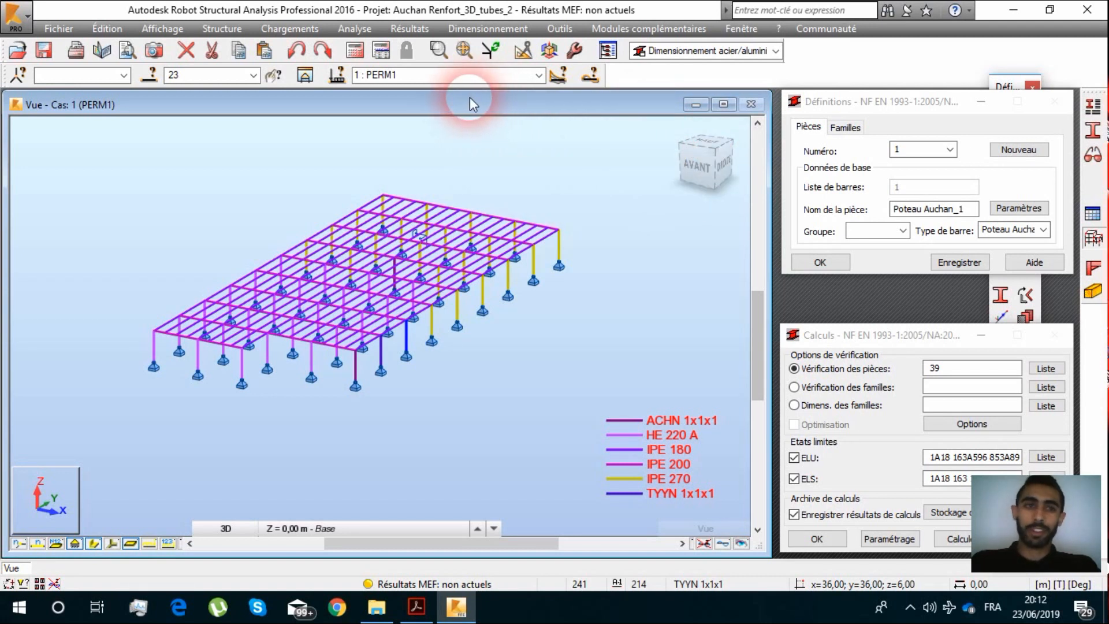
{"action": "mouse_move", "coordinate": [269, 83]}
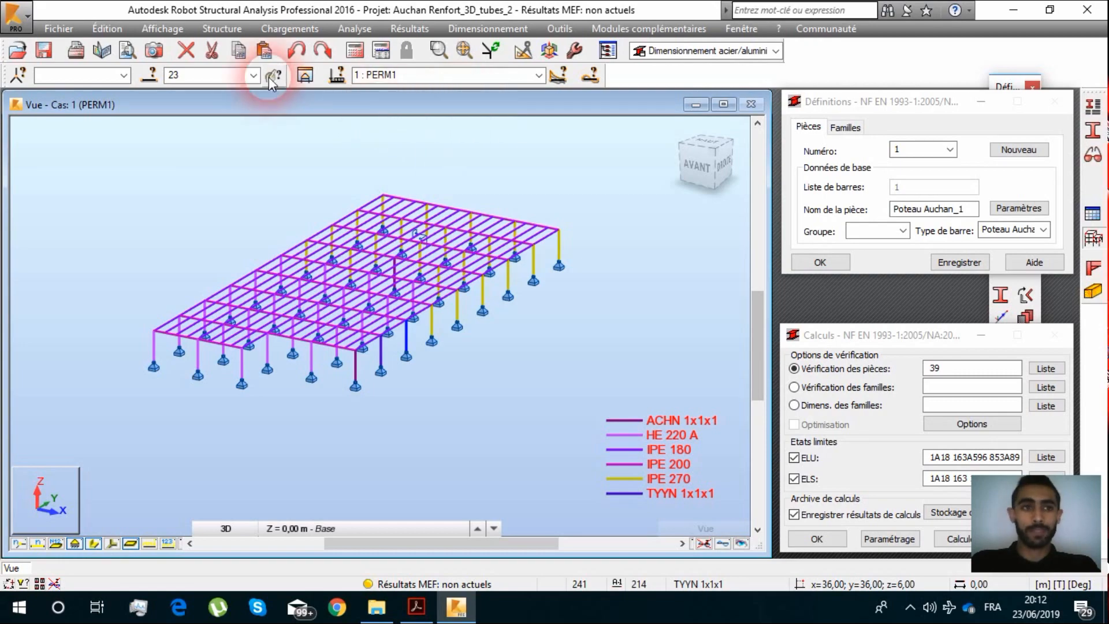